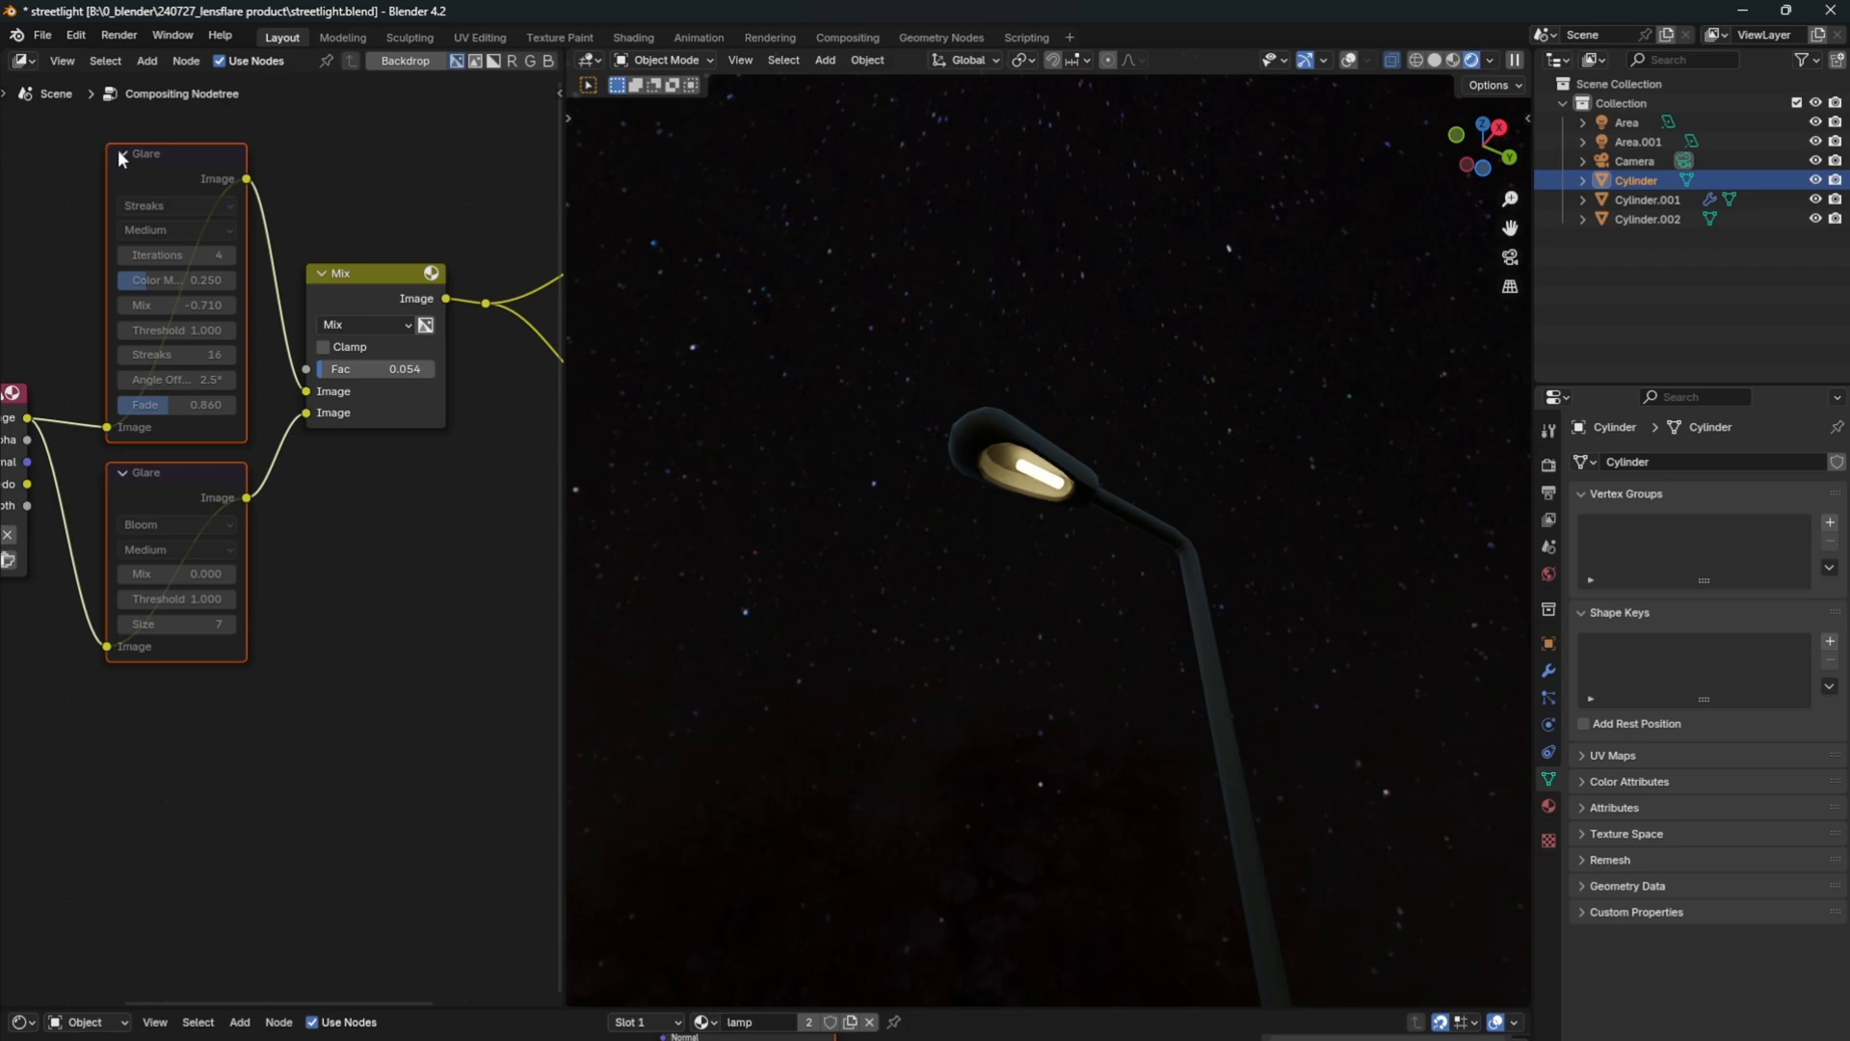
Replace the streetlight example with a new General scene holding only a camera.
{"action": "left_click", "coordinate": [120, 153]}
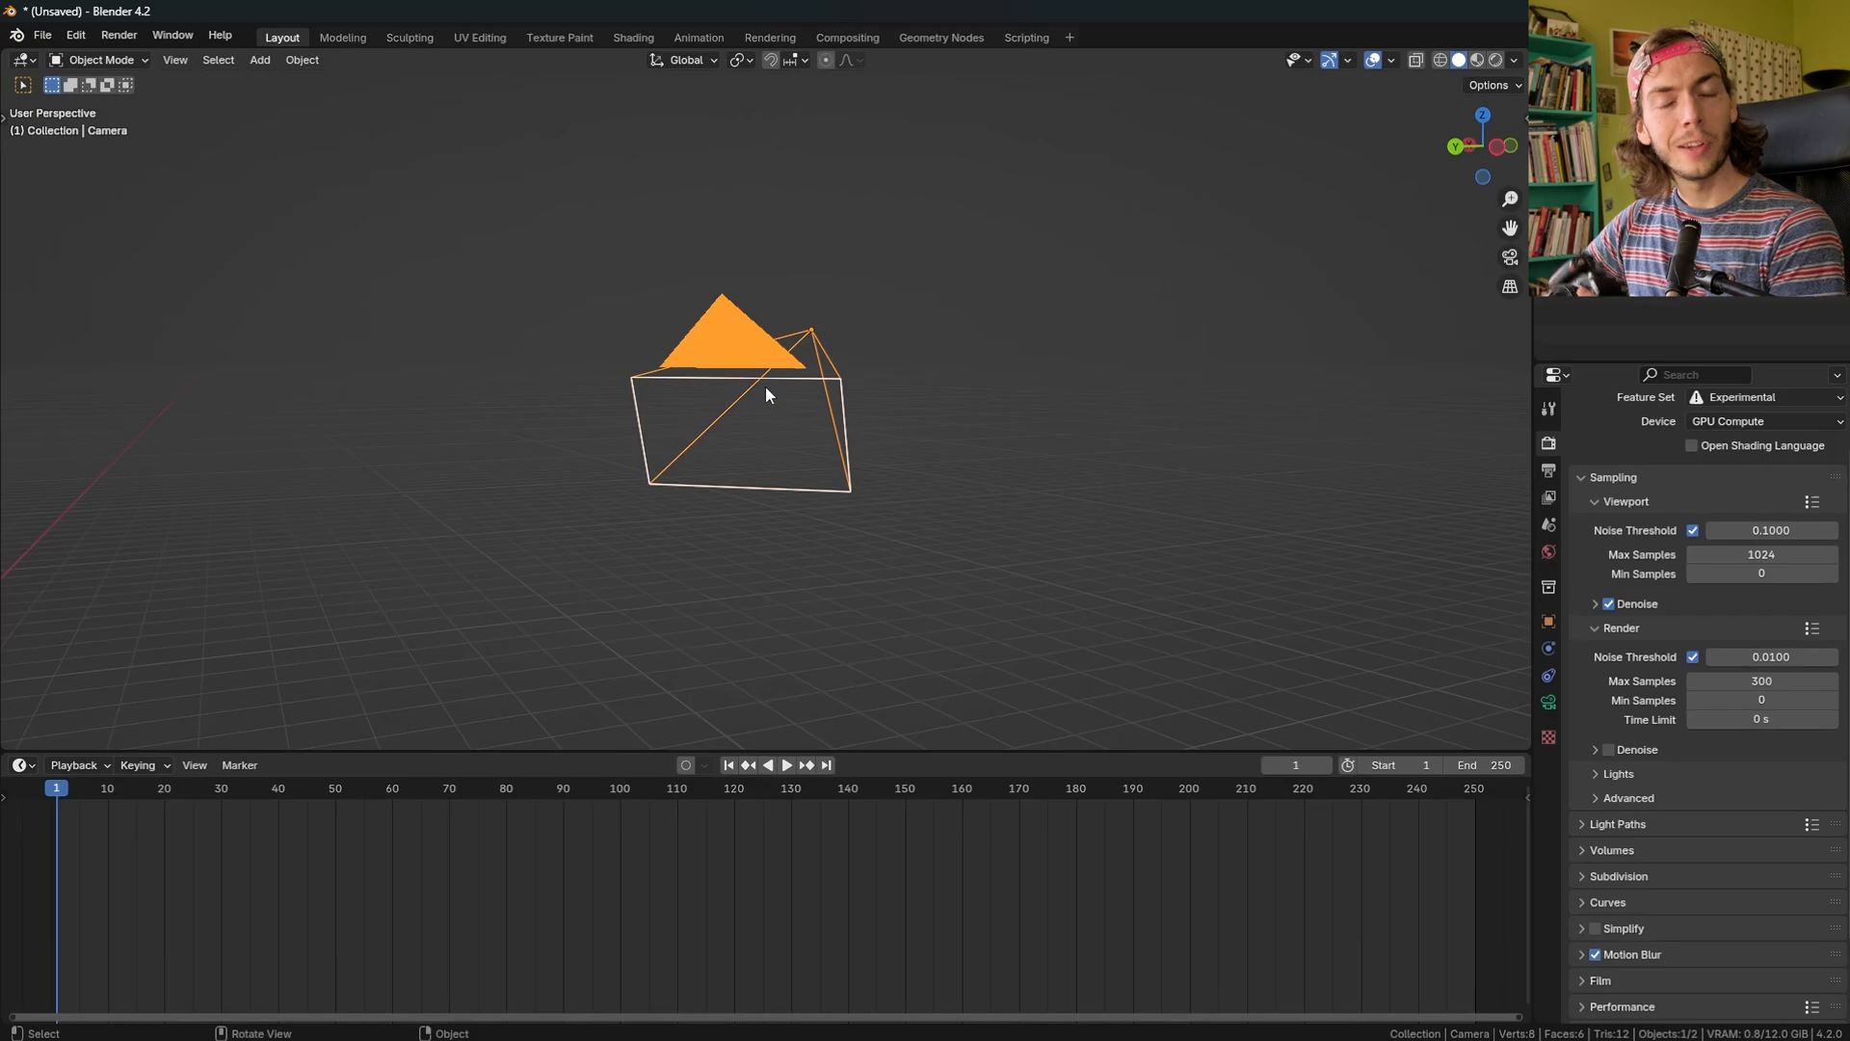
Load easy_lens_flares_1.blend and view its compositor tree of four lens flare nodes.
{"action": "left_click_drag", "start_coordinate": [743, 401], "coordinate": [790, 531]}
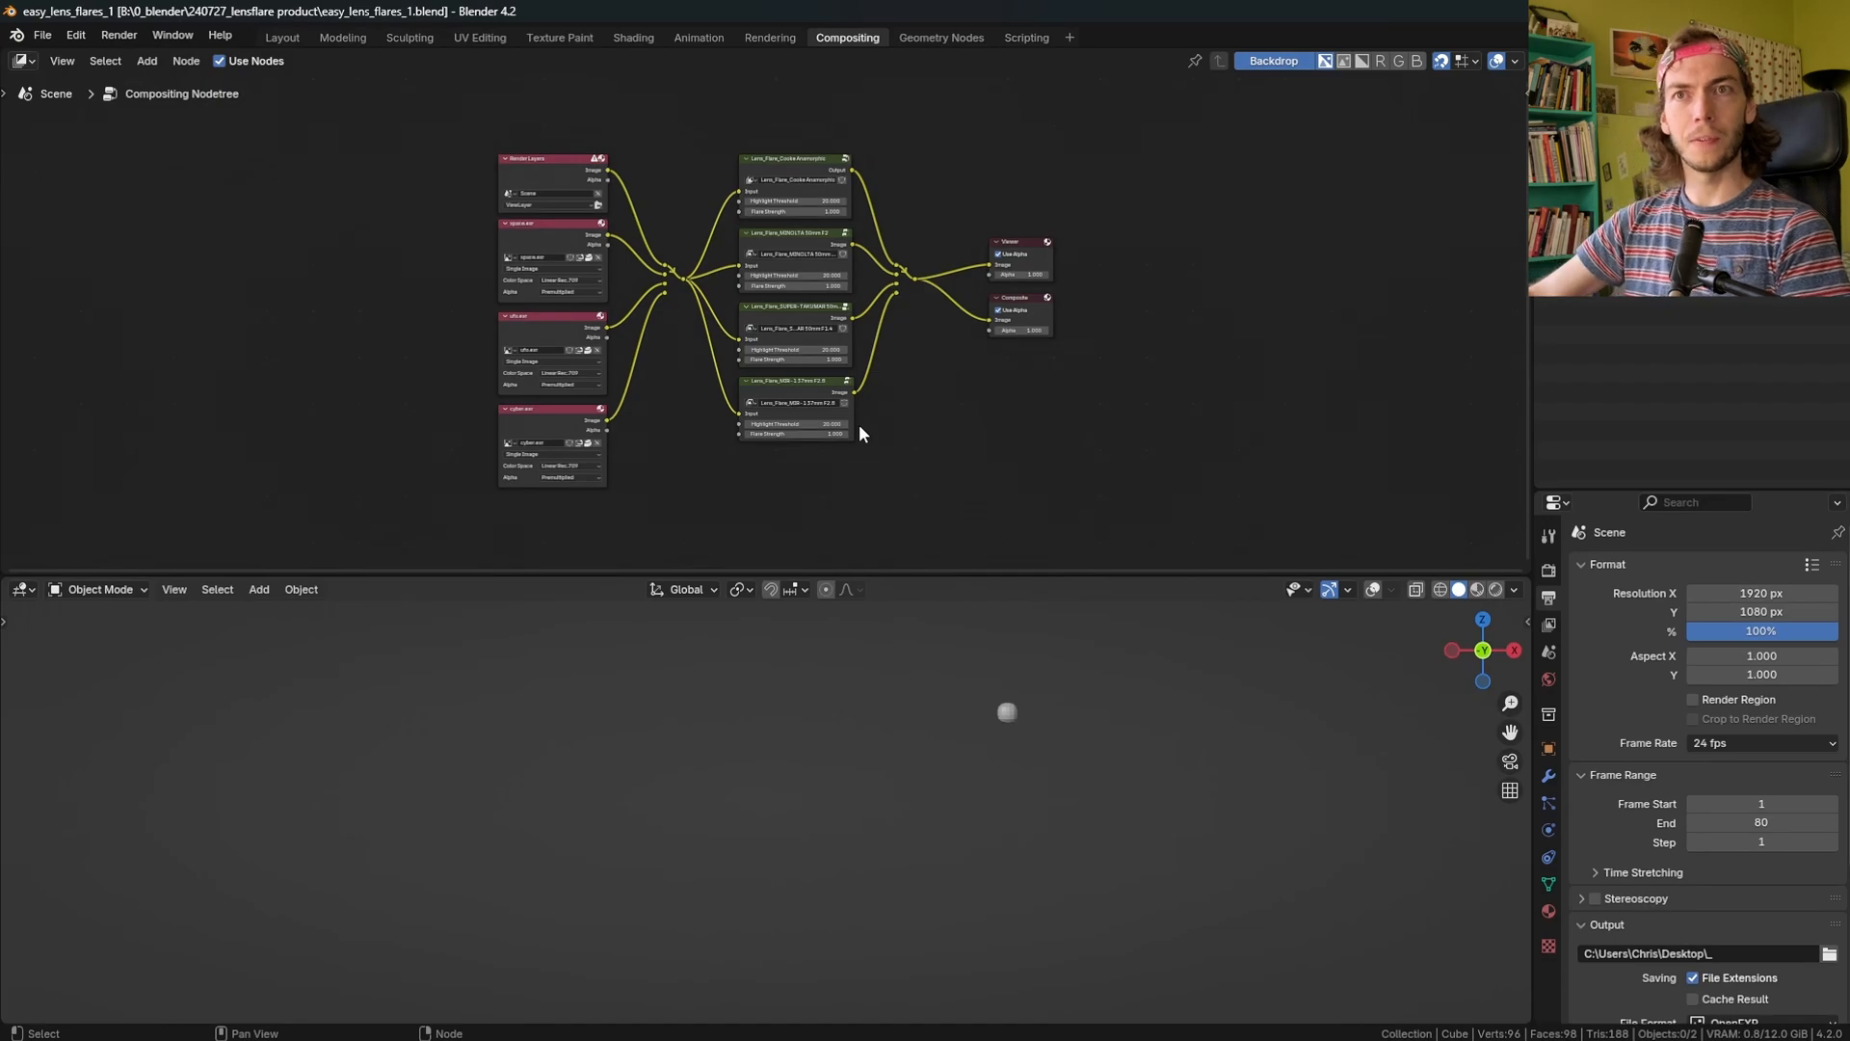
{"action": "mouse_move", "coordinate": [858, 420]}
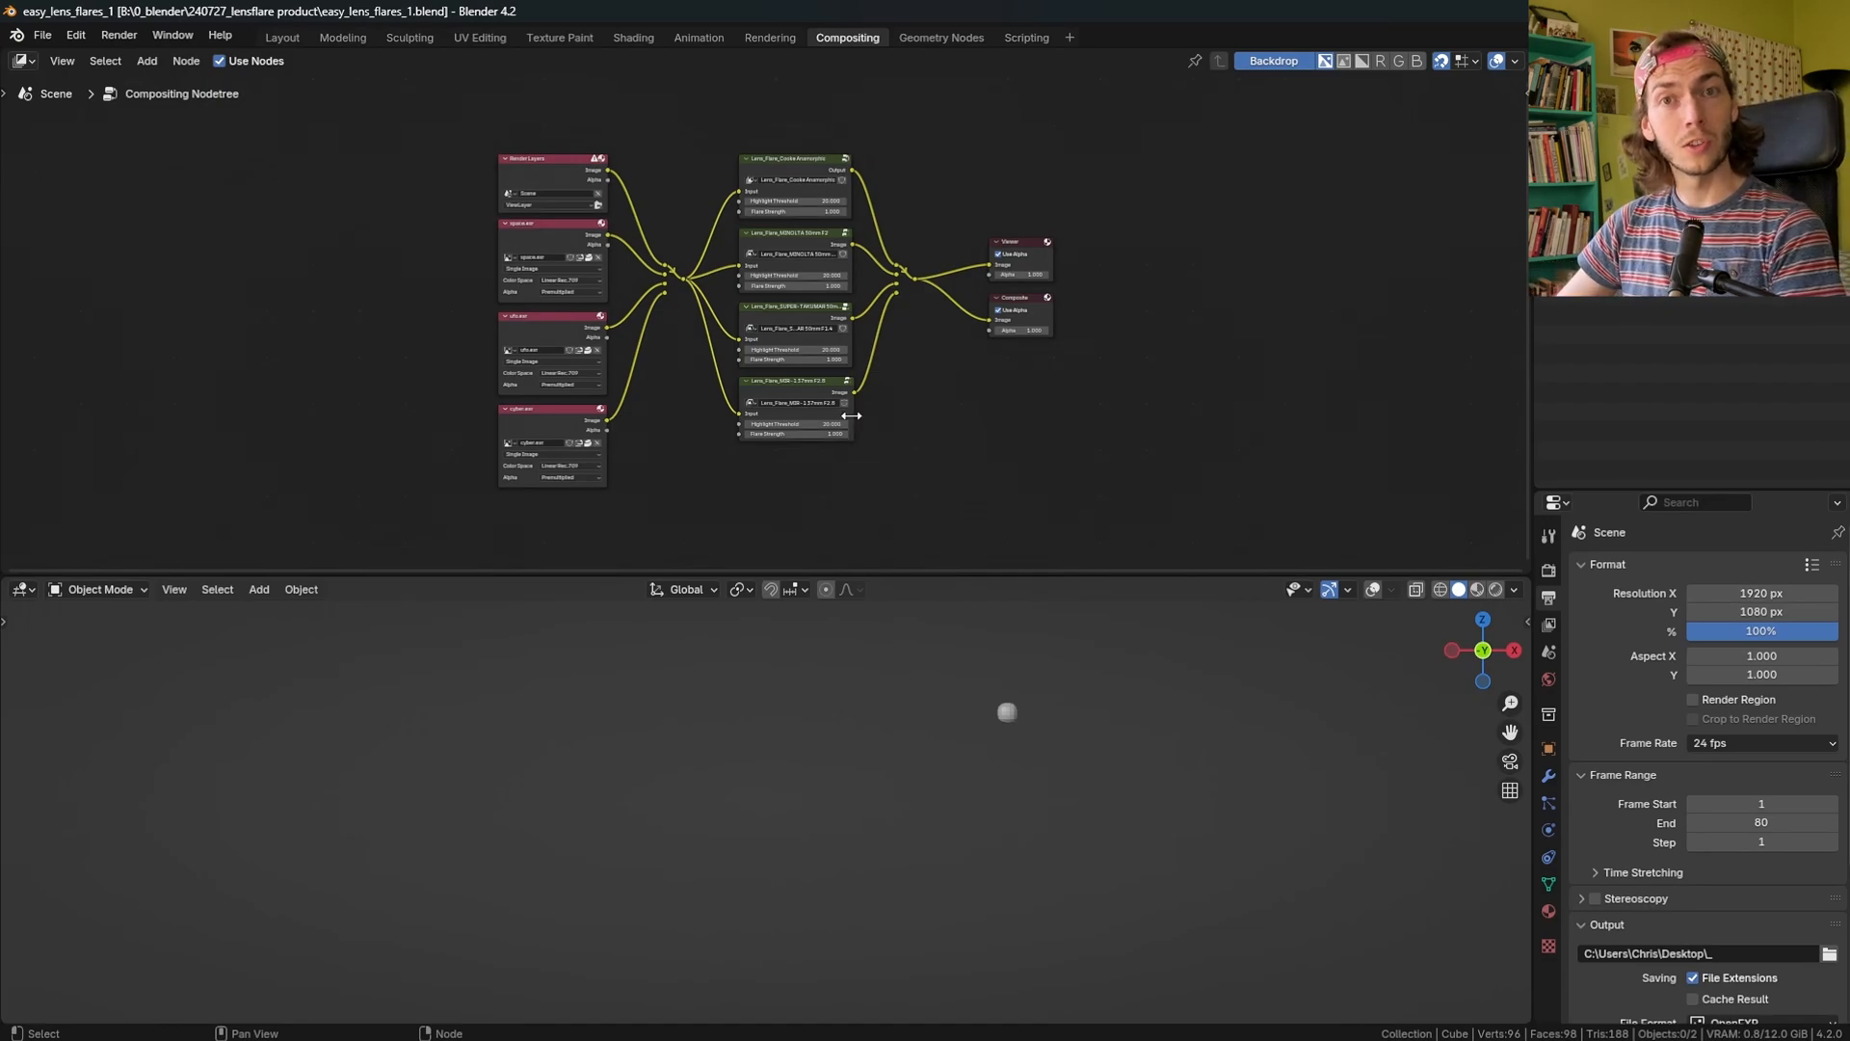
{"action": "mouse_move", "coordinate": [1516, 600]}
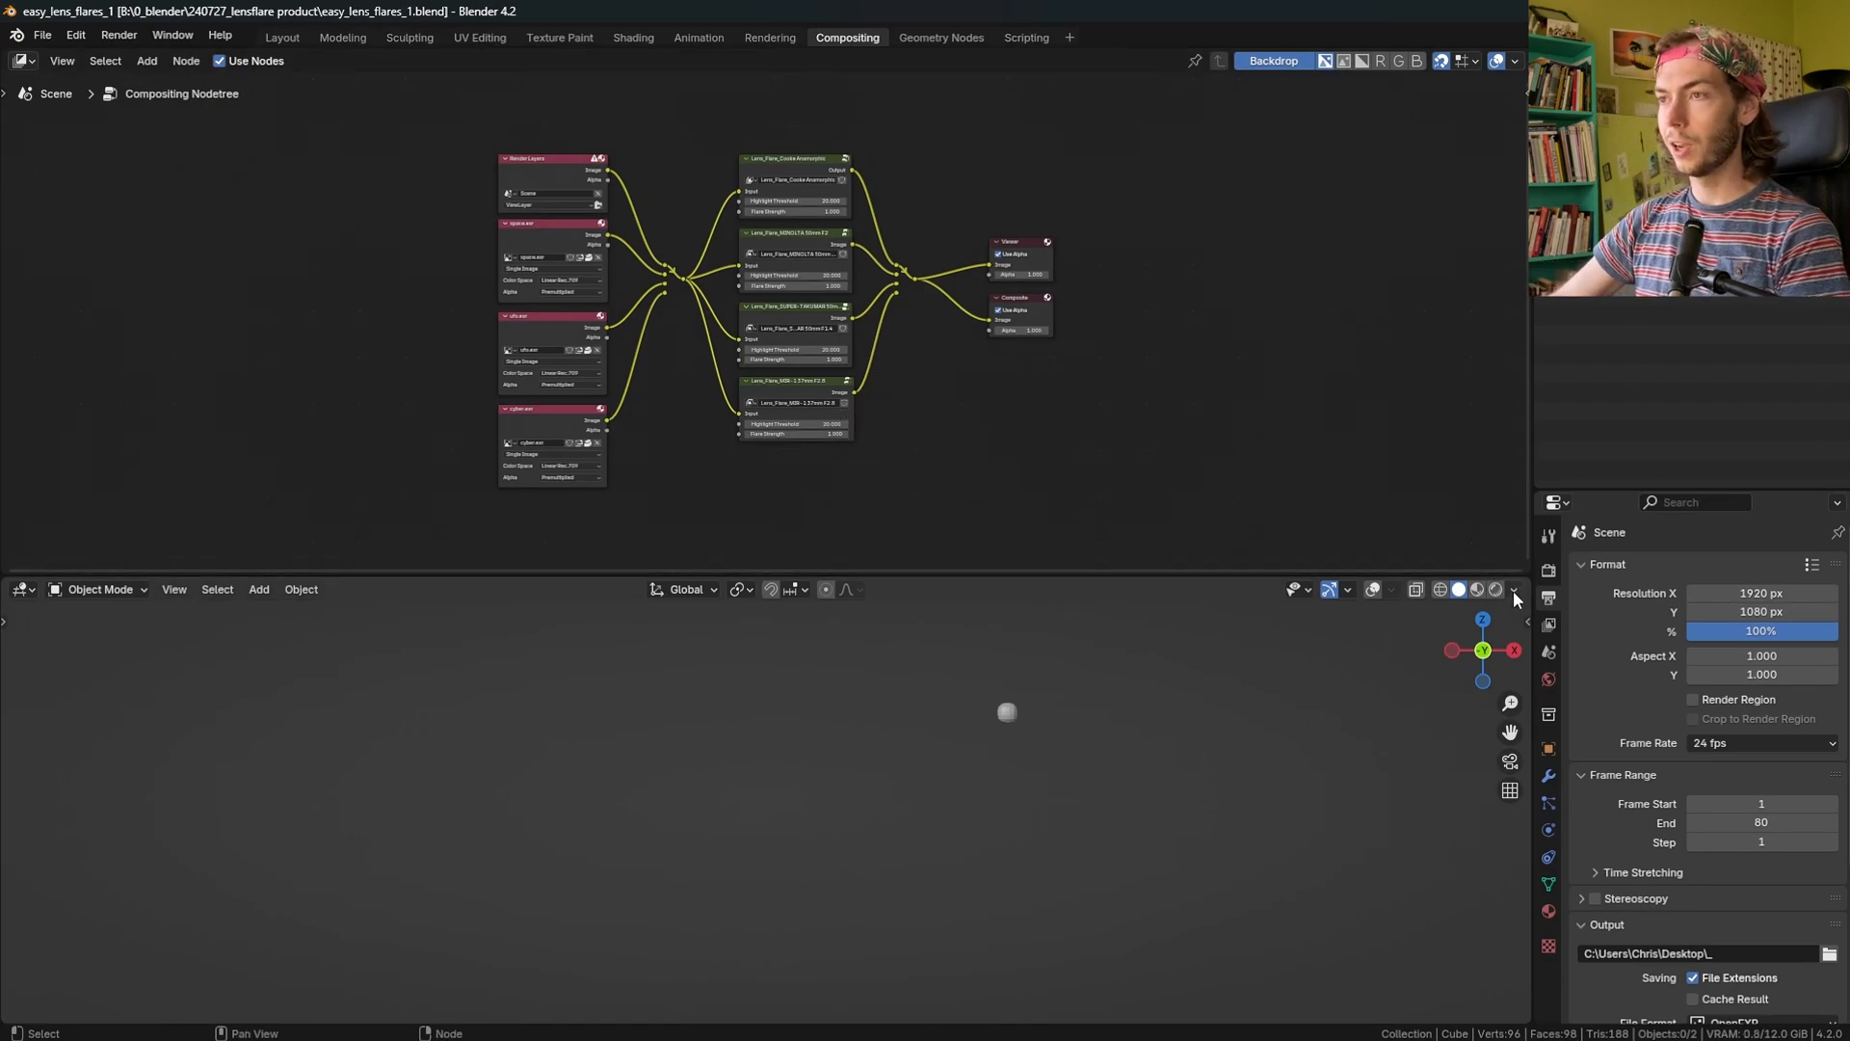
Preview the flares in Rendered shading and set Cooke Anamorphic flare strength to about 0.19.
{"action": "left_click", "coordinate": [1492, 588]}
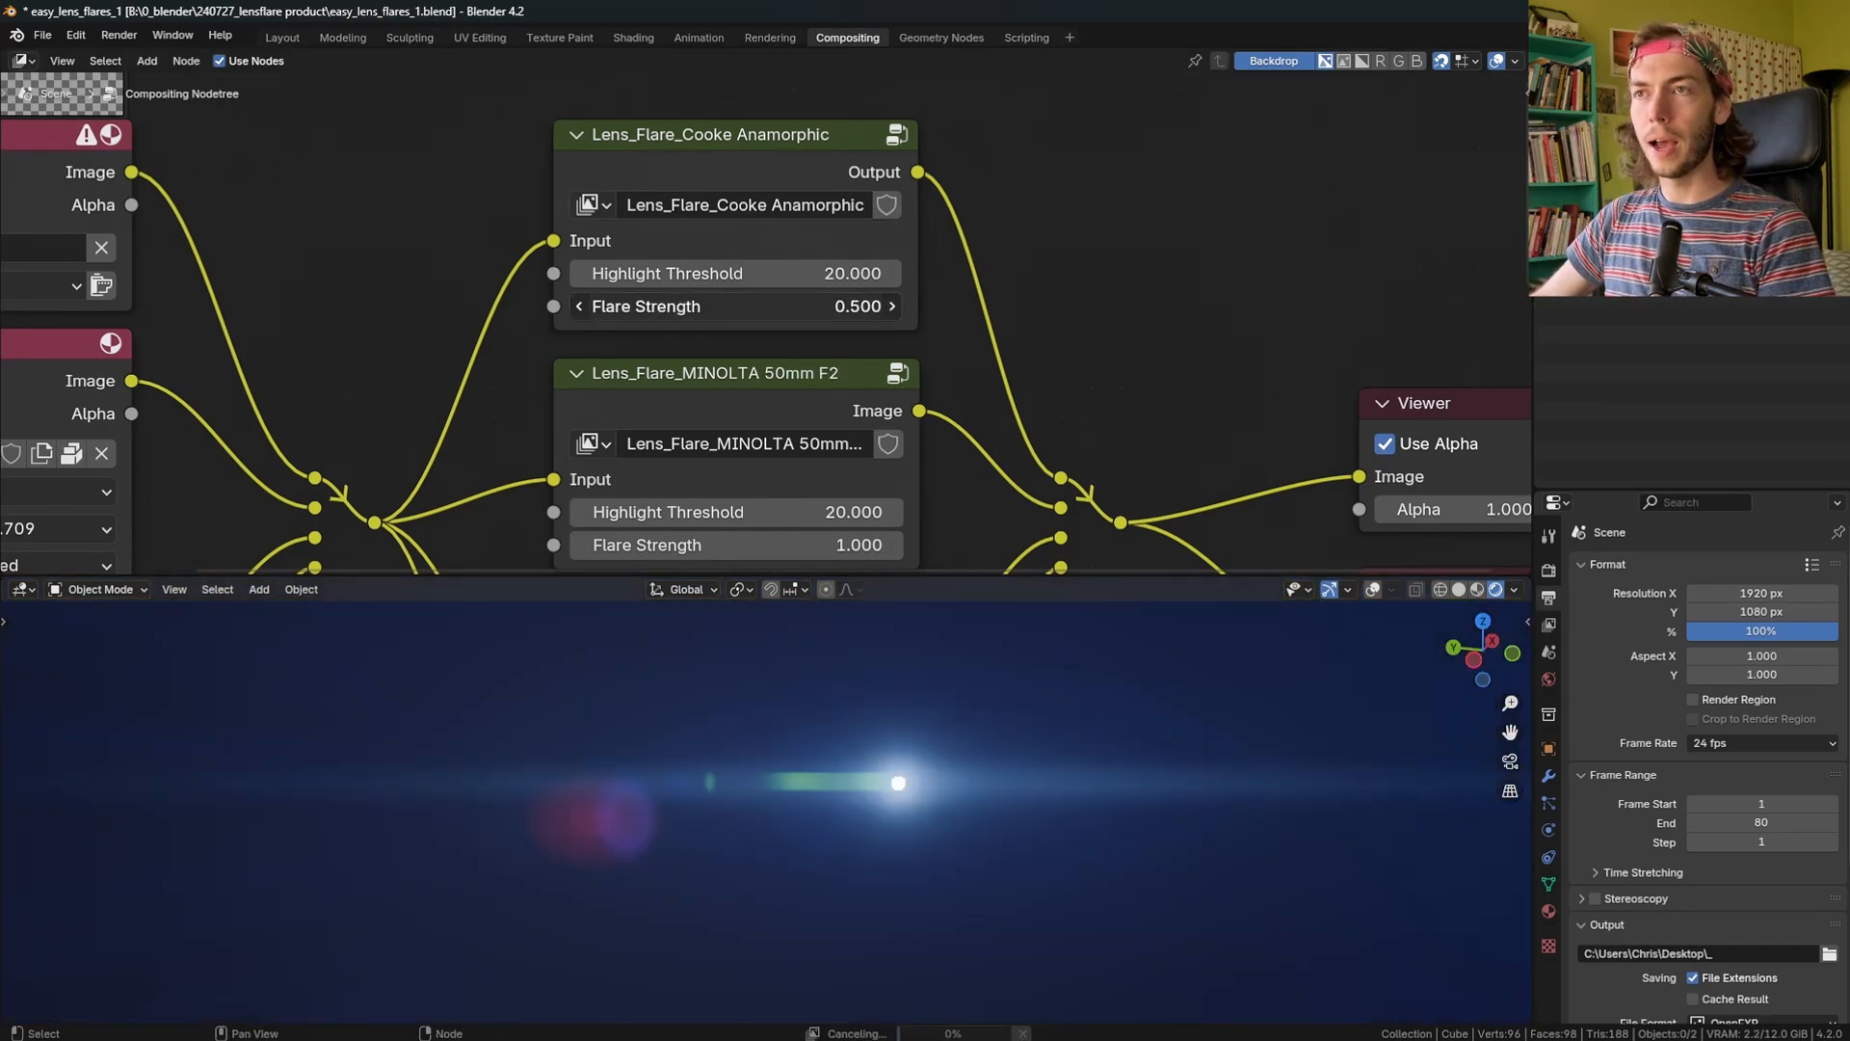
{"action": "left_click_drag", "start_coordinate": [732, 305], "coordinate": [826, 305]}
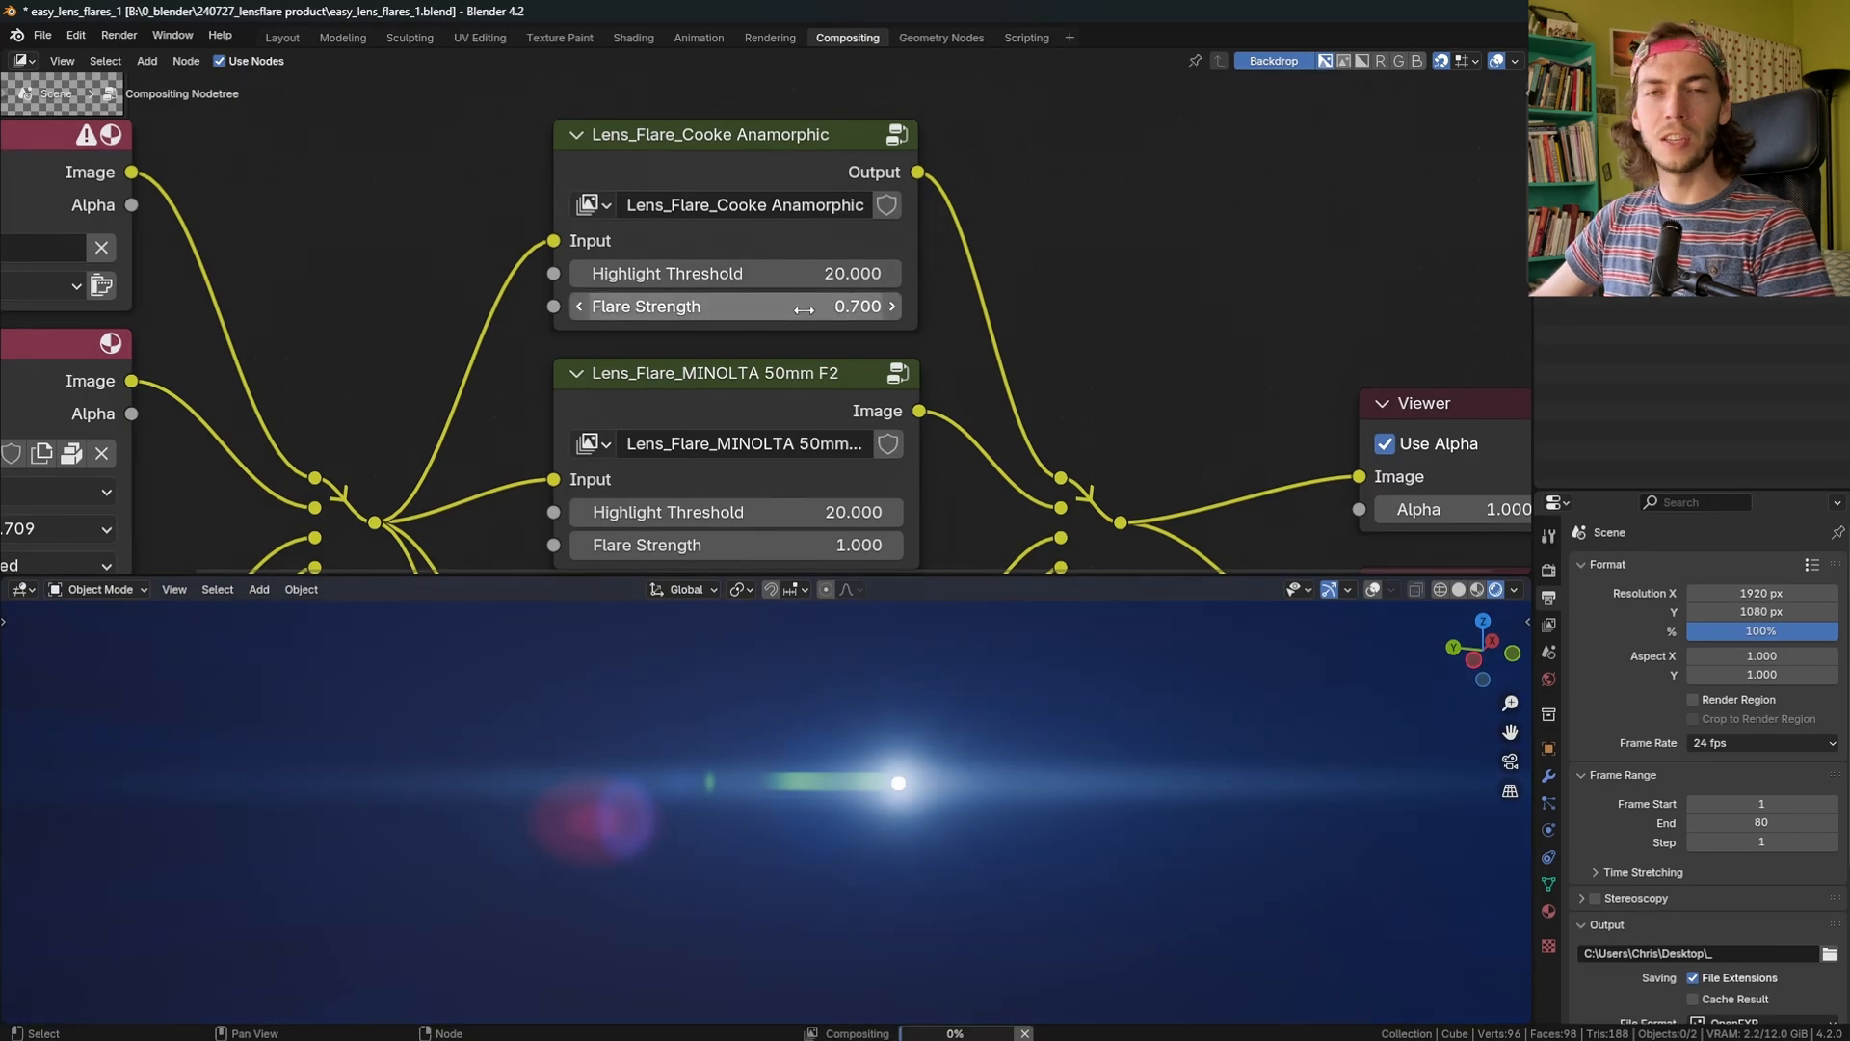
{"action": "mouse_move", "coordinate": [732, 305]}
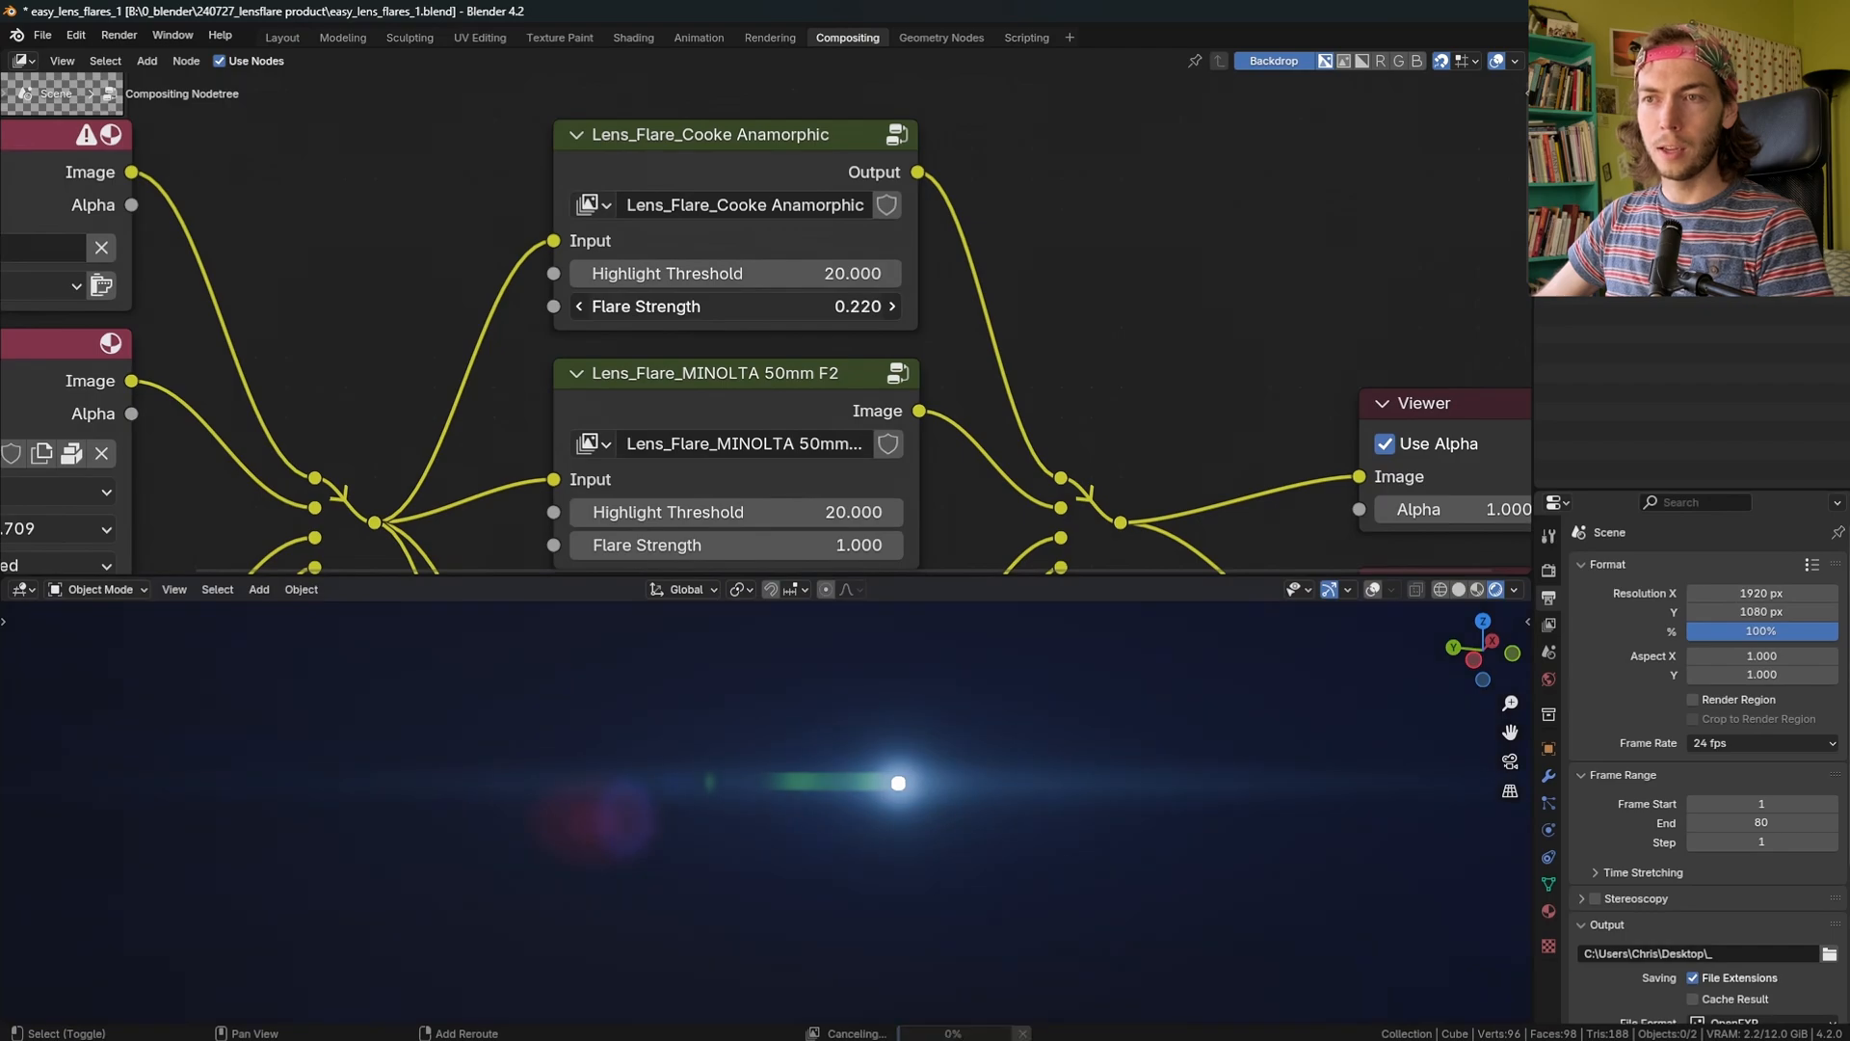
{"action": "left_click_drag", "start_coordinate": [767, 305], "coordinate": [732, 305]}
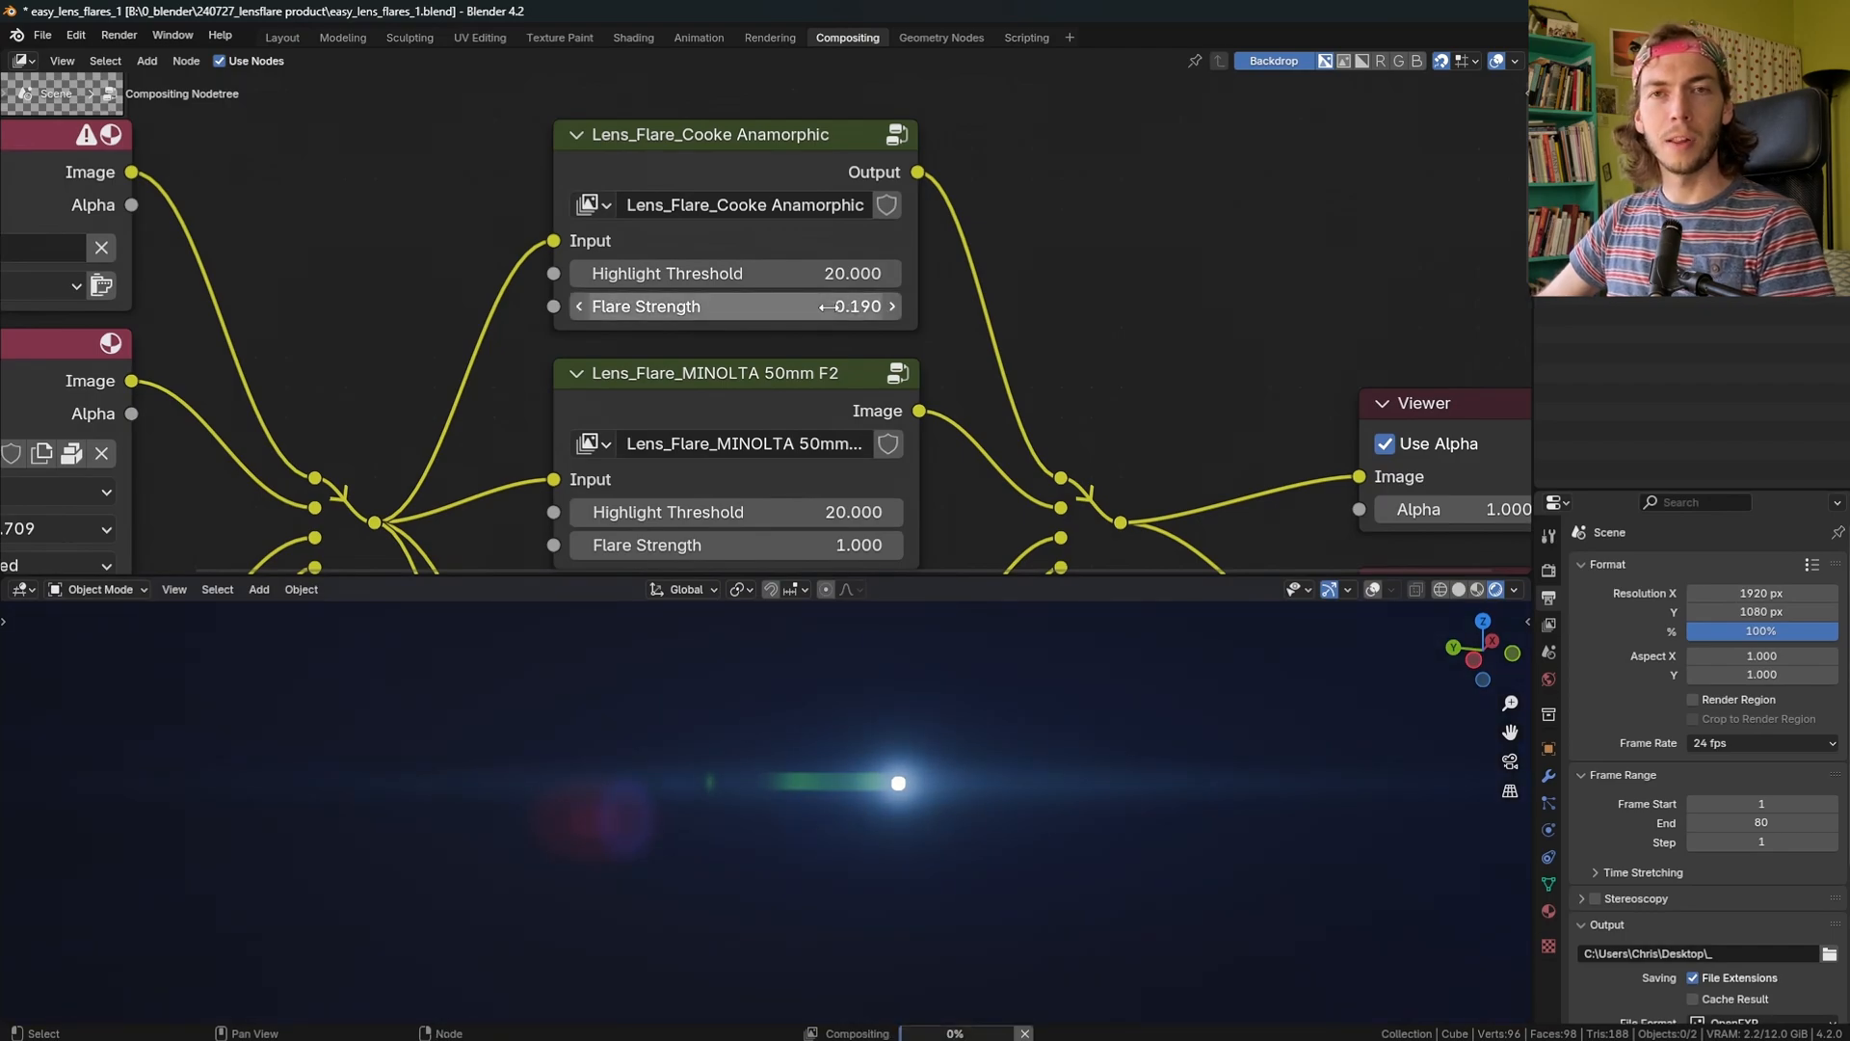
{"action": "left_click", "coordinate": [734, 305]}
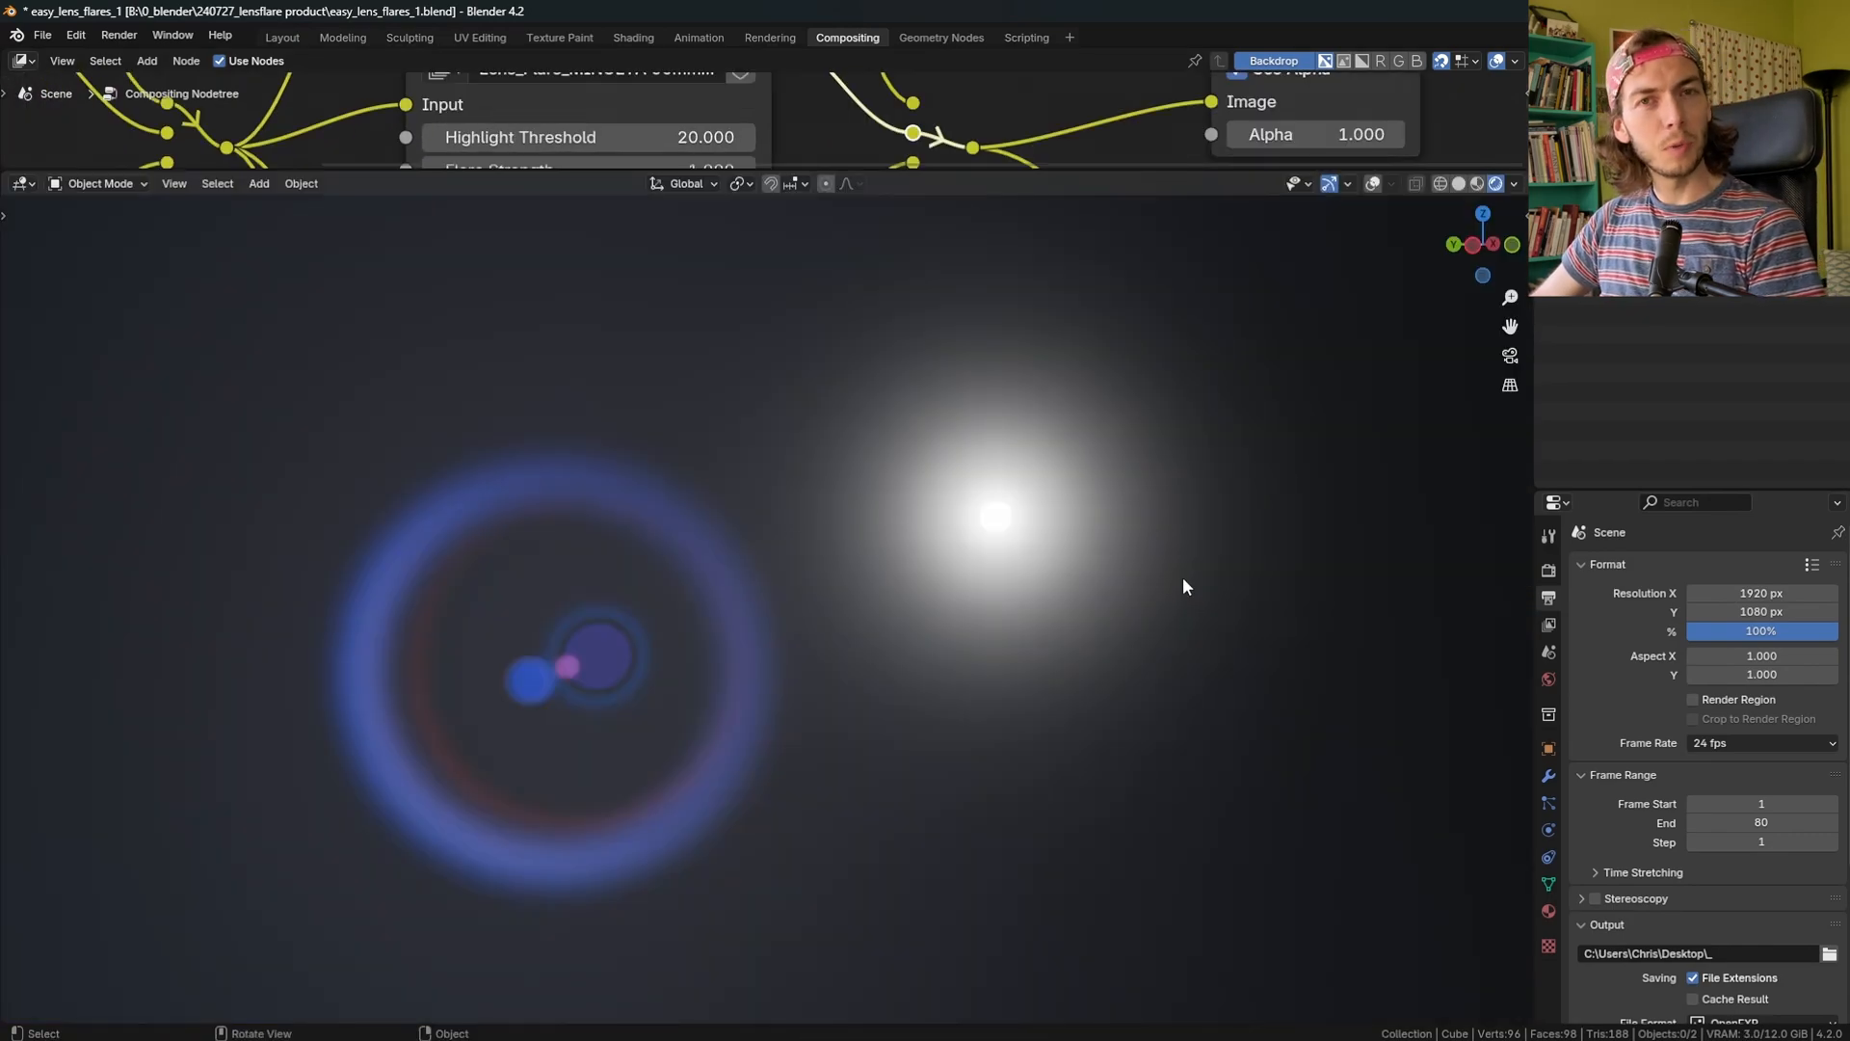
{"action": "mouse_move", "coordinate": [1294, 503]}
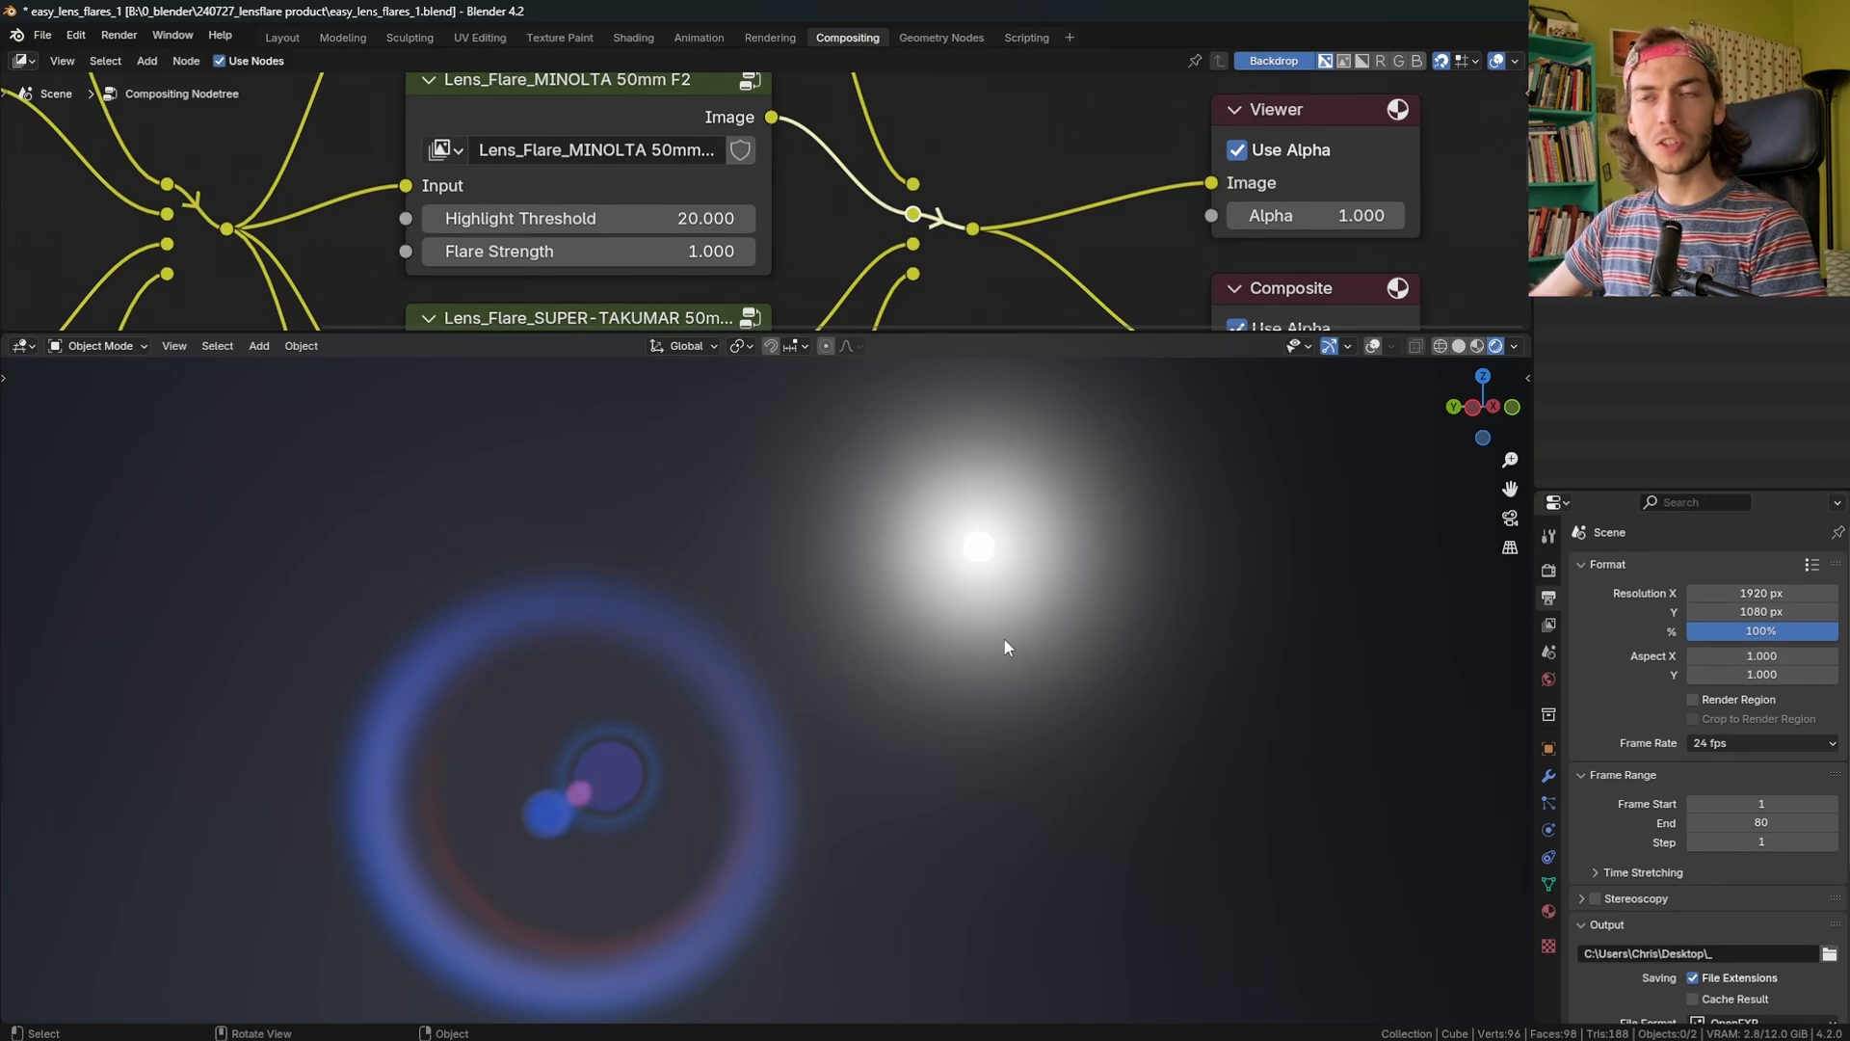
{"action": "mouse_move", "coordinate": [611, 640]}
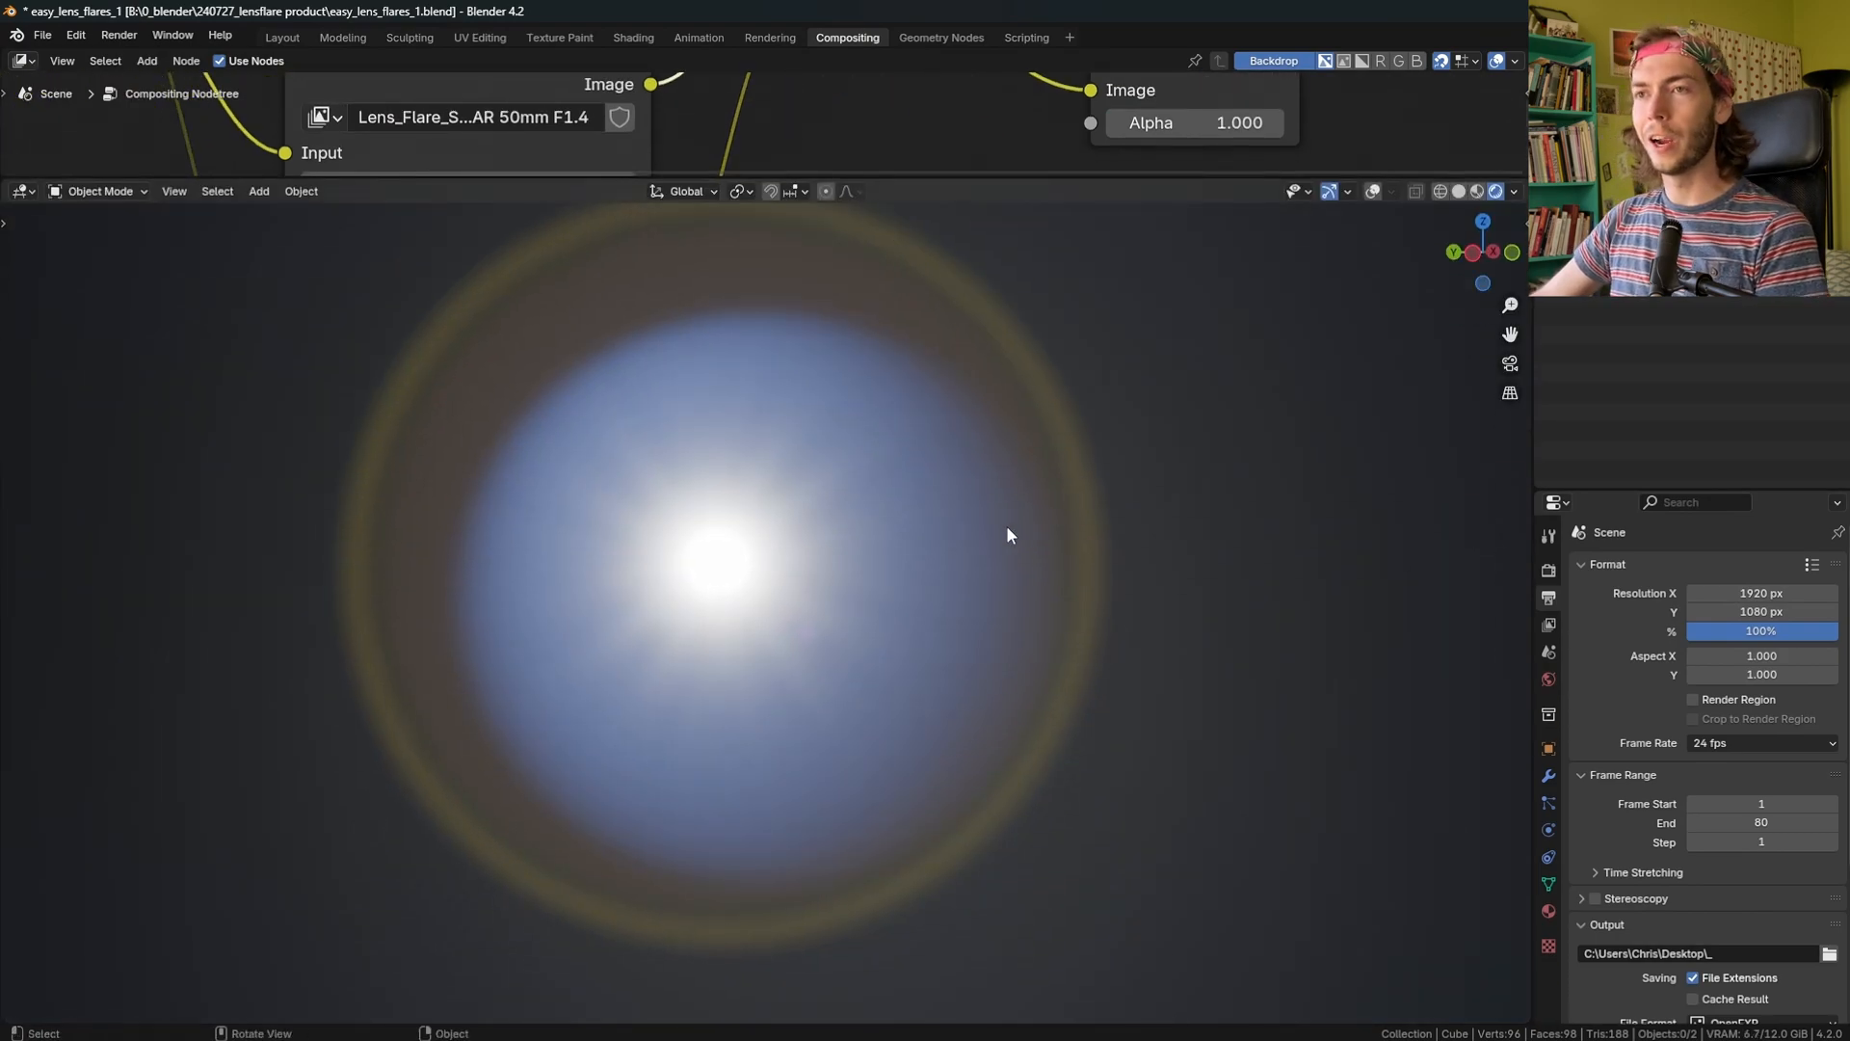
Orbit around the emissive sphere to inspect the SUPER-TAKUMAR 50mm F1.4 flare's colored ghosts.
{"action": "left_click_drag", "start_coordinate": [1009, 535], "coordinate": [829, 657]}
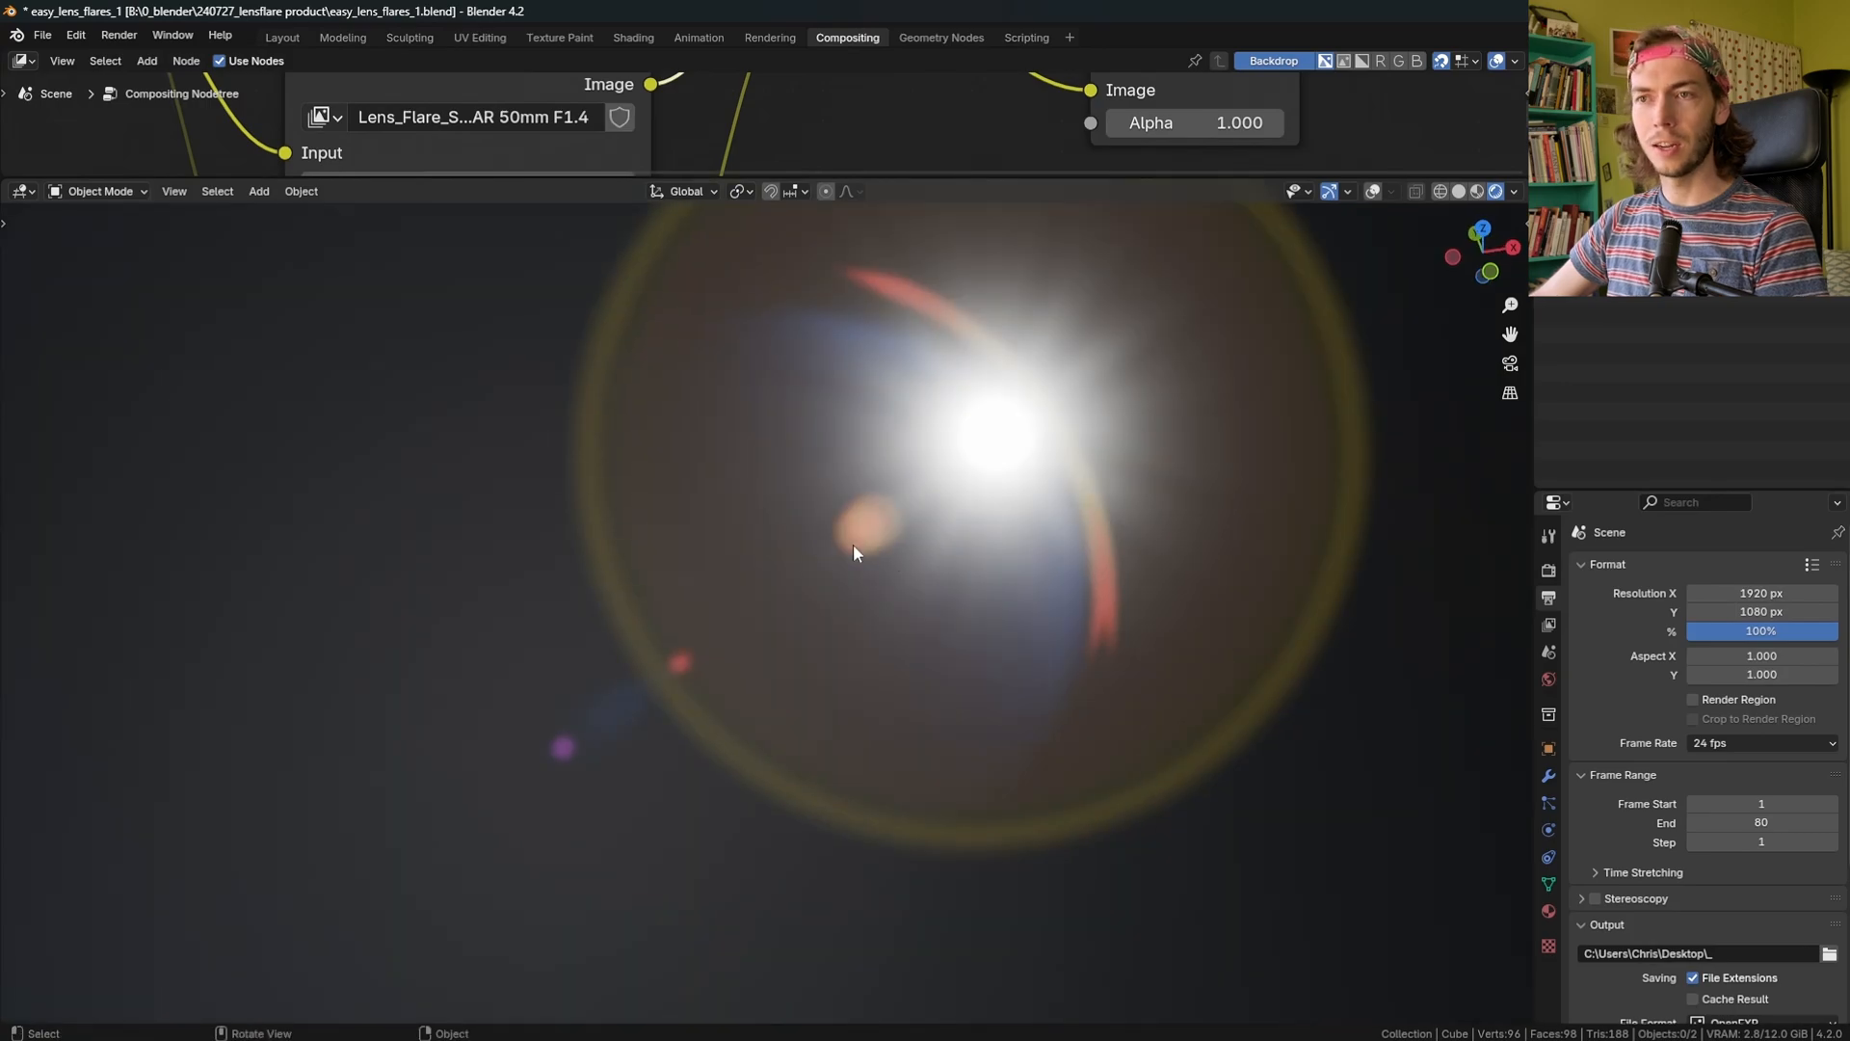
{"action": "mouse_move", "coordinate": [1340, 605]}
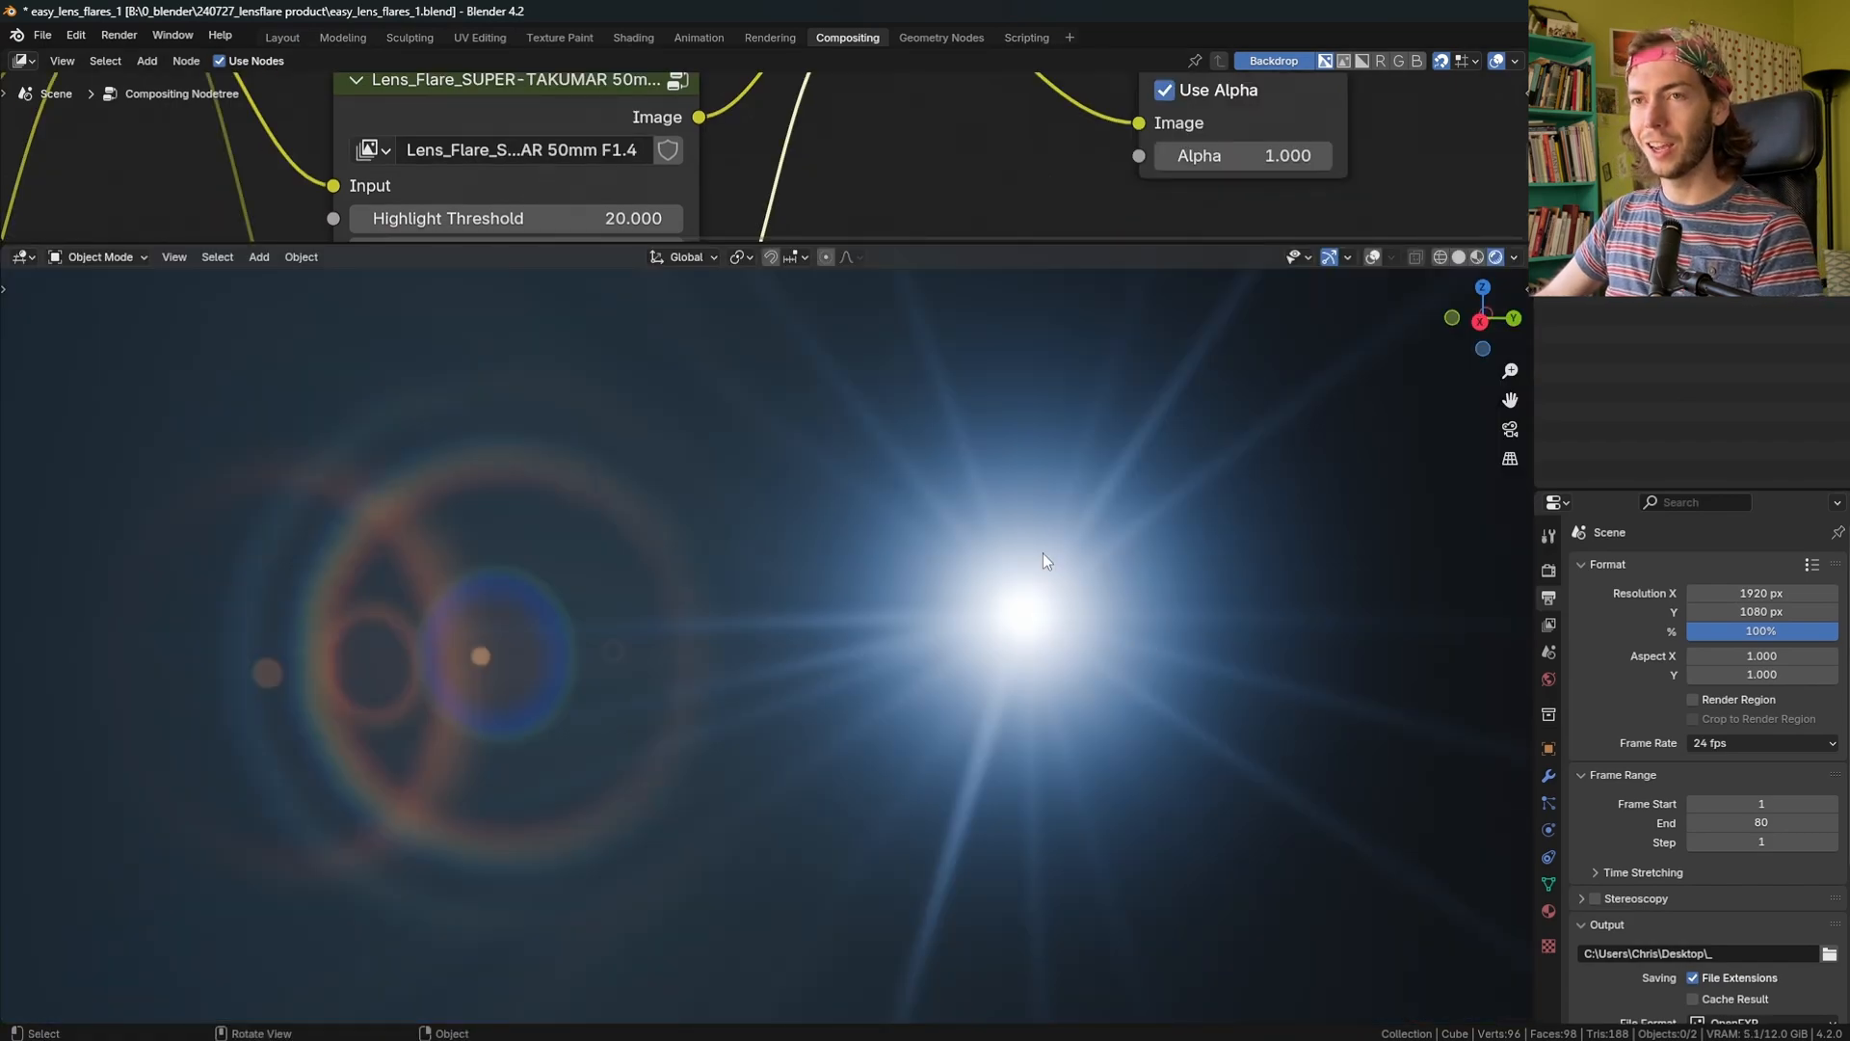
{"action": "mouse_move", "coordinate": [992, 441]}
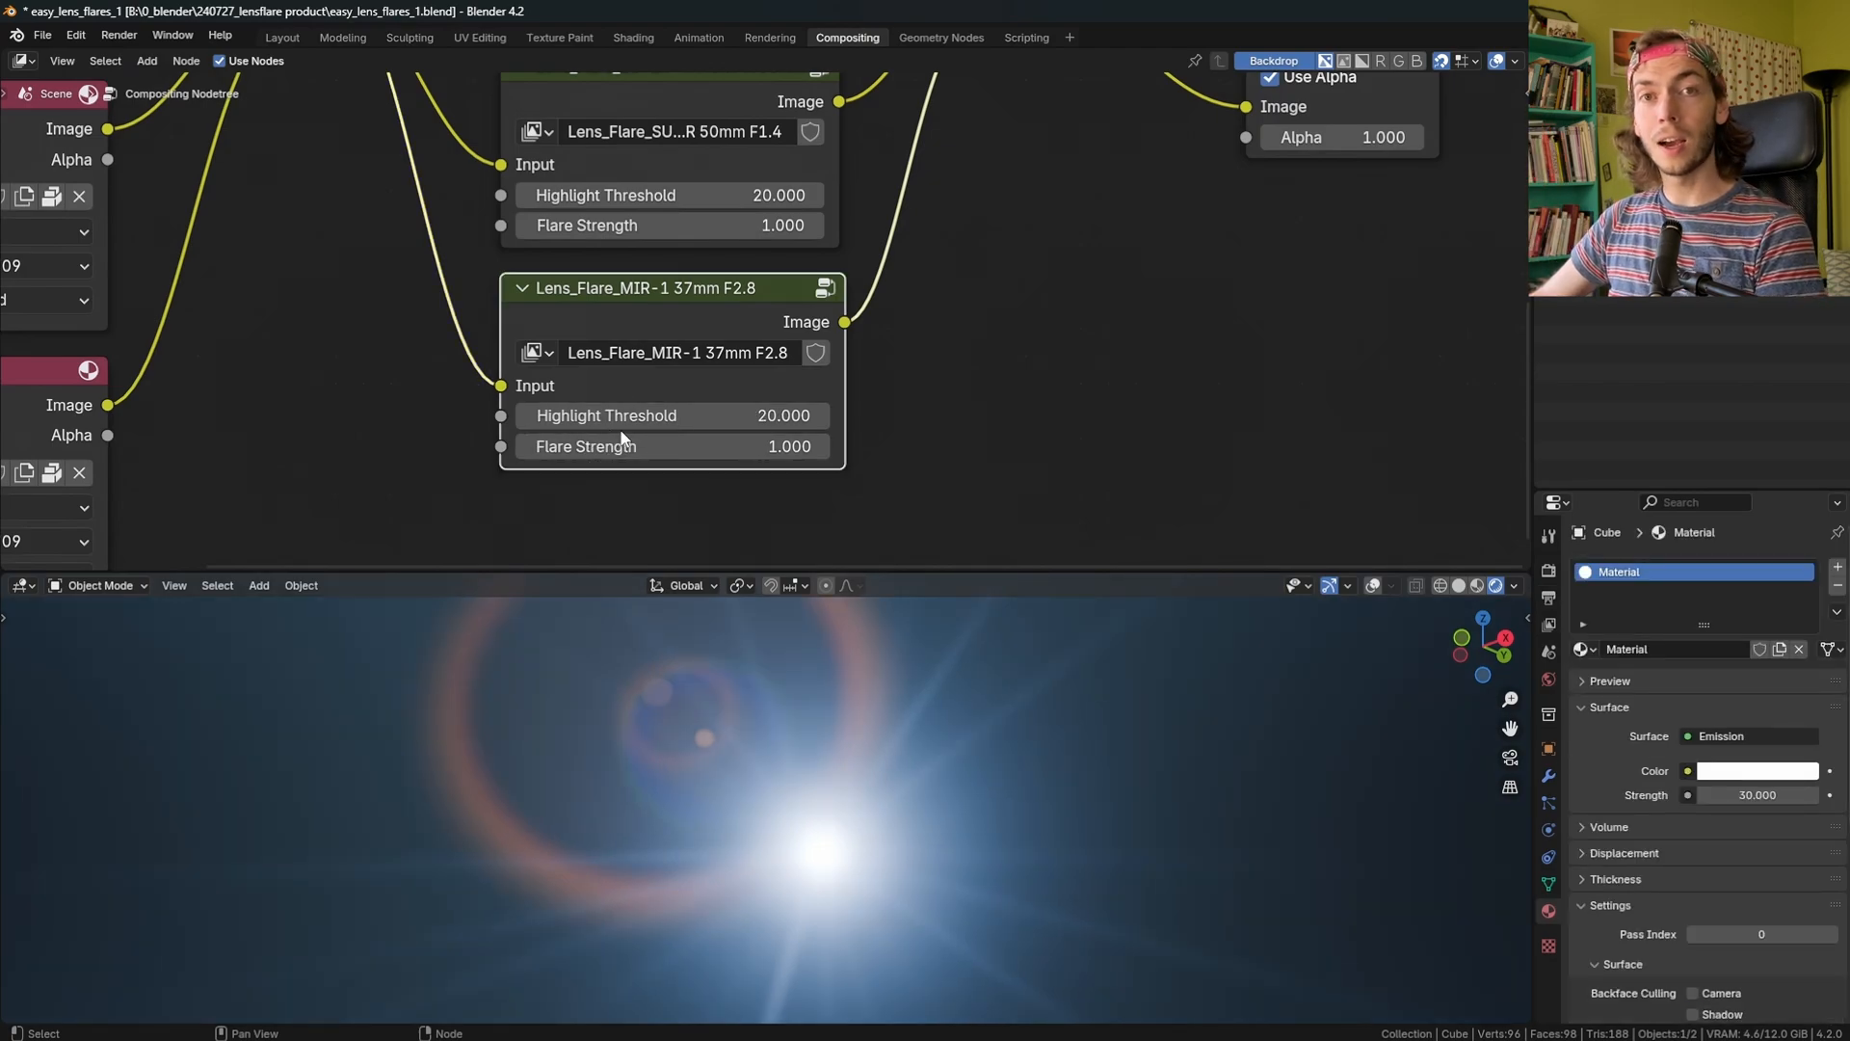
{"action": "mouse_move", "coordinate": [669, 414]}
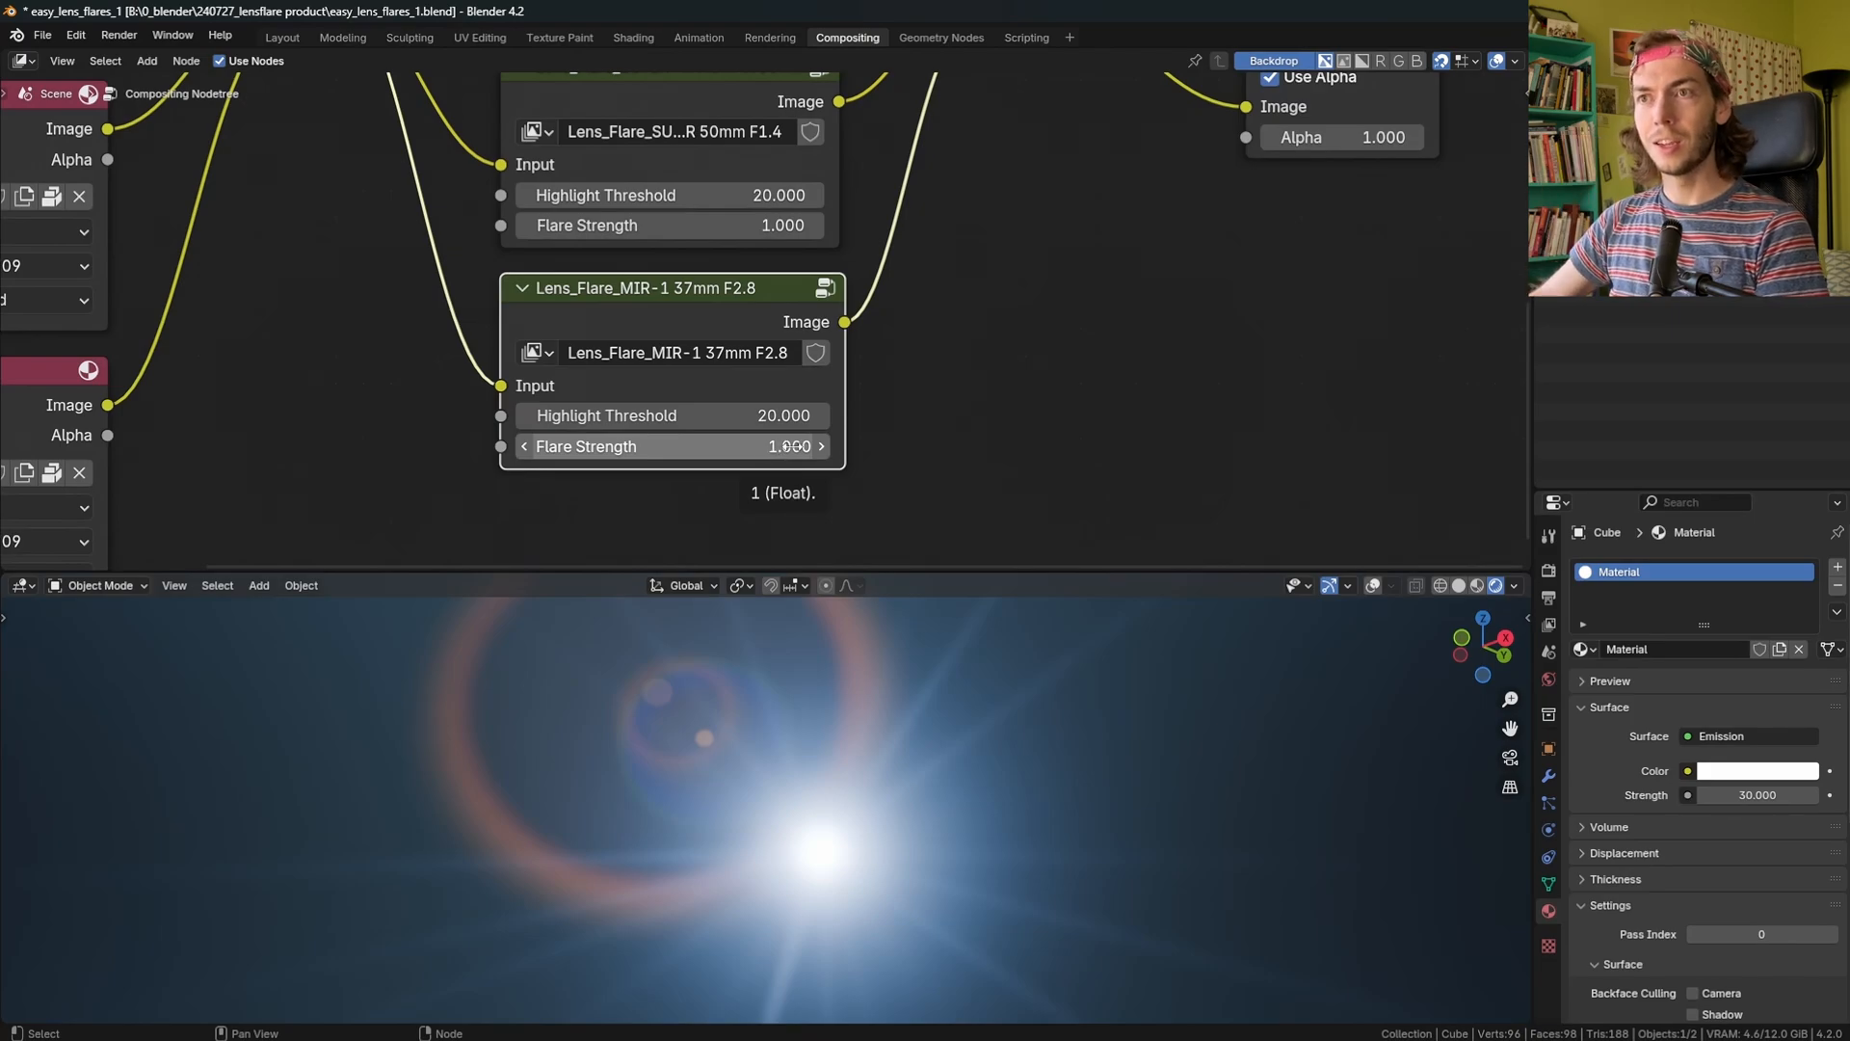
Try lower MIR-1 37mm F2.8 flare strengths, then set it back to 1.
{"action": "left_click_drag", "start_coordinate": [606, 415], "coordinate": [785, 415]}
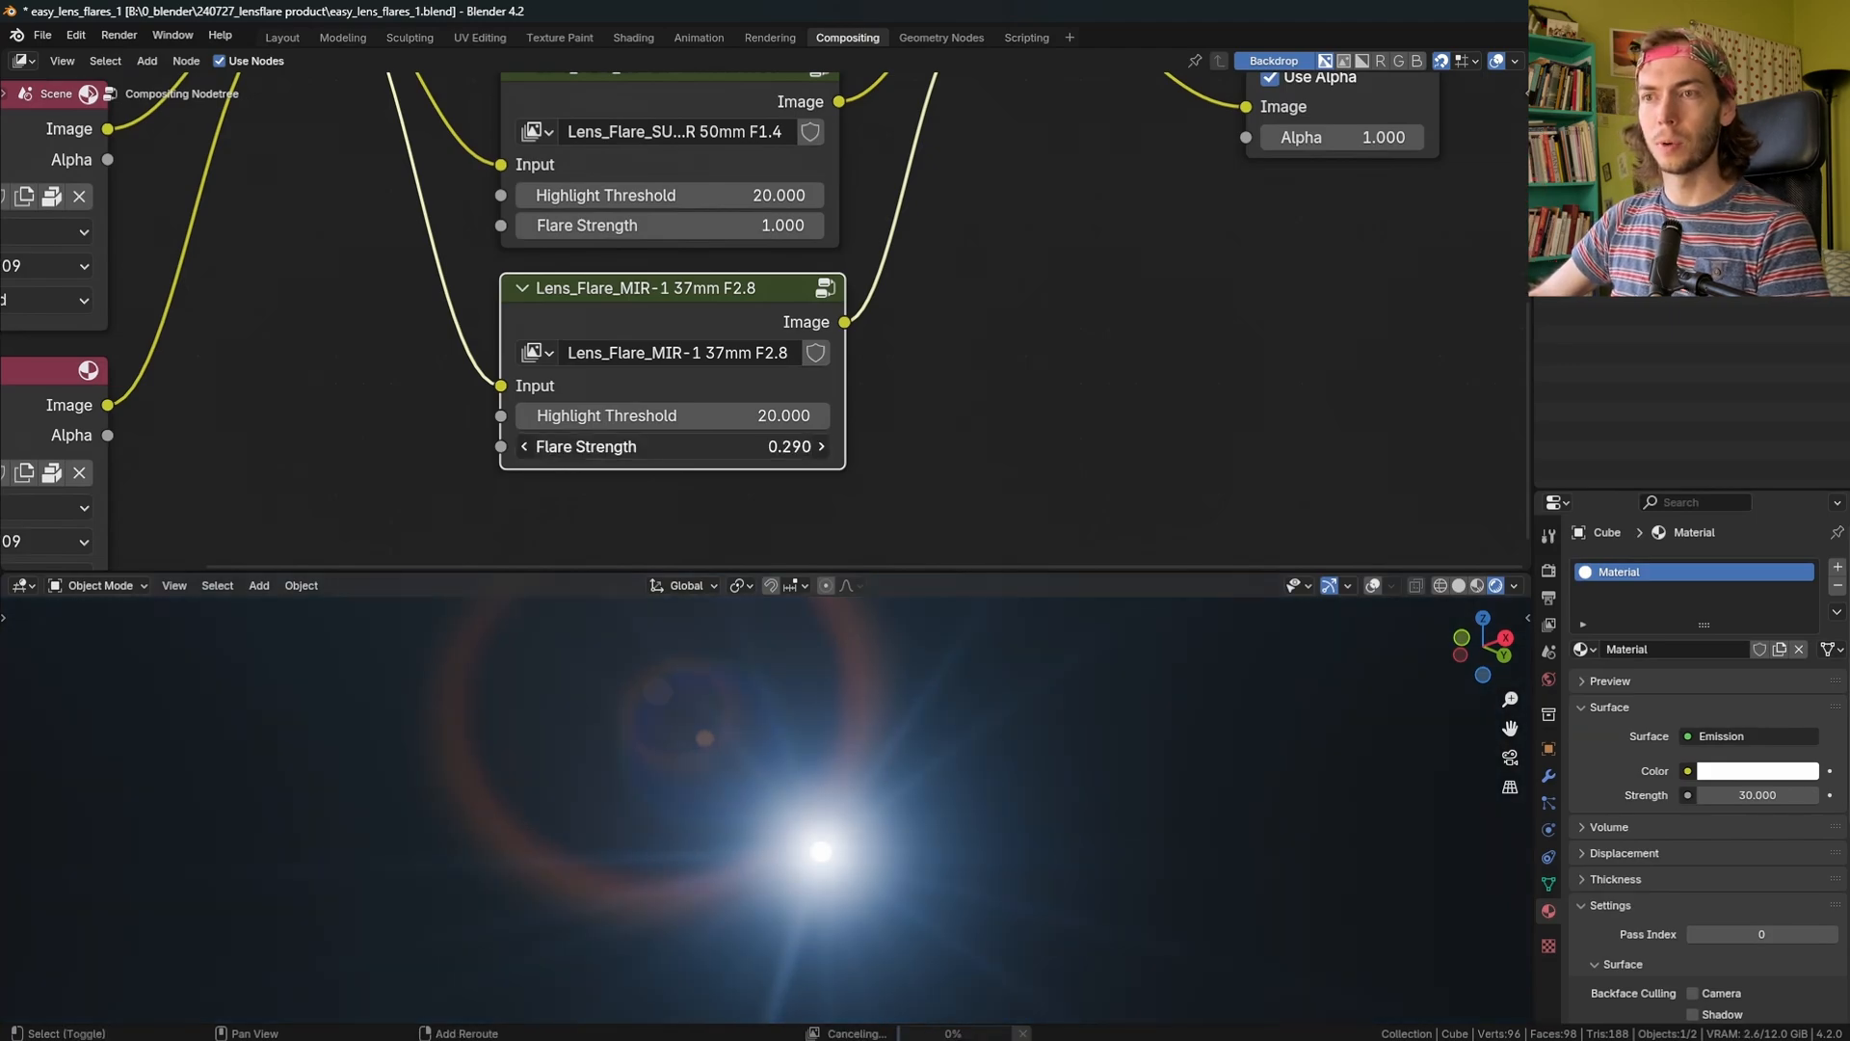
{"action": "left_click_drag", "start_coordinate": [708, 447], "coordinate": [590, 446]}
{"action": "type", "text": "1"}
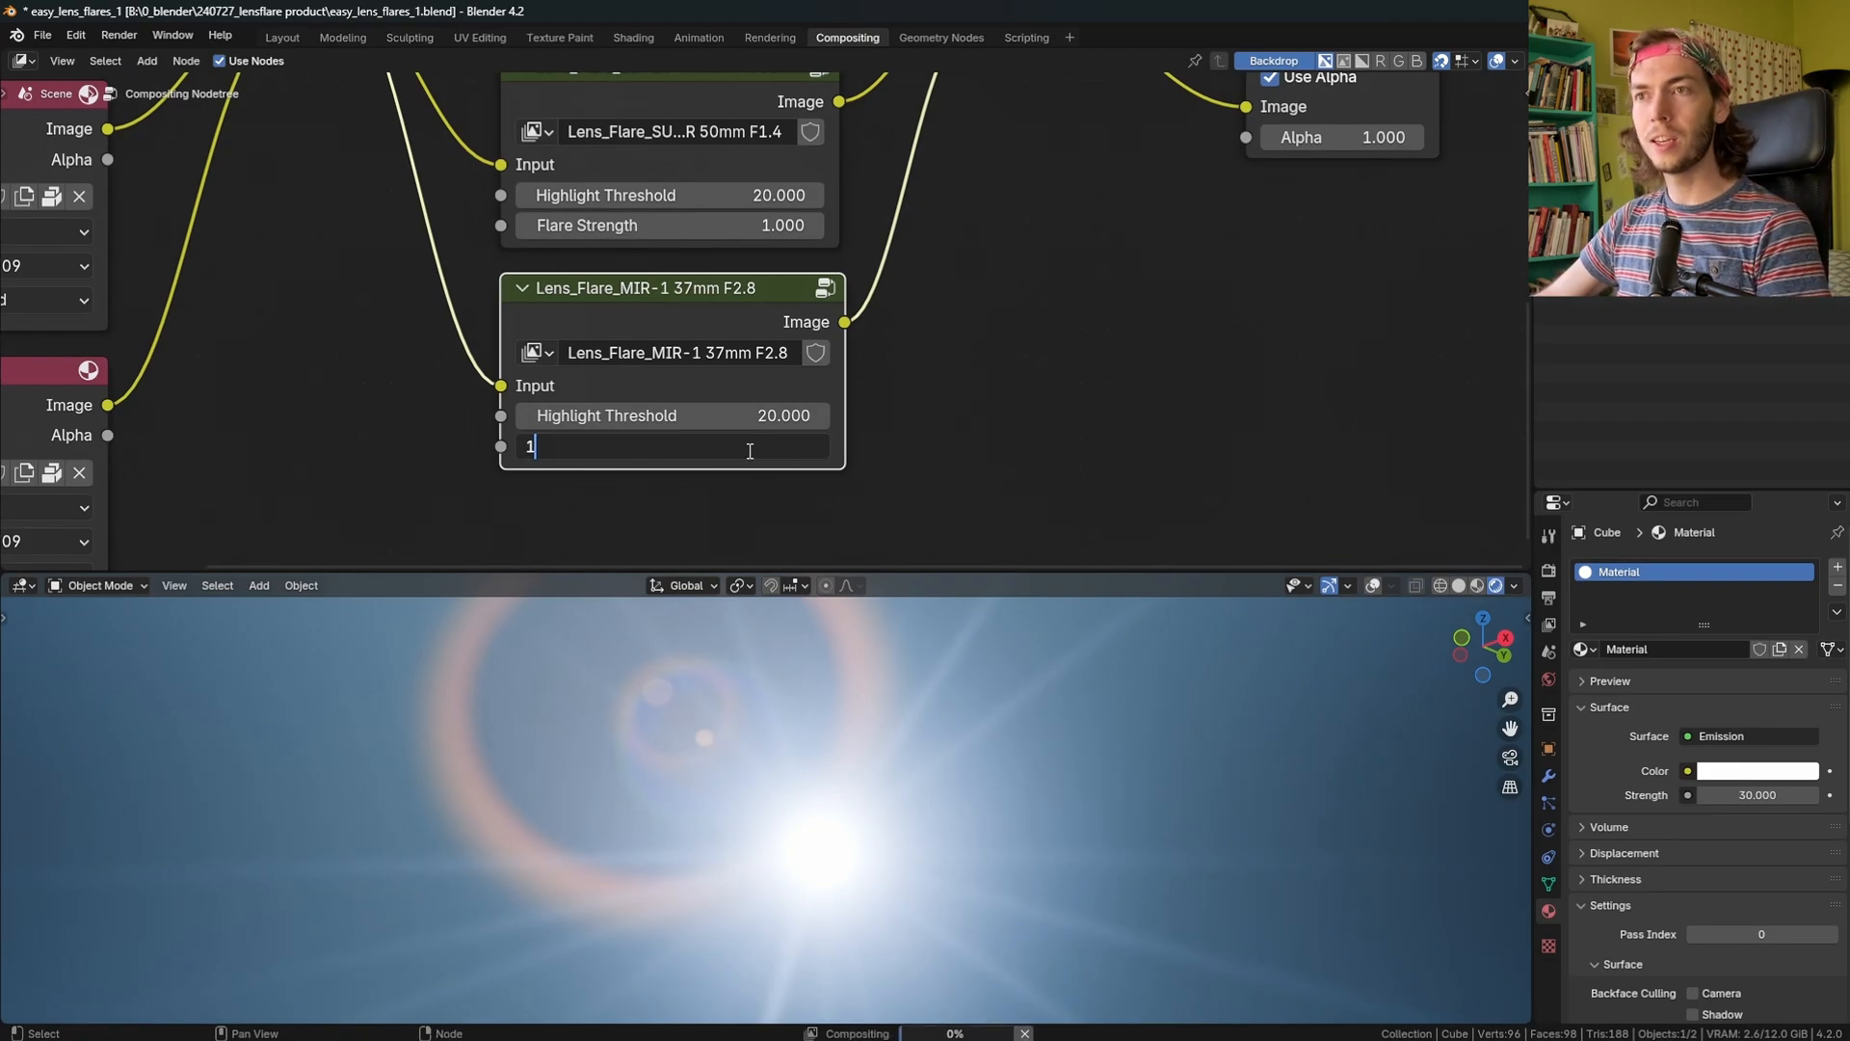
{"action": "key", "text": "Return"}
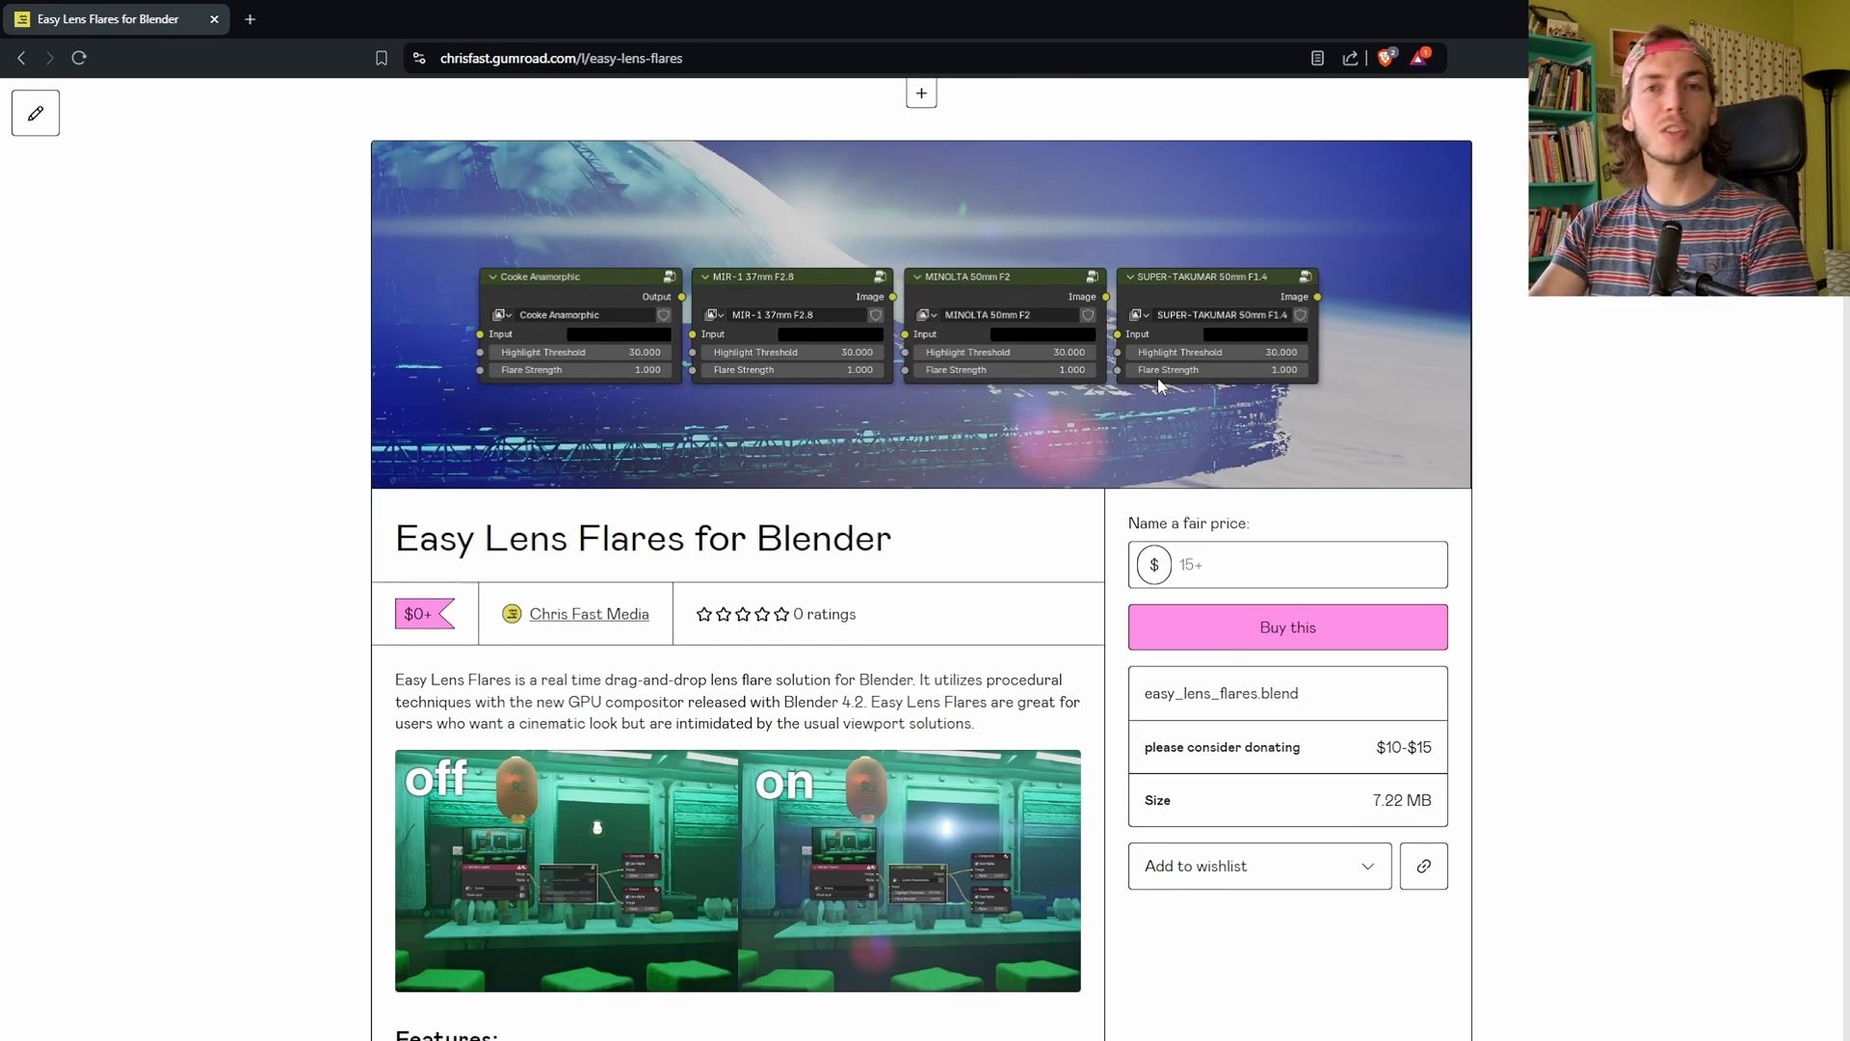
{"action": "mouse_move", "coordinate": [1272, 526]}
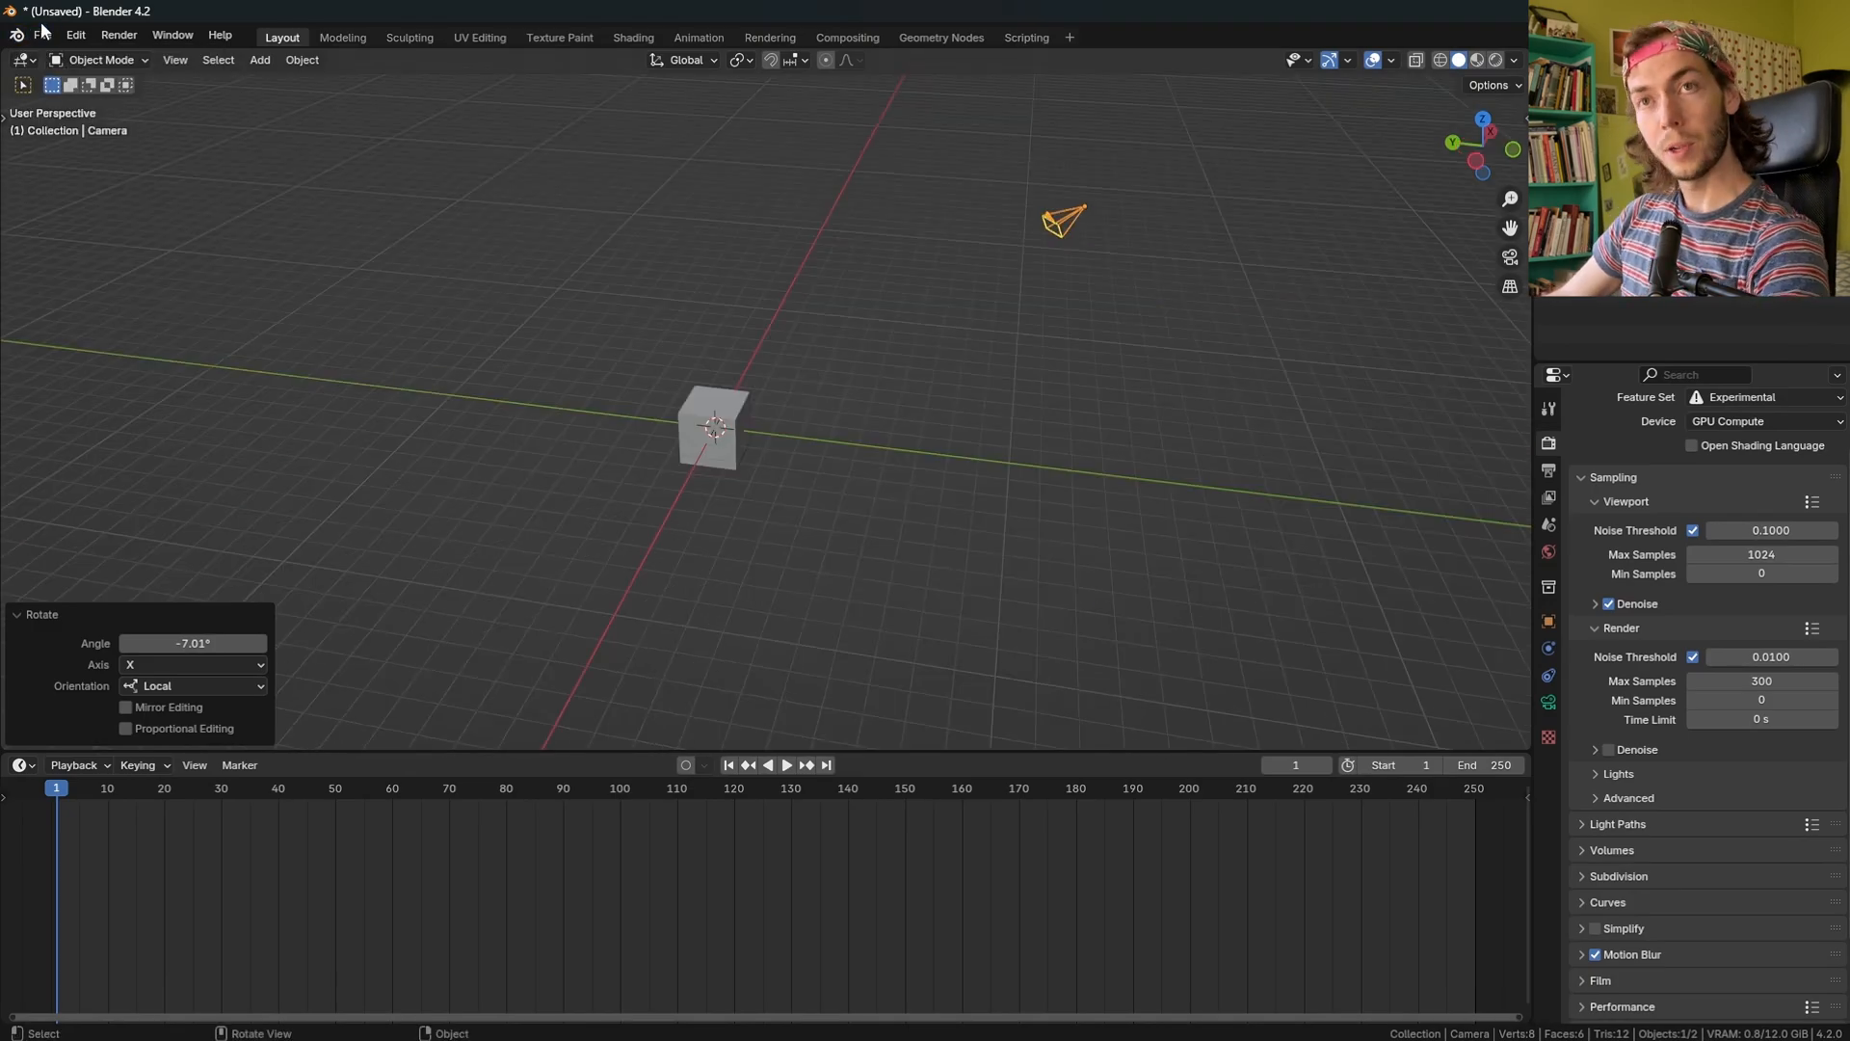
Append the four Lens_Flare node groups from easy_lens_flares_1.blend and save the startup file.
{"action": "left_click", "coordinate": [41, 35]}
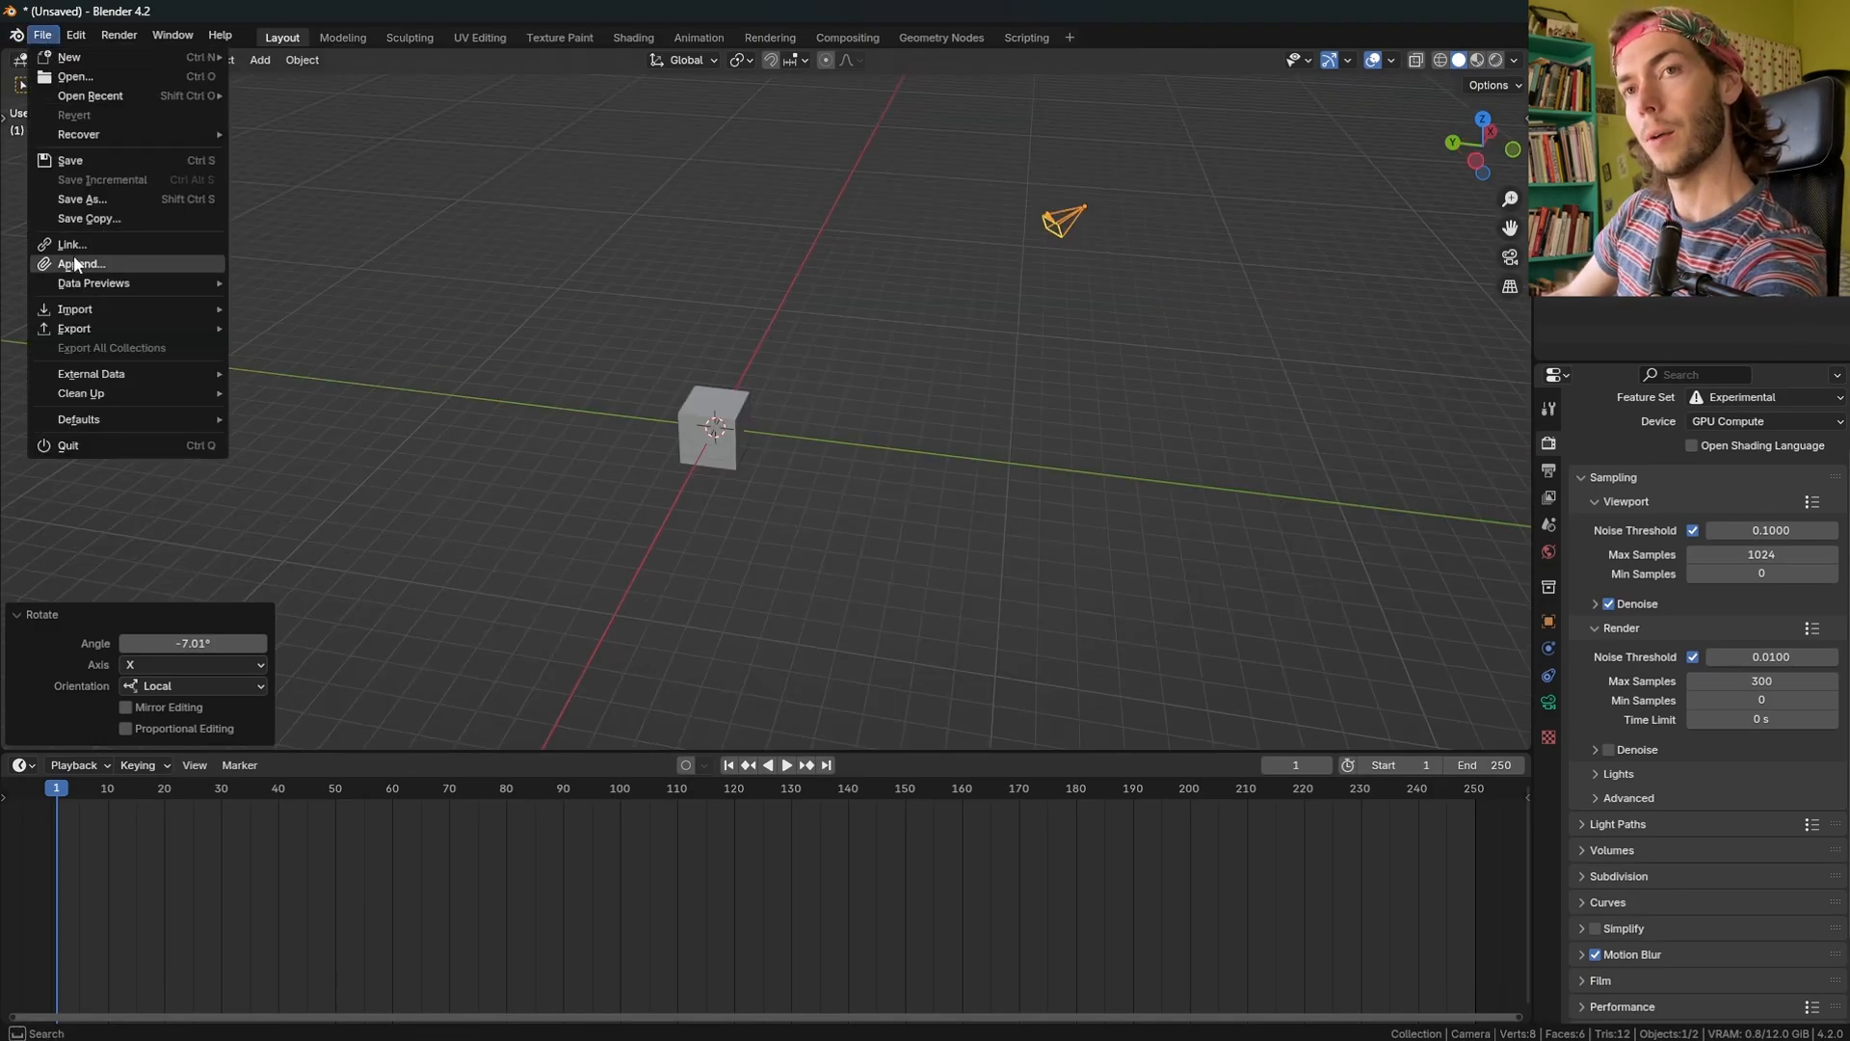
{"action": "left_click", "coordinate": [80, 263]}
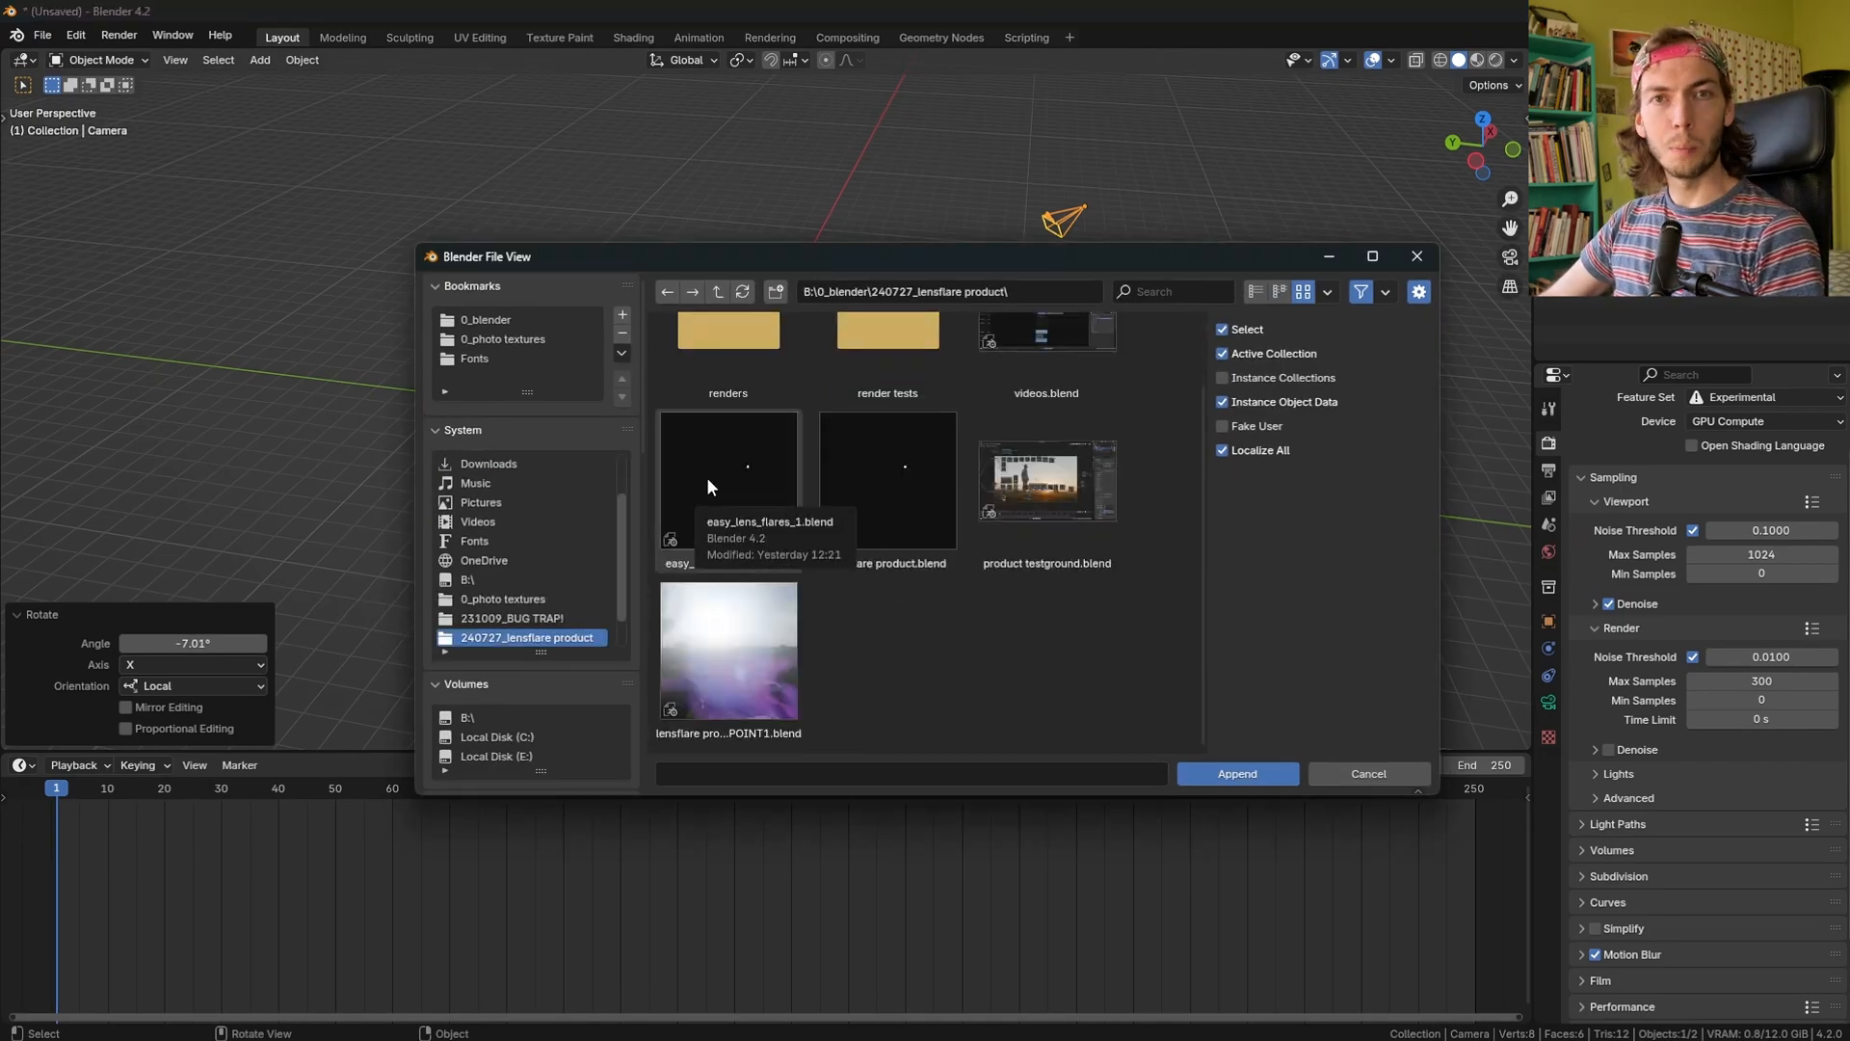
{"action": "double_click", "coordinate": [729, 460]}
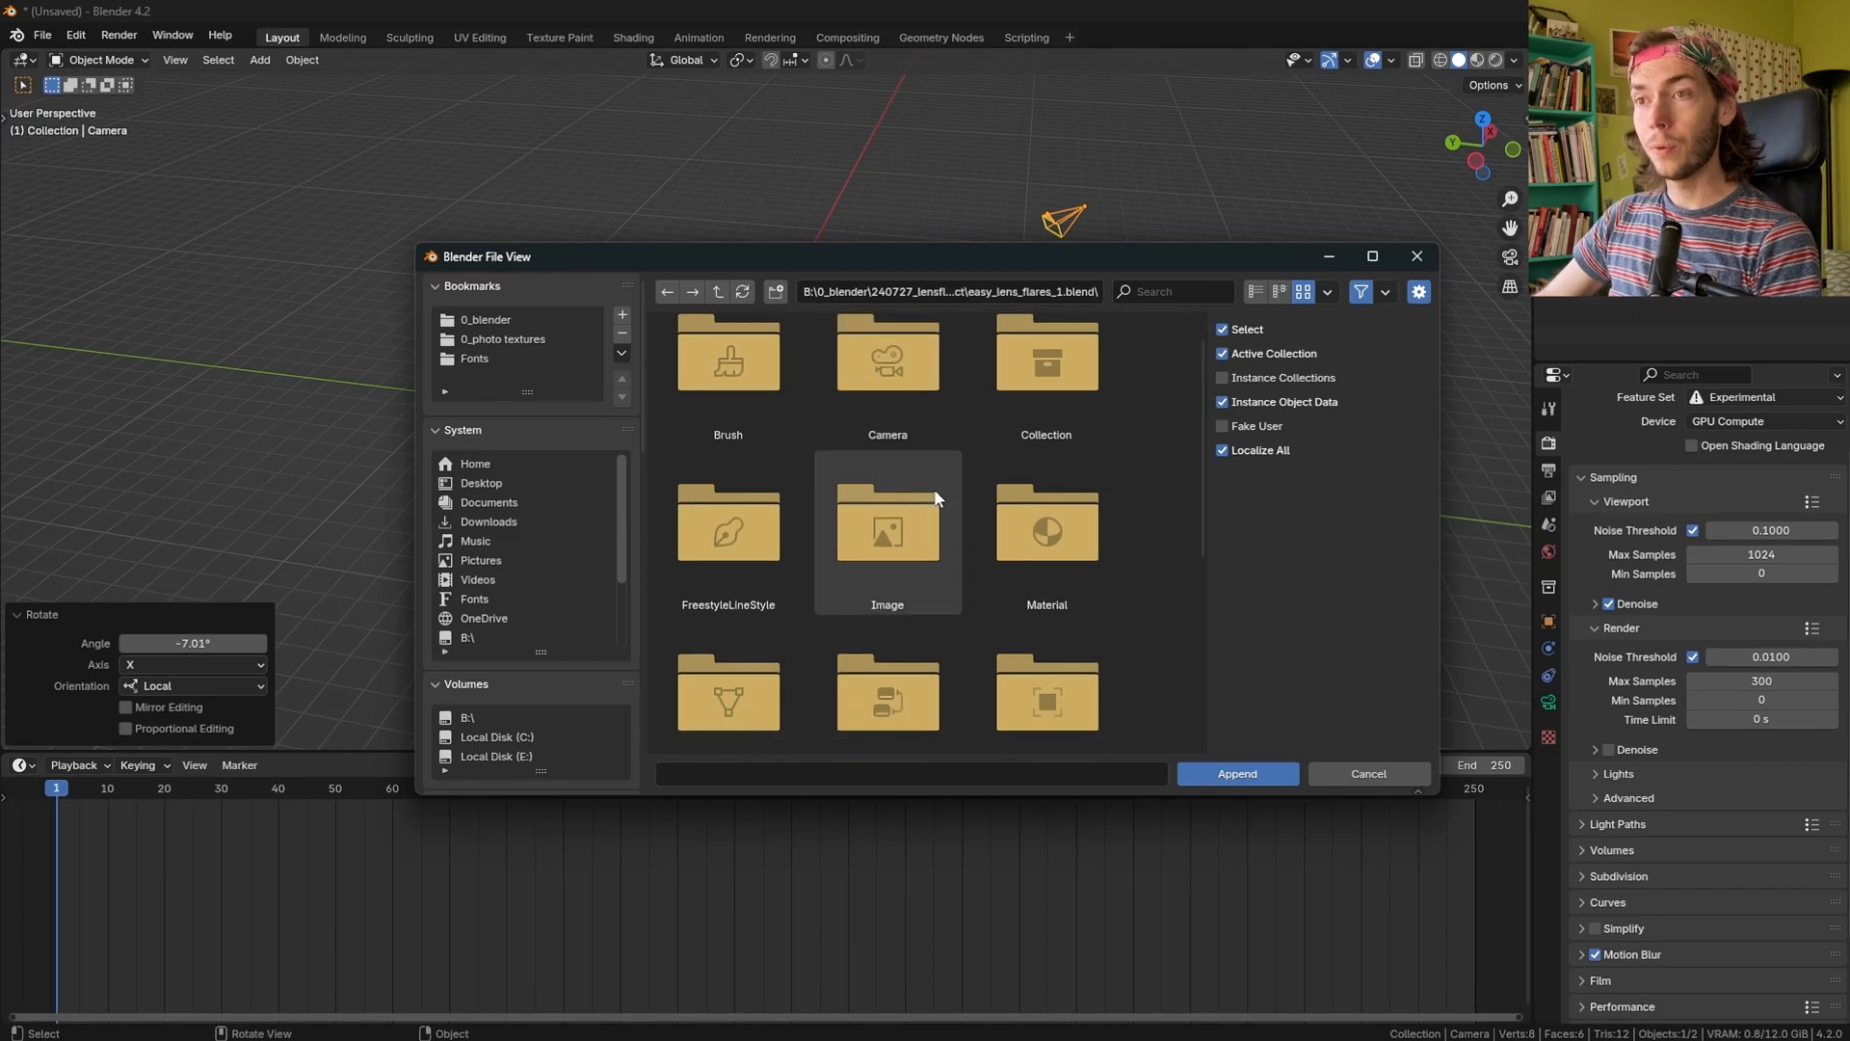
{"action": "double_click", "coordinate": [886, 531]}
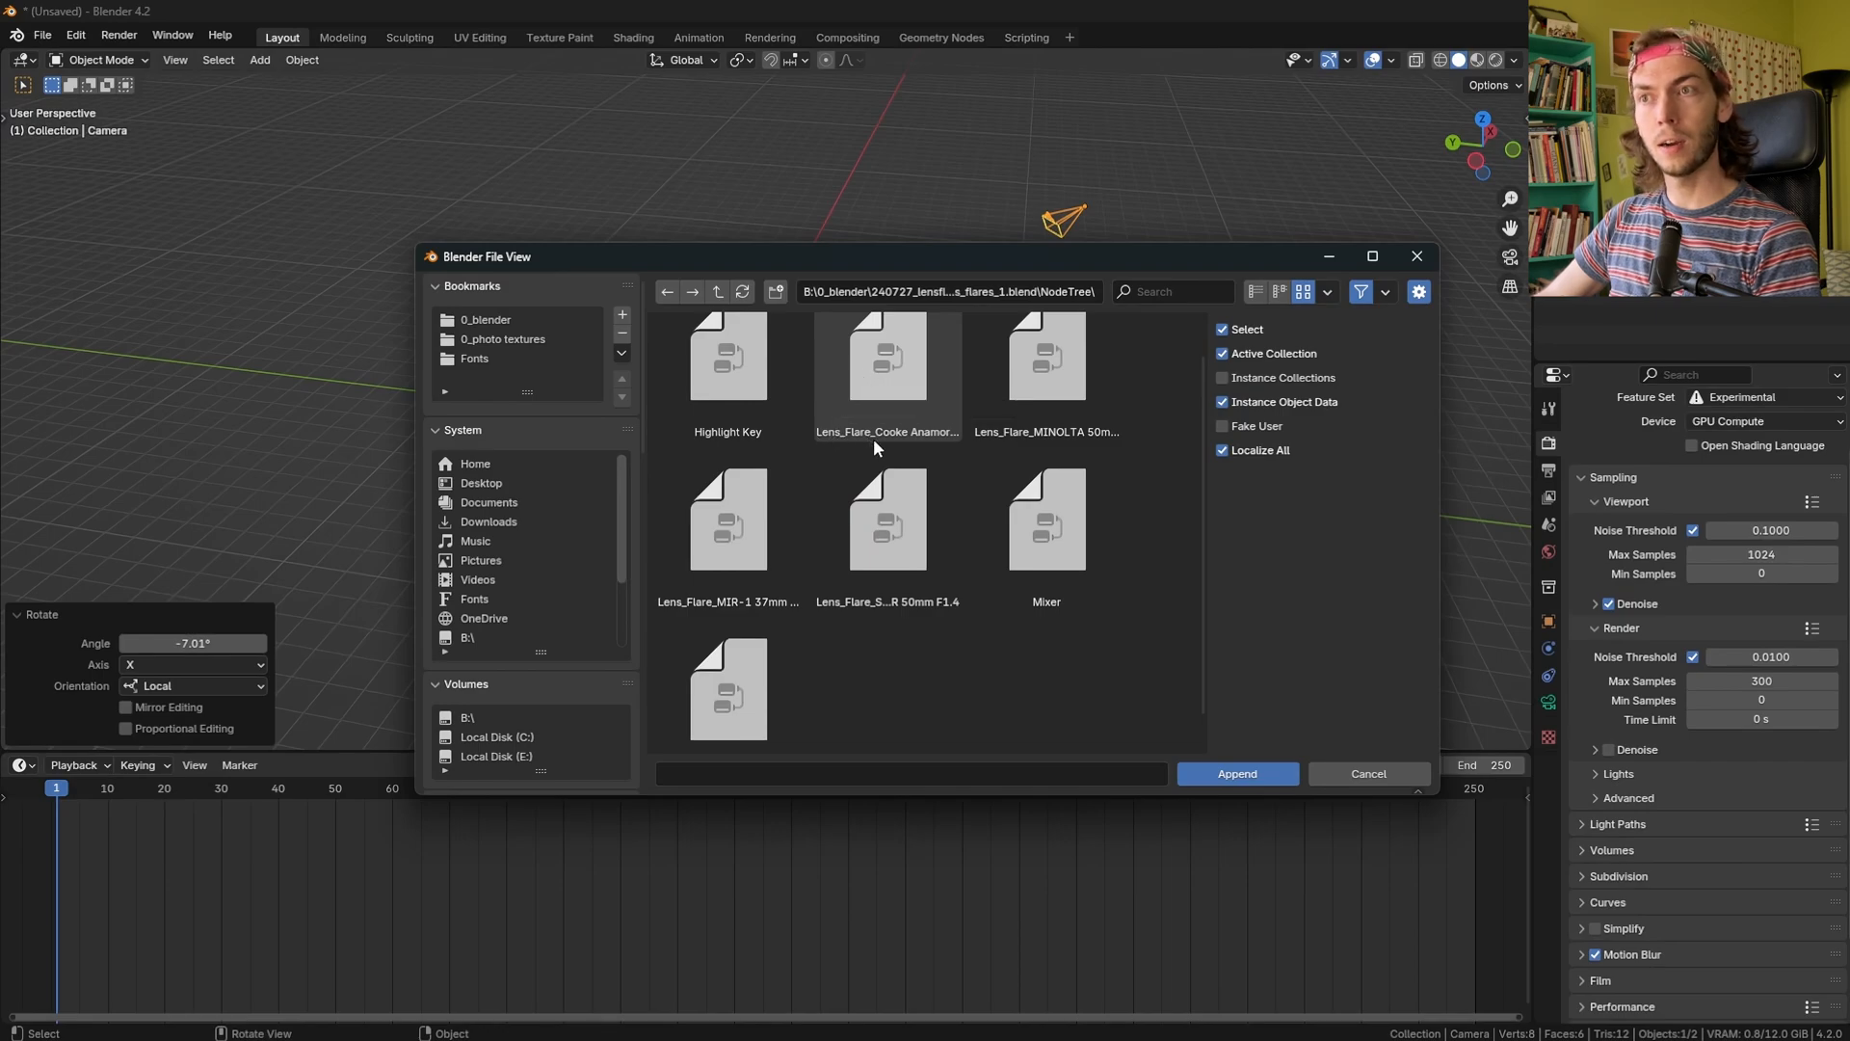
{"action": "left_click", "coordinate": [886, 372]}
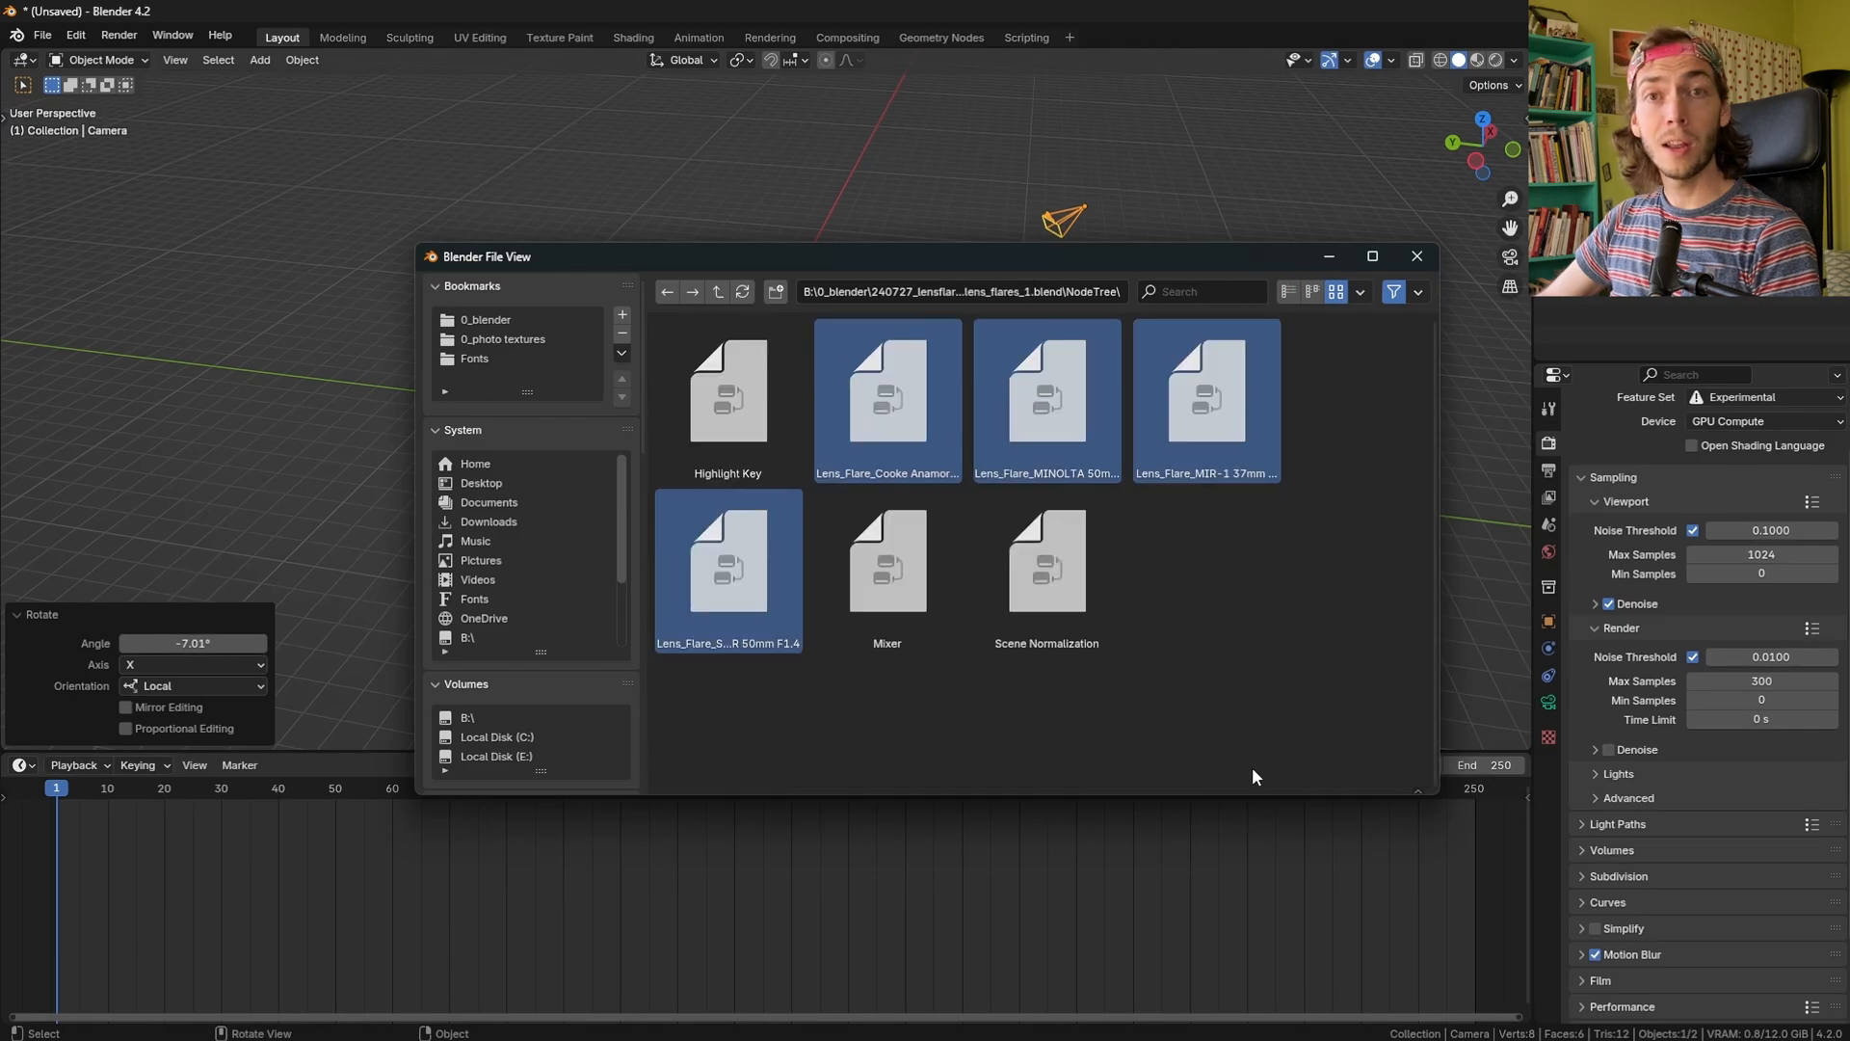
{"action": "left_click", "coordinate": [16, 35]}
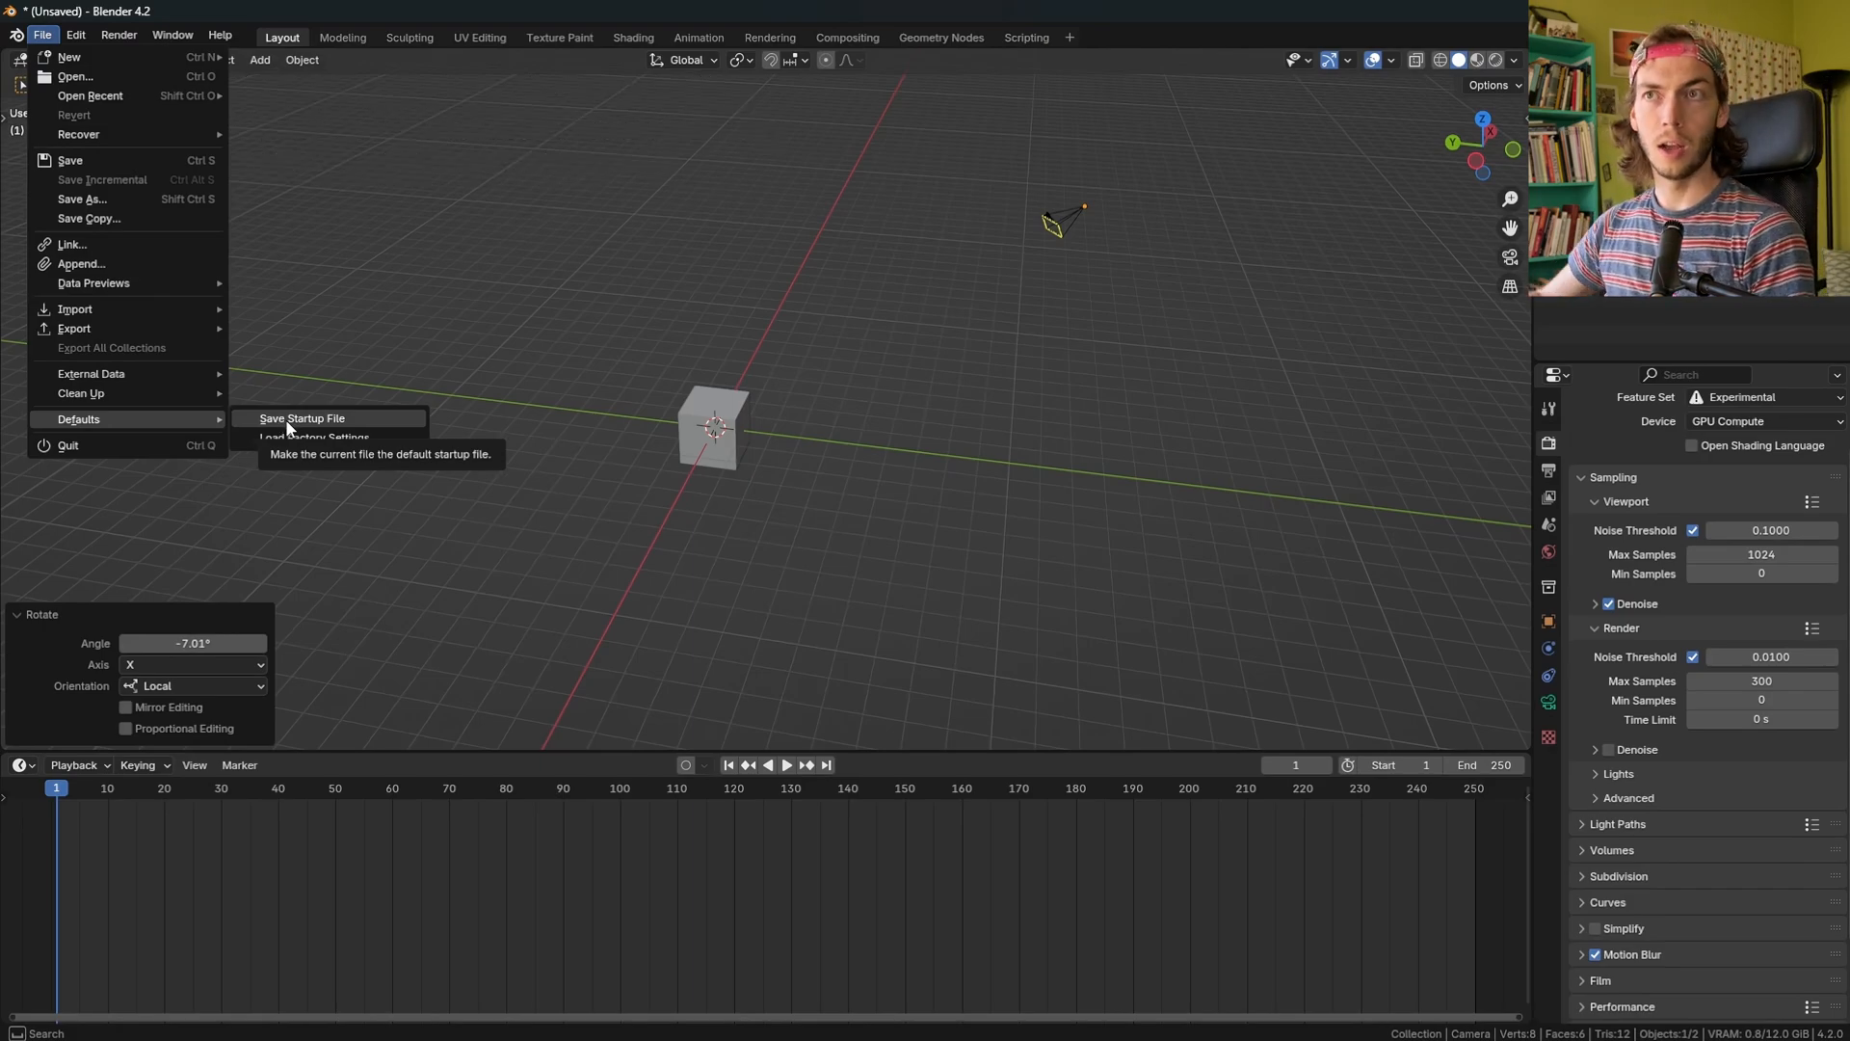
{"action": "left_click", "coordinate": [341, 584]}
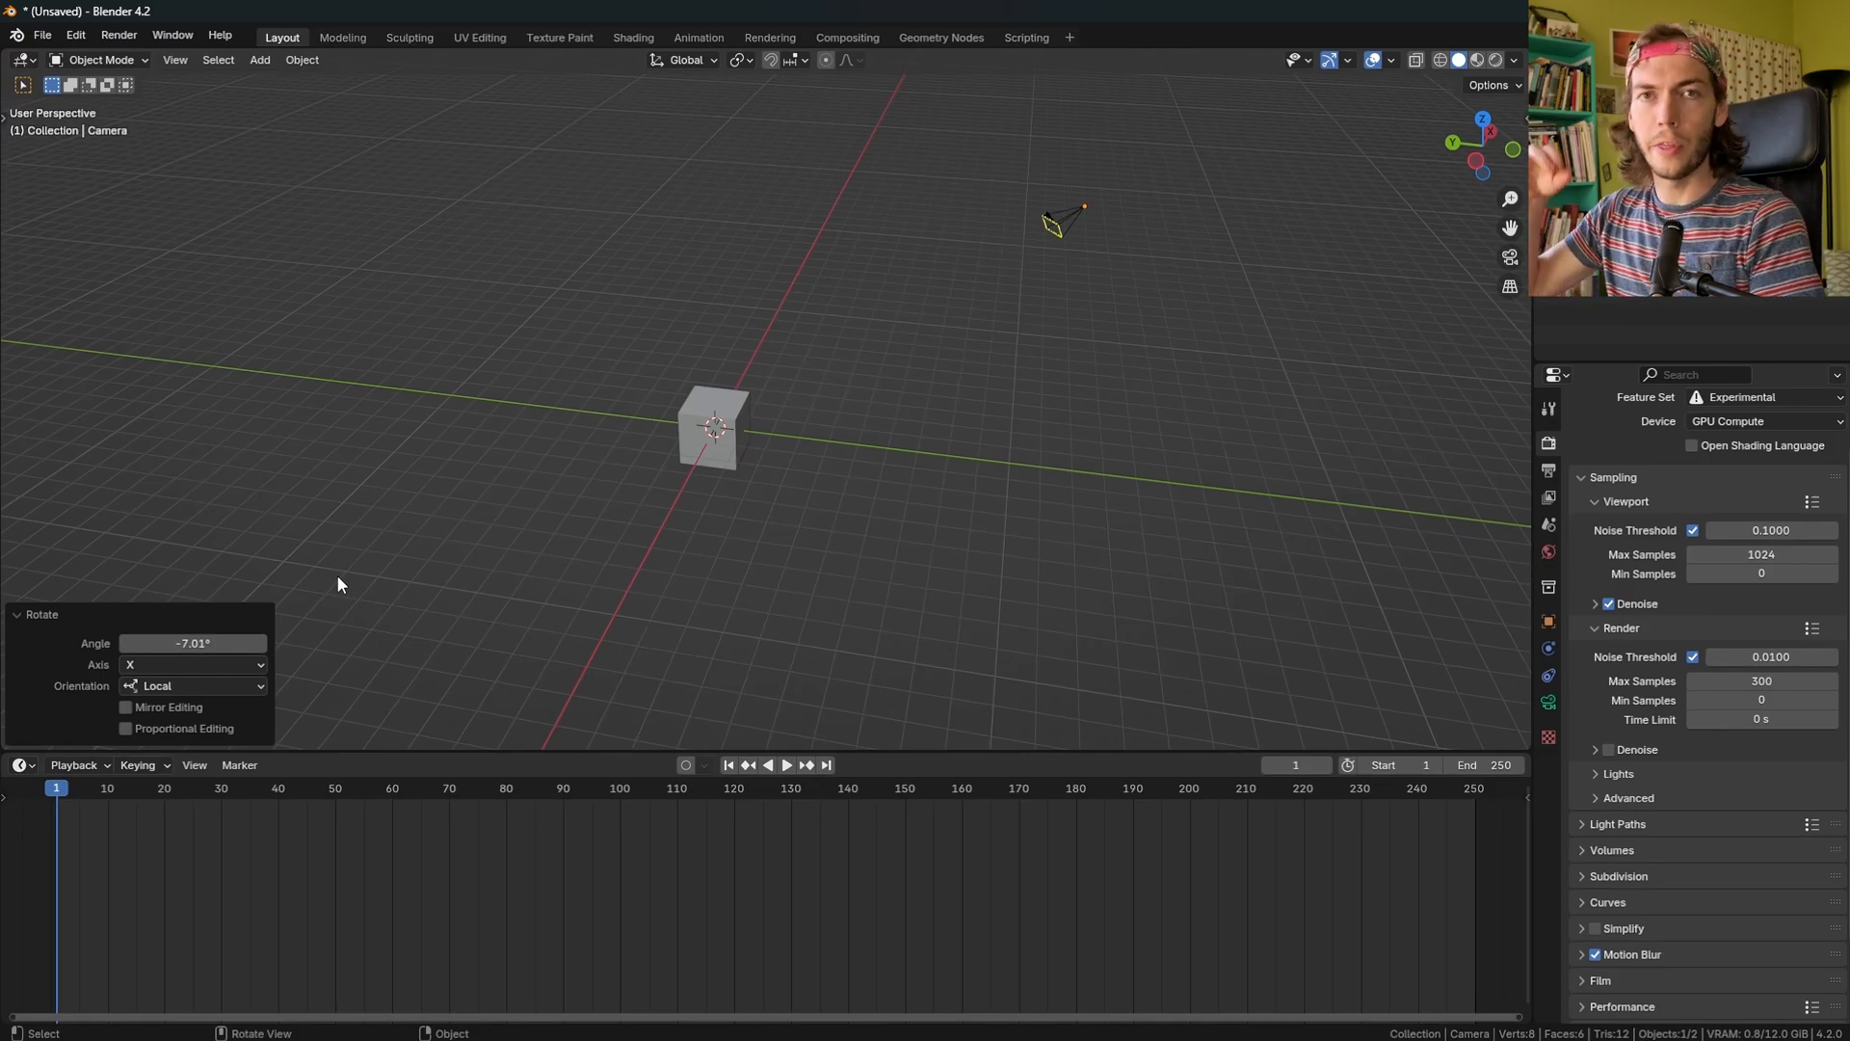
{"action": "mouse_move", "coordinate": [566, 483]}
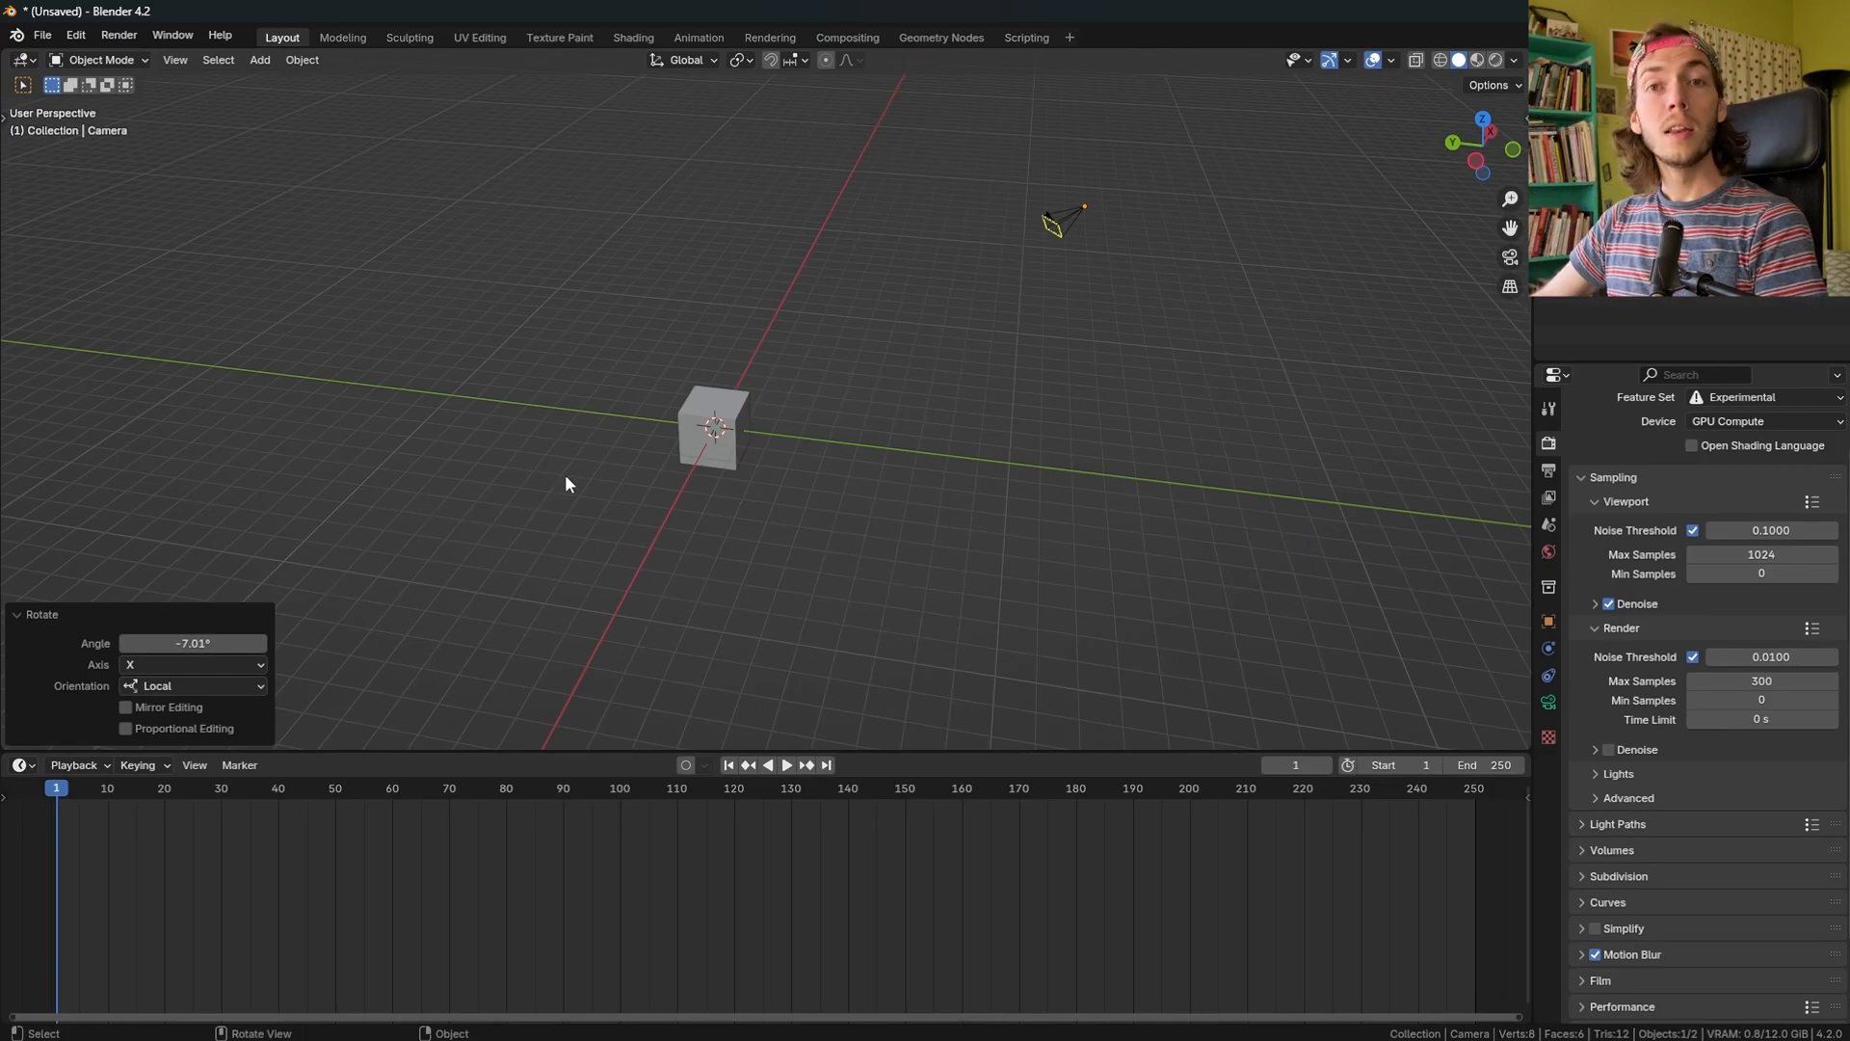
Add an icosphere with a new named white emission material at strength 30.
{"action": "left_click", "coordinate": [257, 59]}
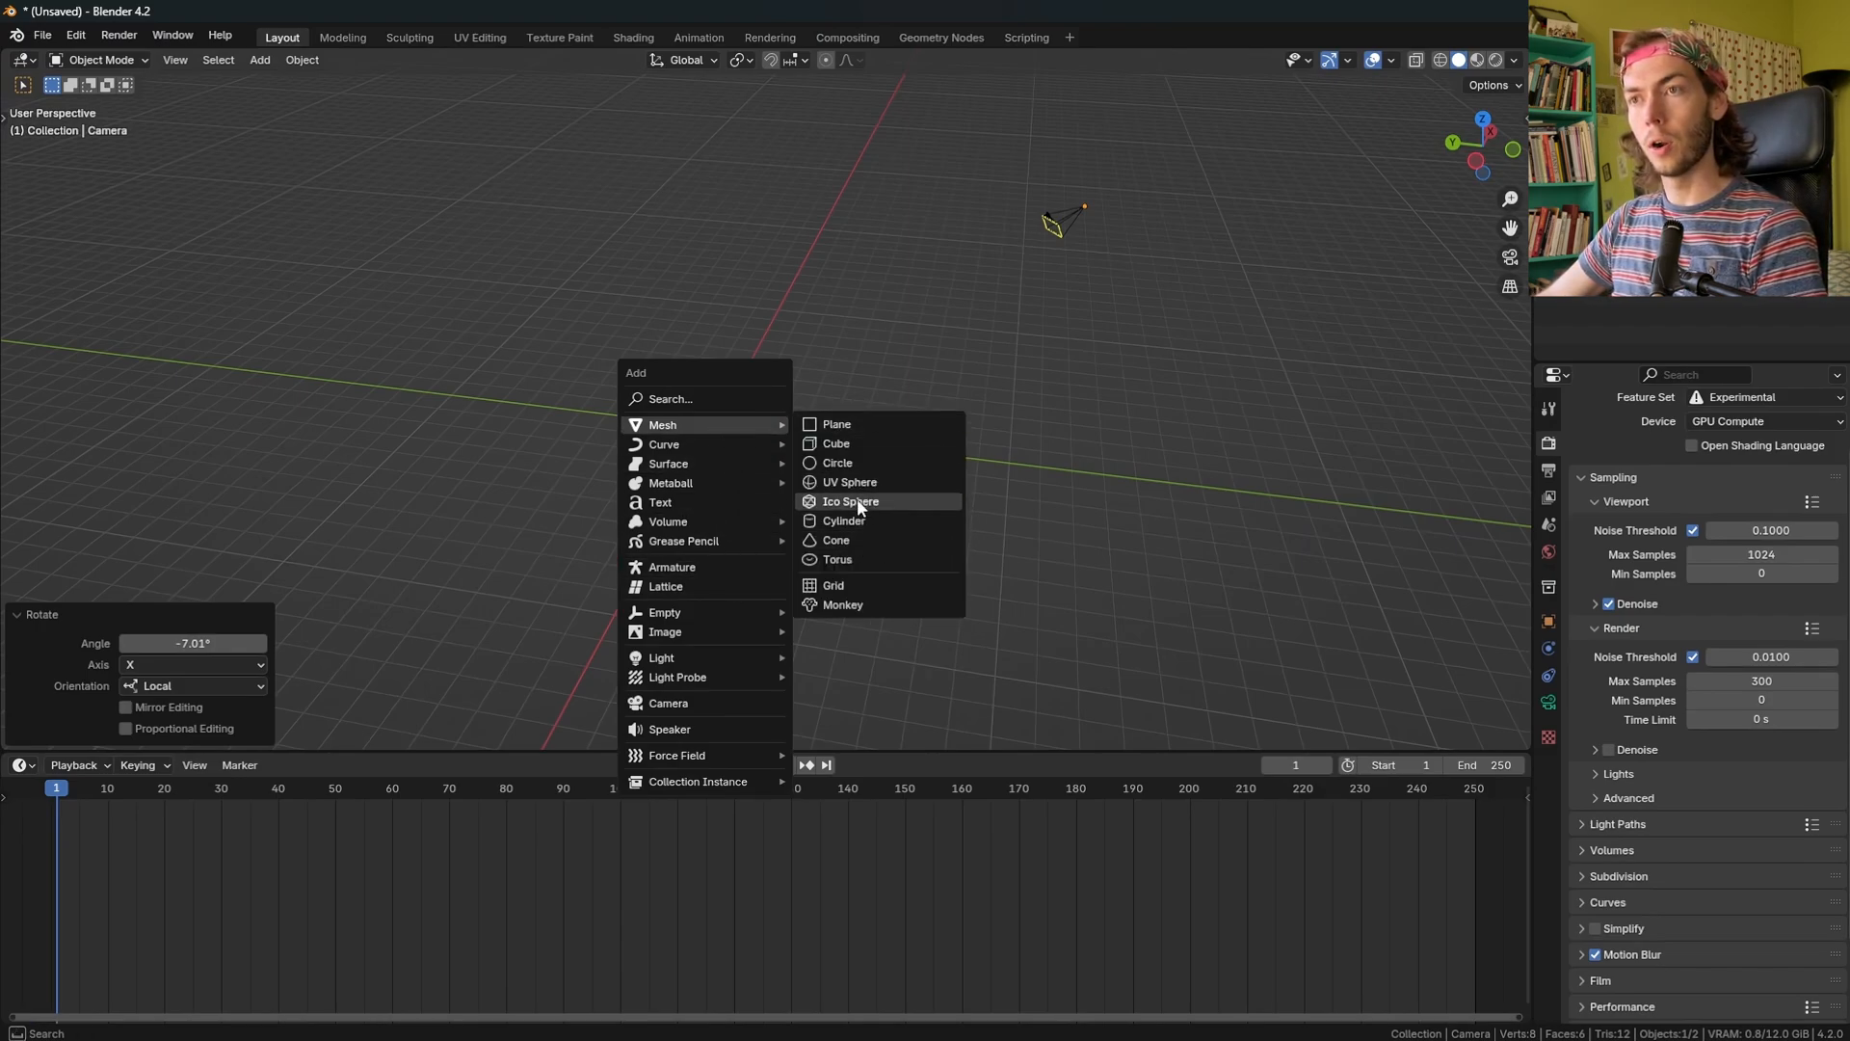
{"action": "left_click", "coordinate": [847, 500]}
{"action": "type", "text": "highligh"}
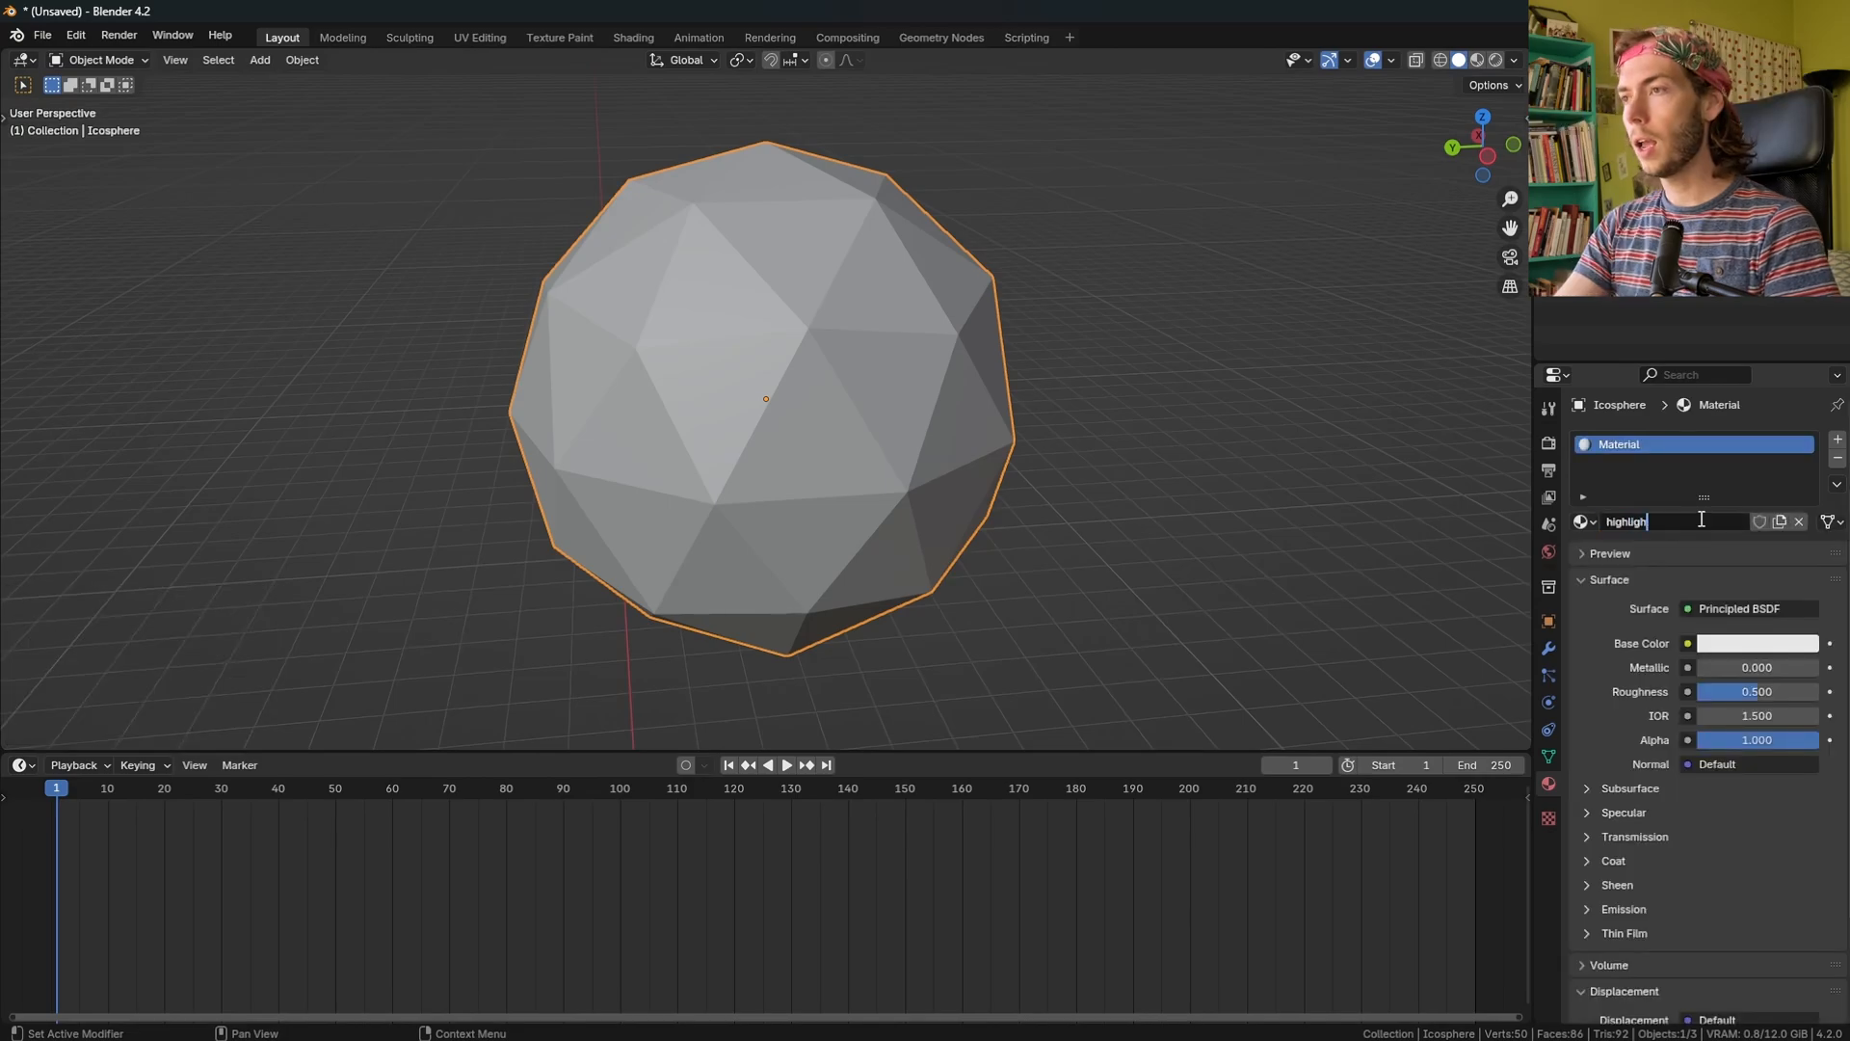
{"action": "key", "text": "Return"}
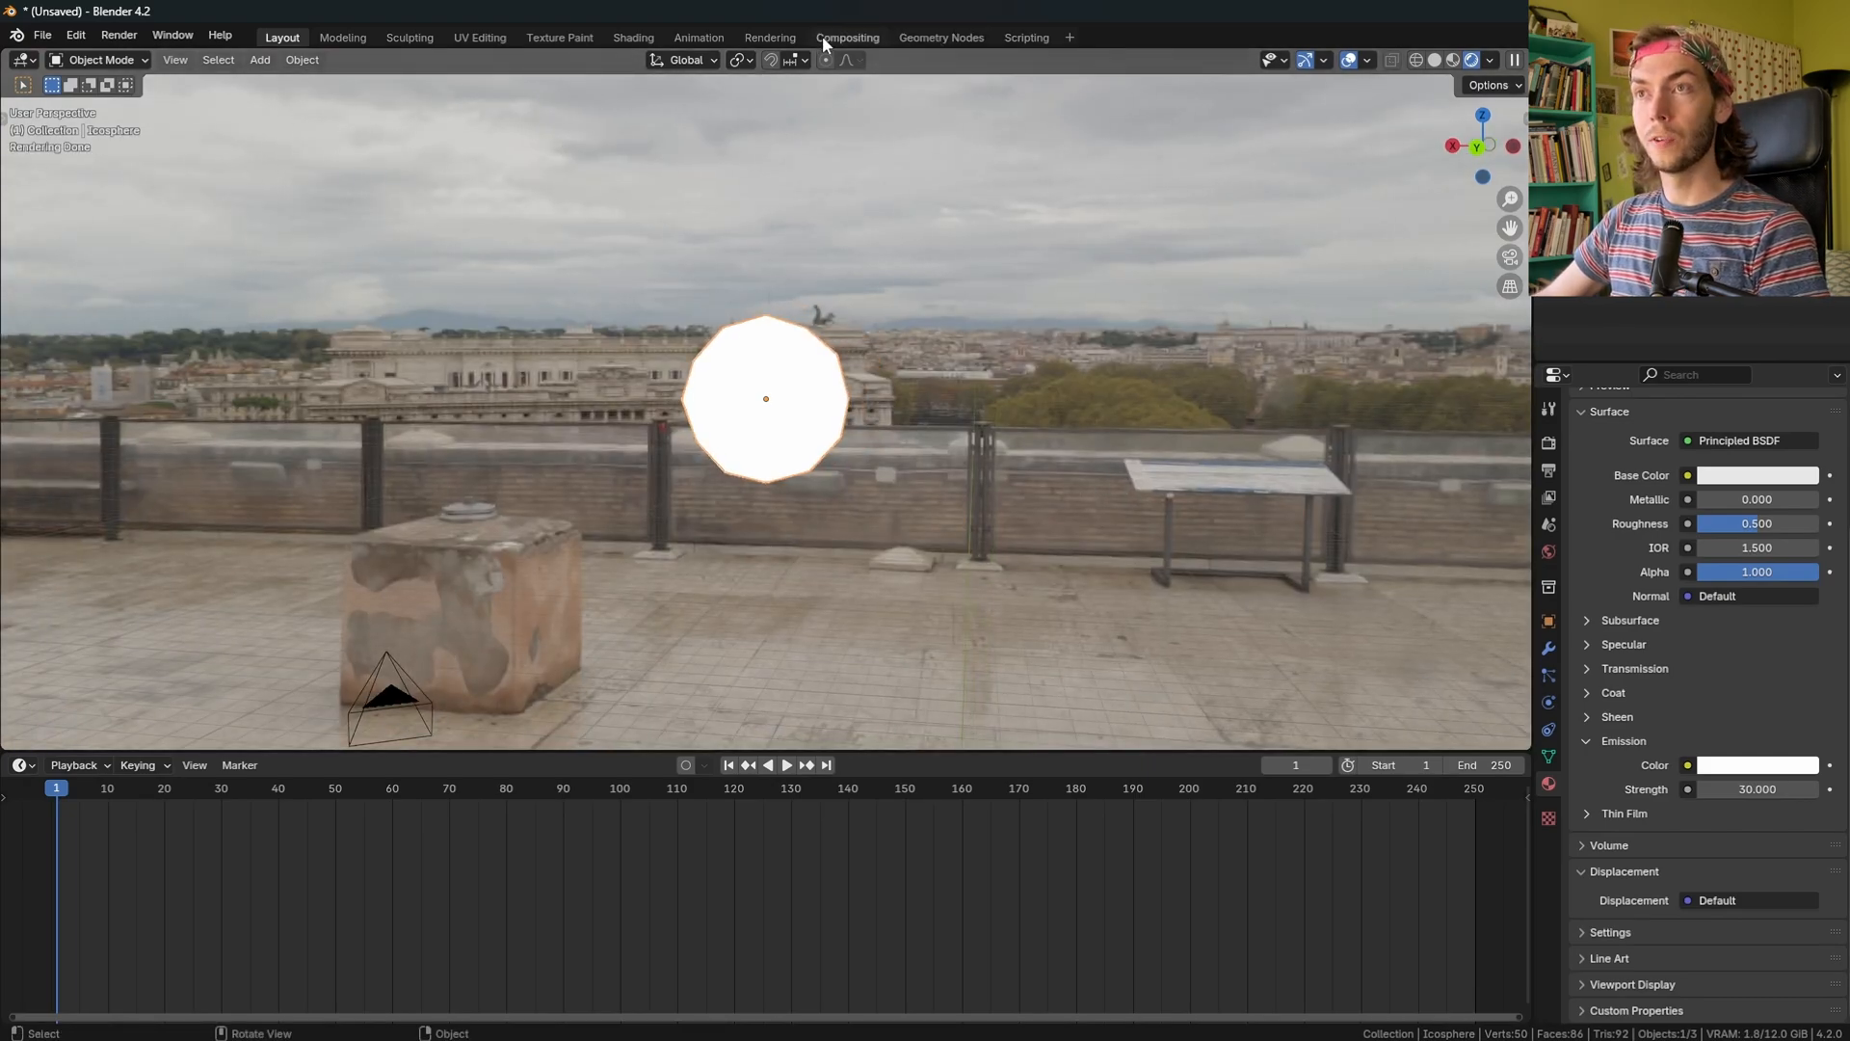
Insert the Lens_Flare_Cooke Anamorphic node after Render Layers and set the compositor Device.
{"action": "left_click", "coordinate": [846, 36]}
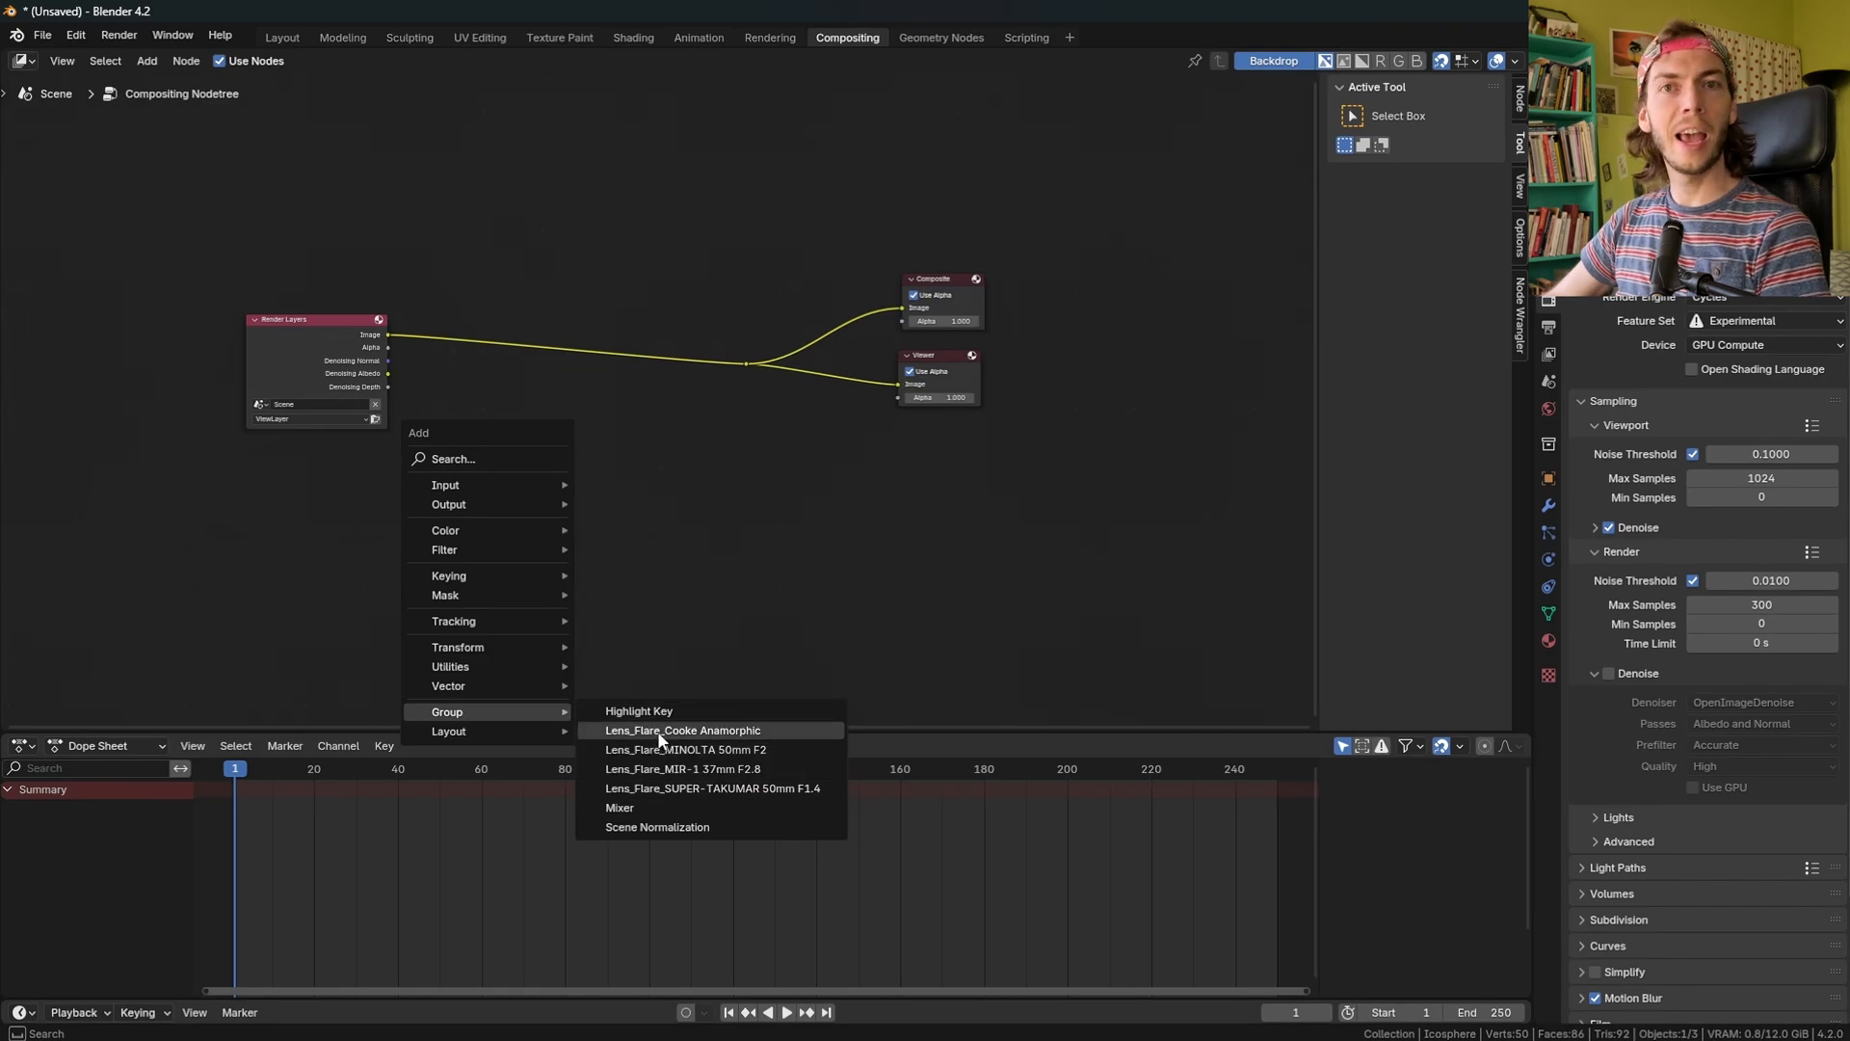
{"action": "left_click", "coordinate": [682, 730]}
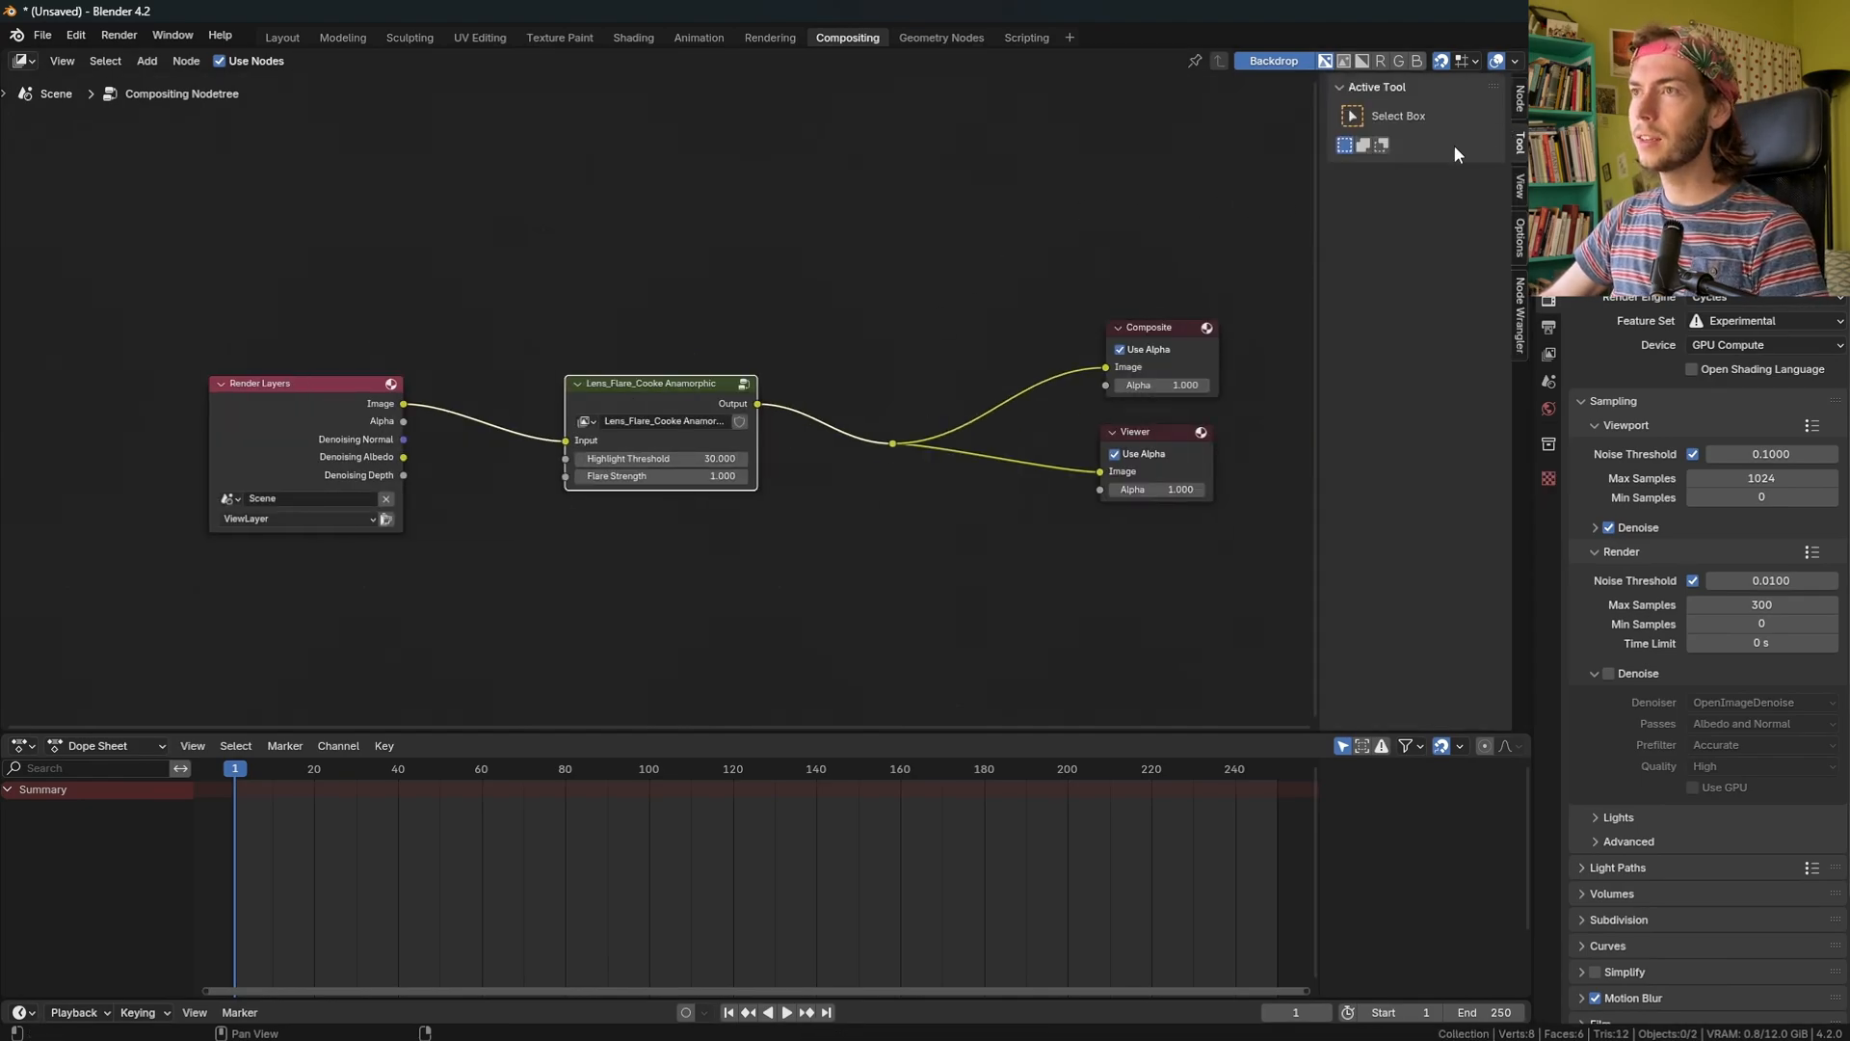
{"action": "left_click", "coordinate": [1520, 235]}
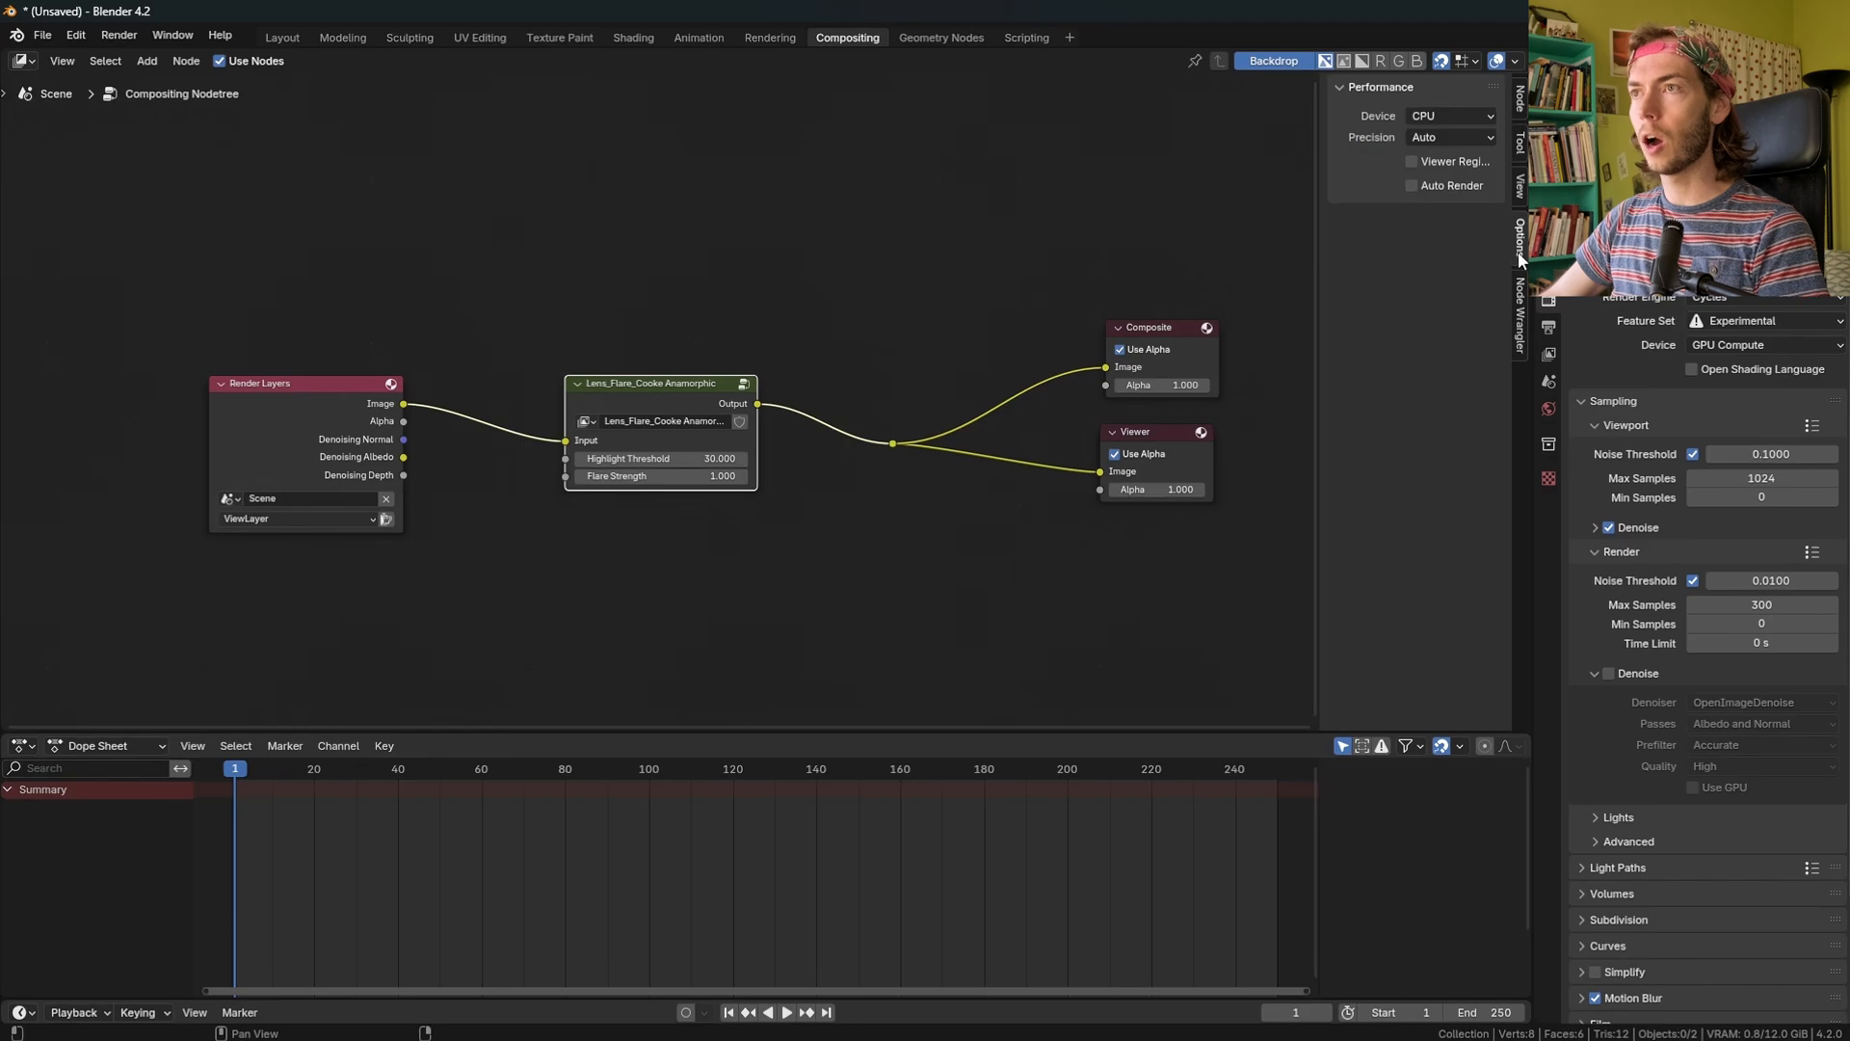
{"action": "left_click", "coordinate": [1450, 115]}
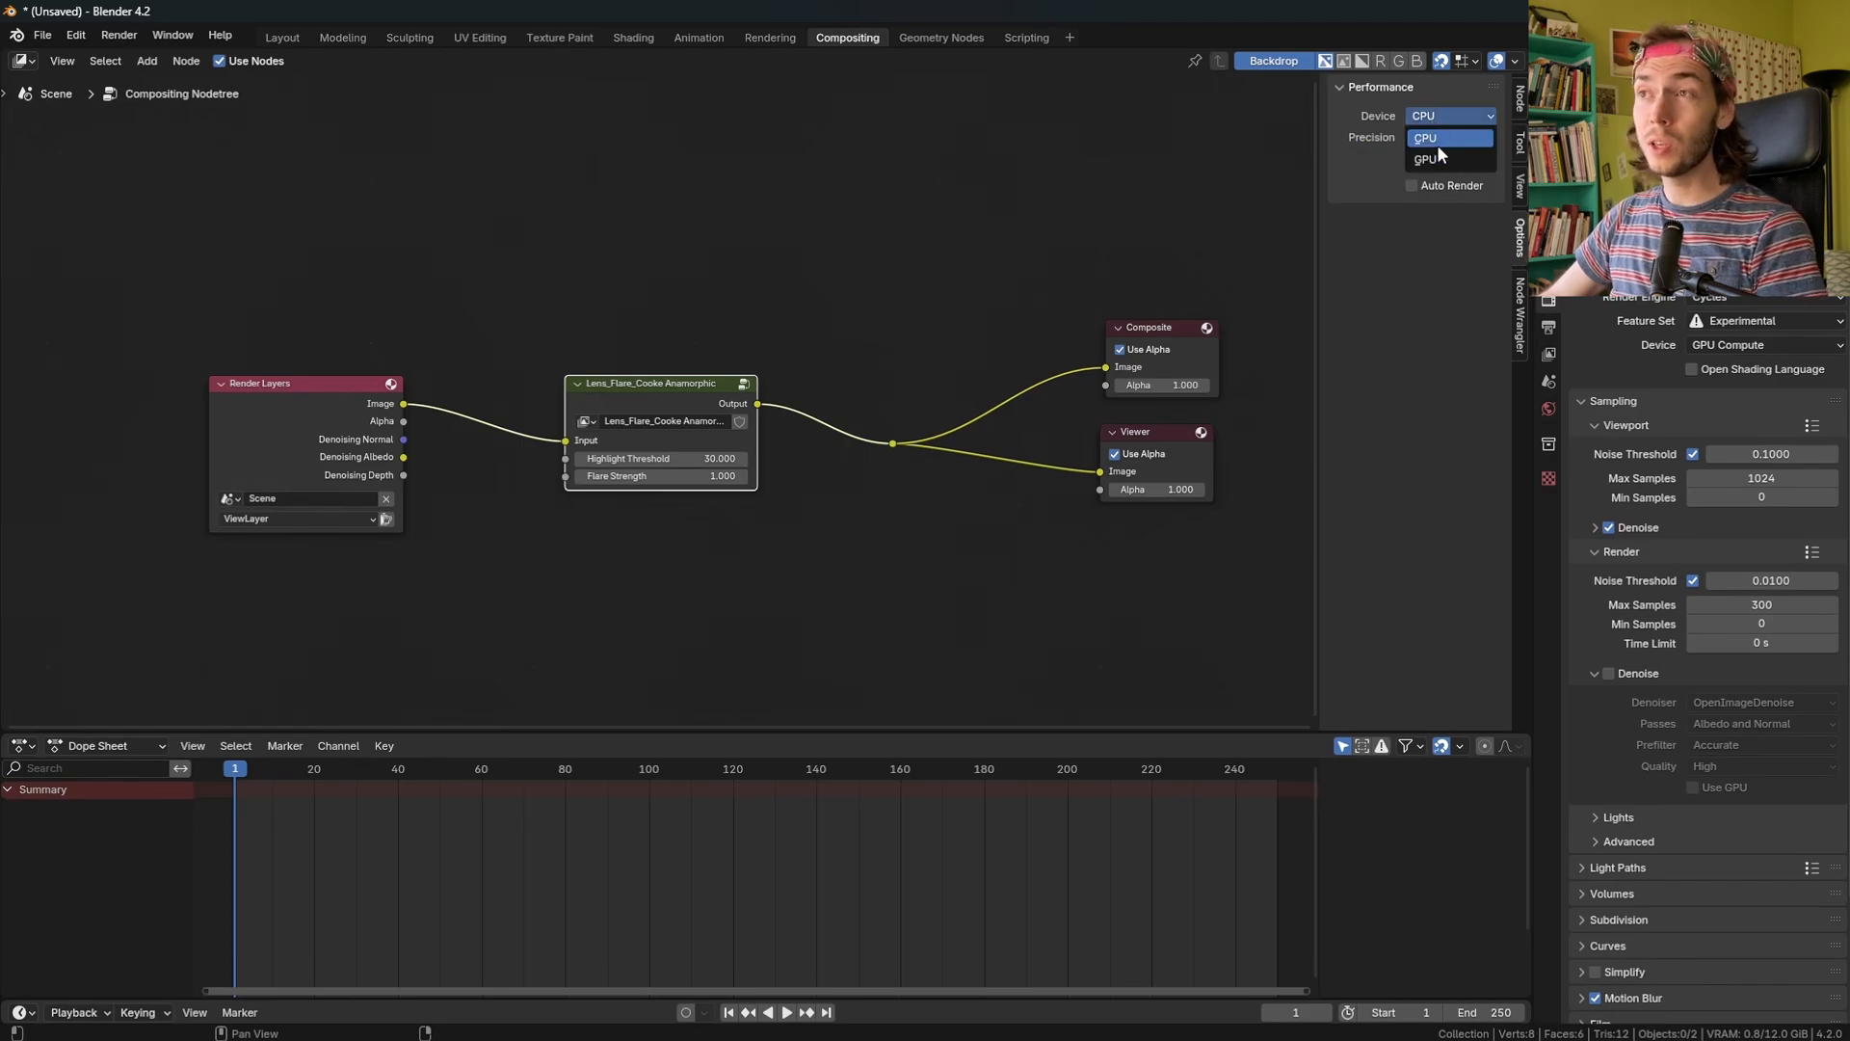
{"action": "left_click", "coordinate": [1425, 159]}
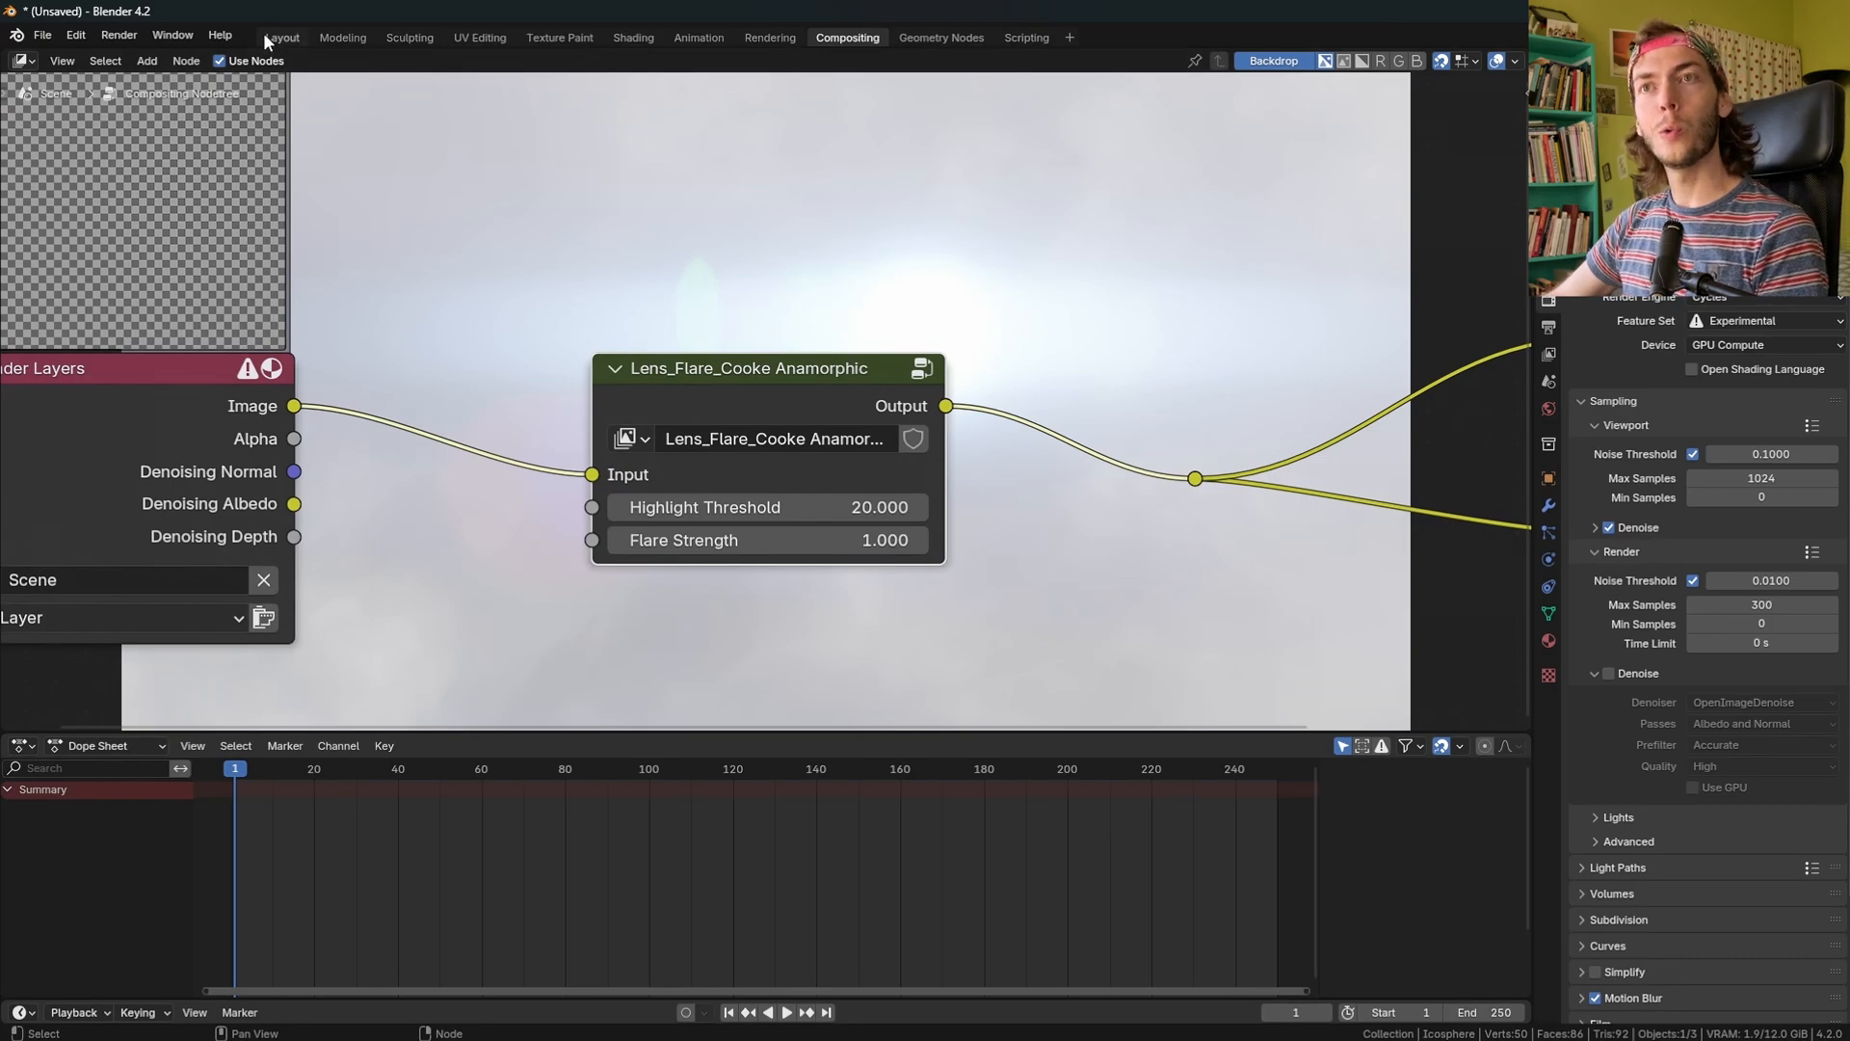
Return to Layout and bring up the Viewport Shading Compositor option.
{"action": "left_click", "coordinate": [280, 36]}
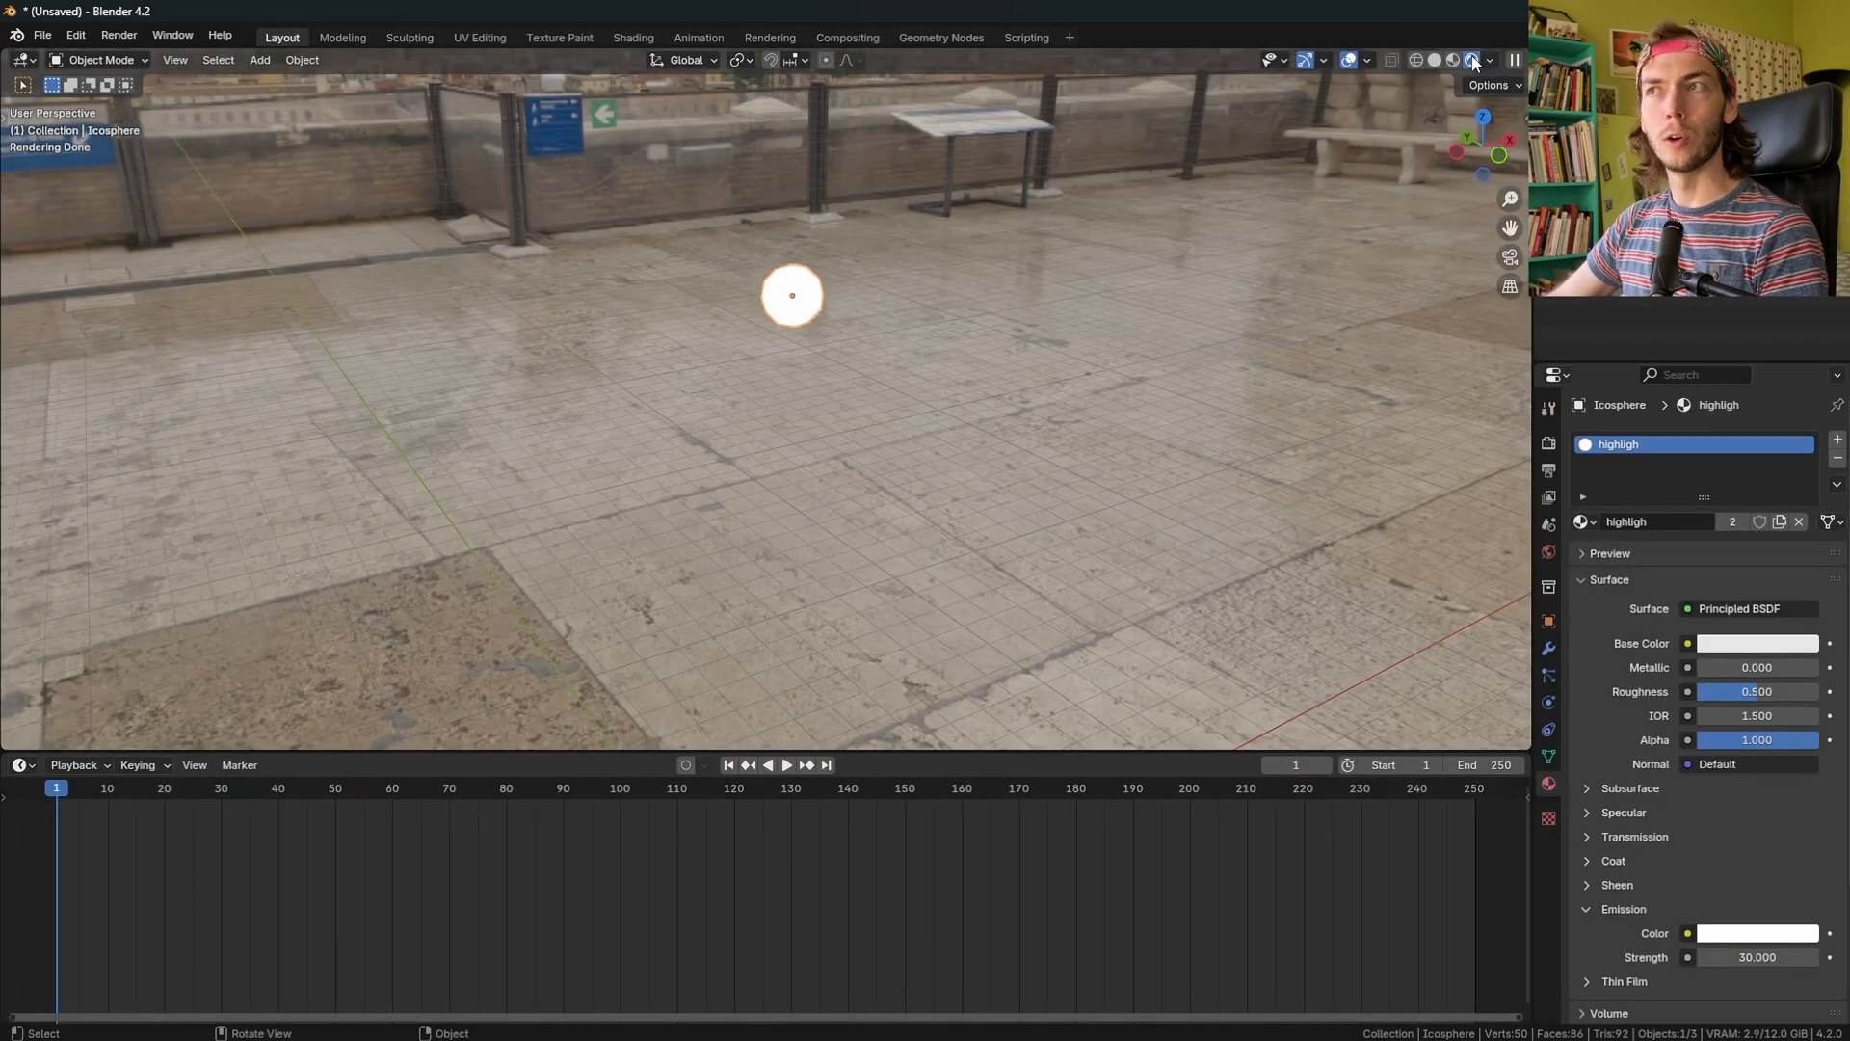
{"action": "left_click", "coordinate": [1482, 58]}
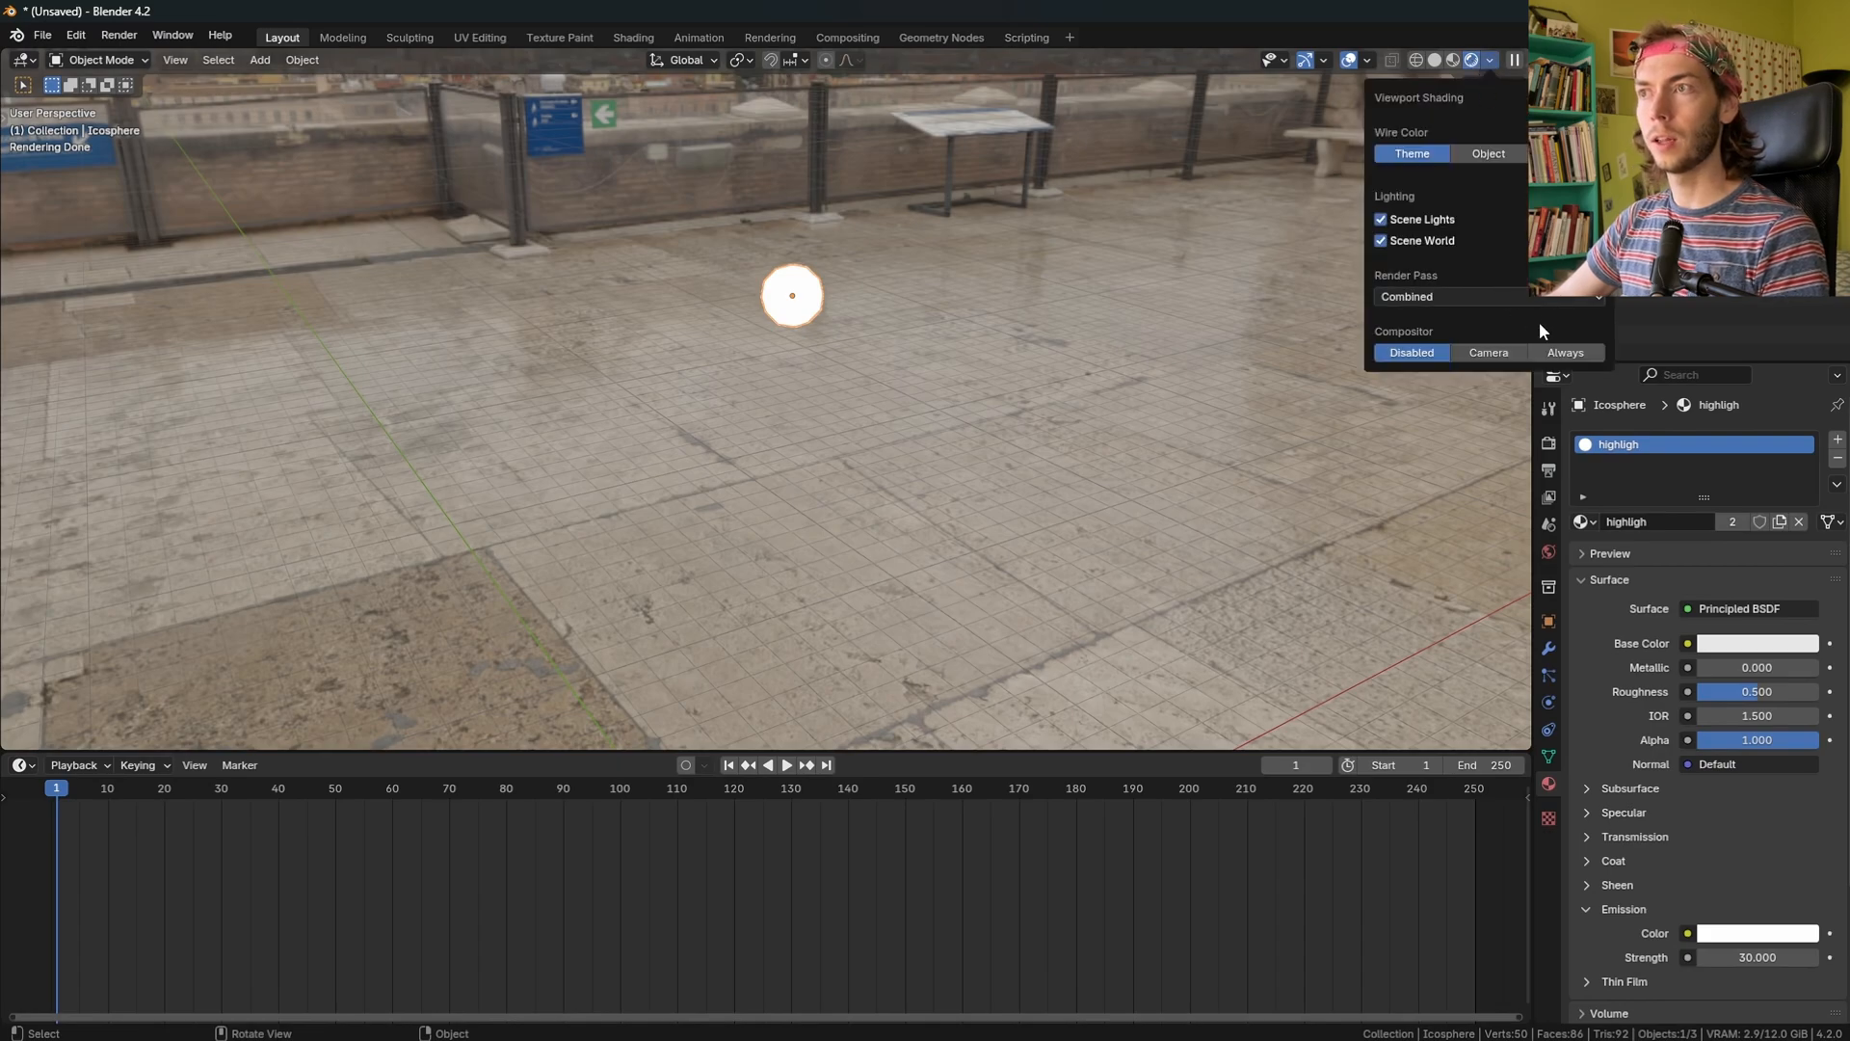
{"action": "mouse_move", "coordinate": [1552, 360]}
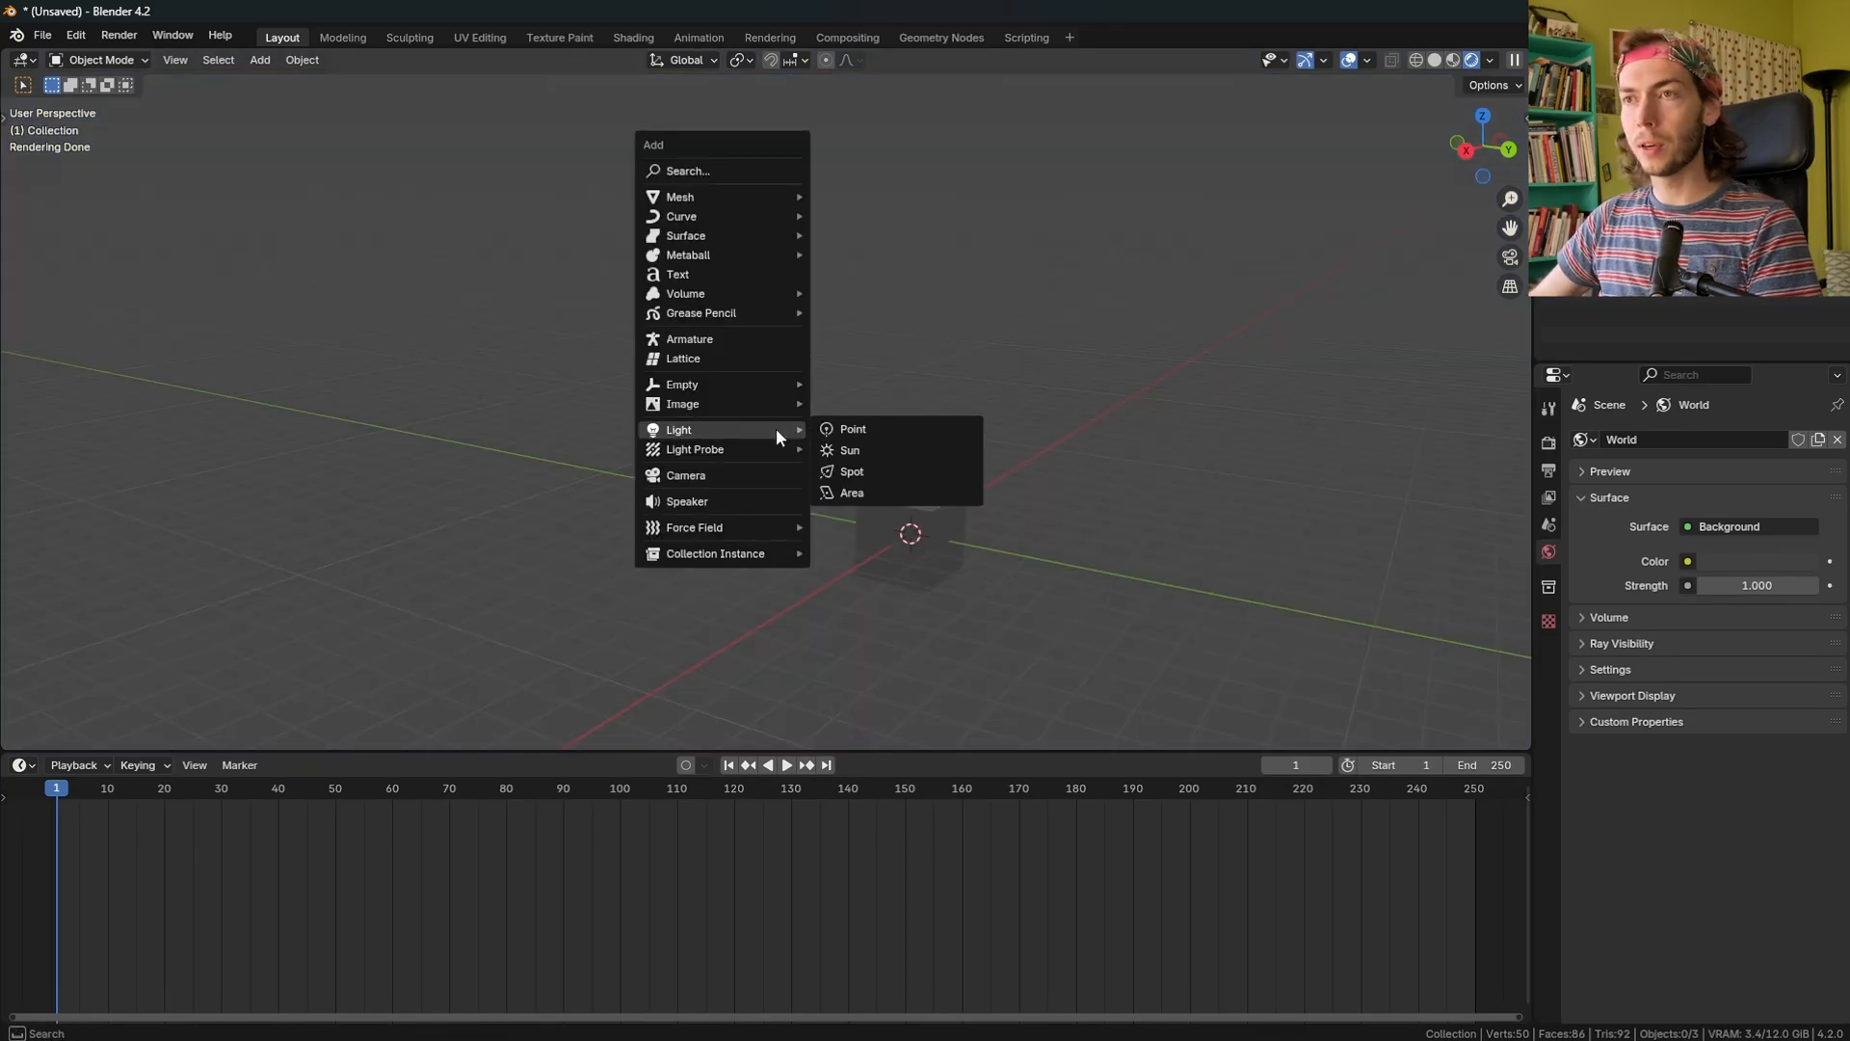
Add a point light with 10 MW power.
{"action": "left_click", "coordinate": [851, 428]}
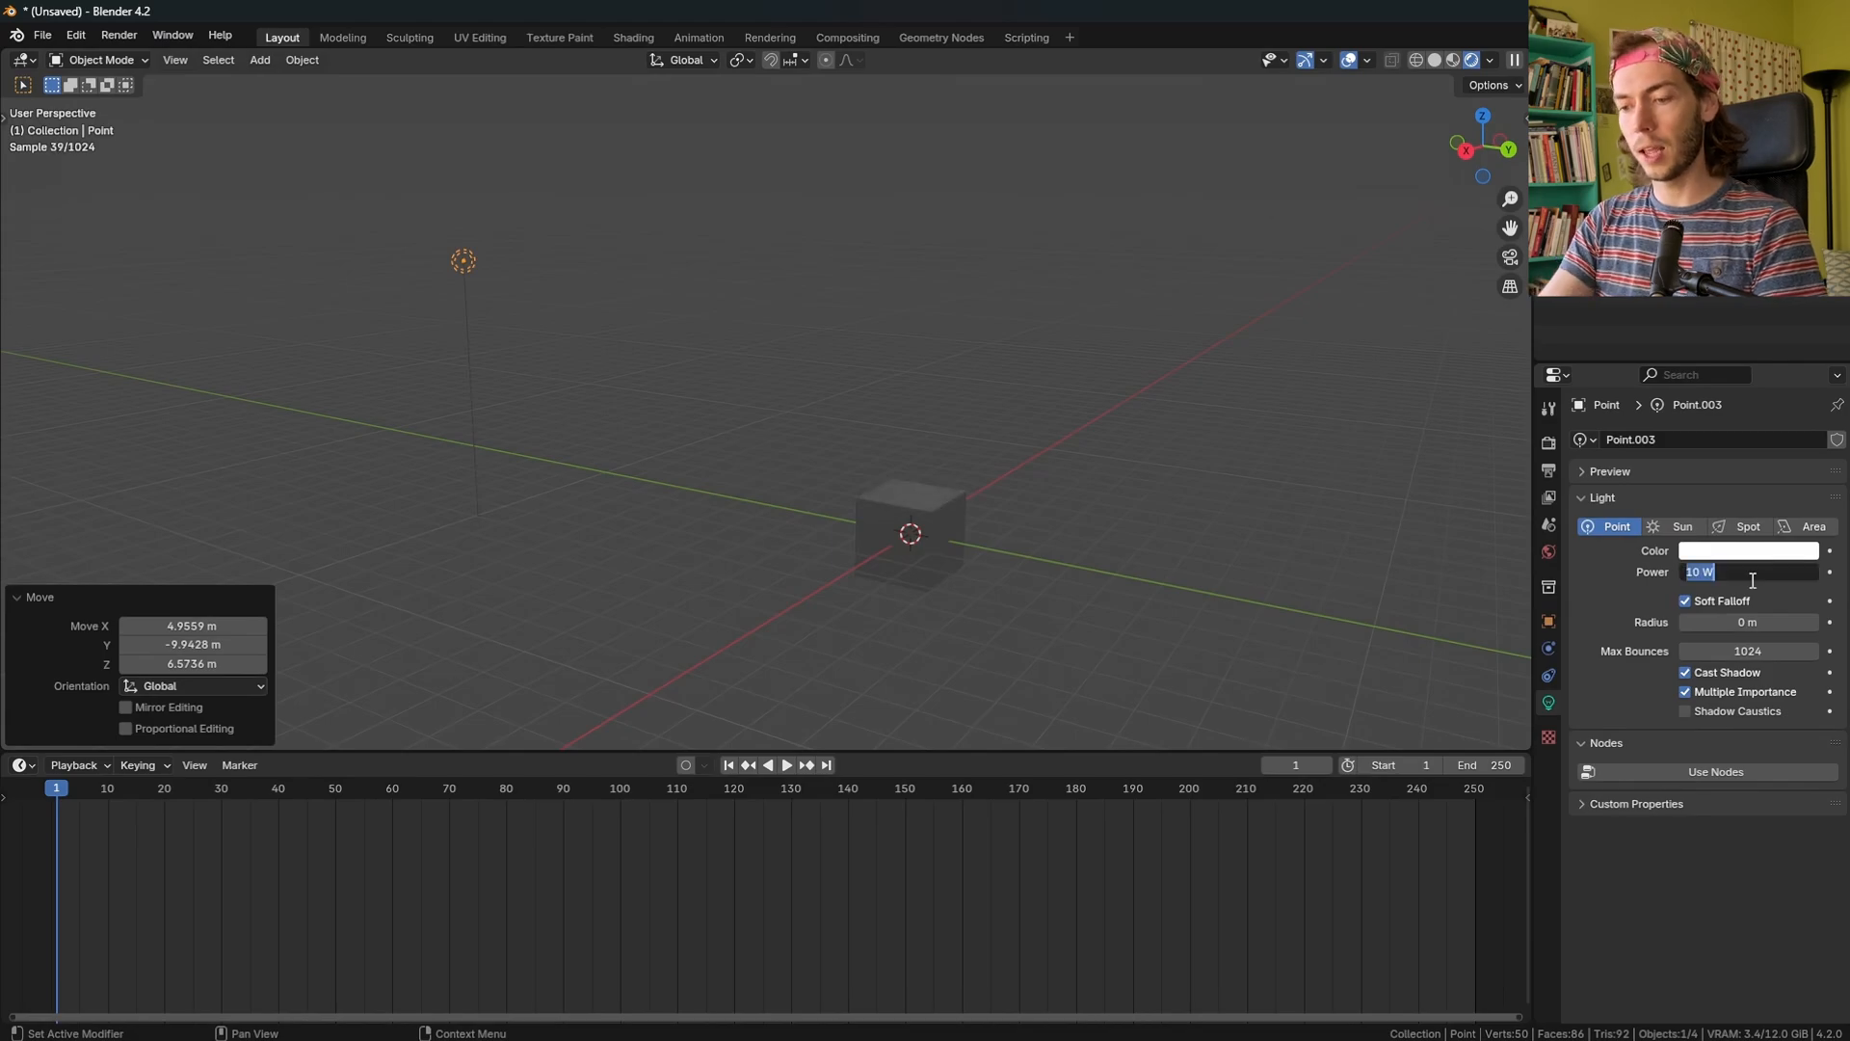
{"action": "type", "text": "10 MW"}
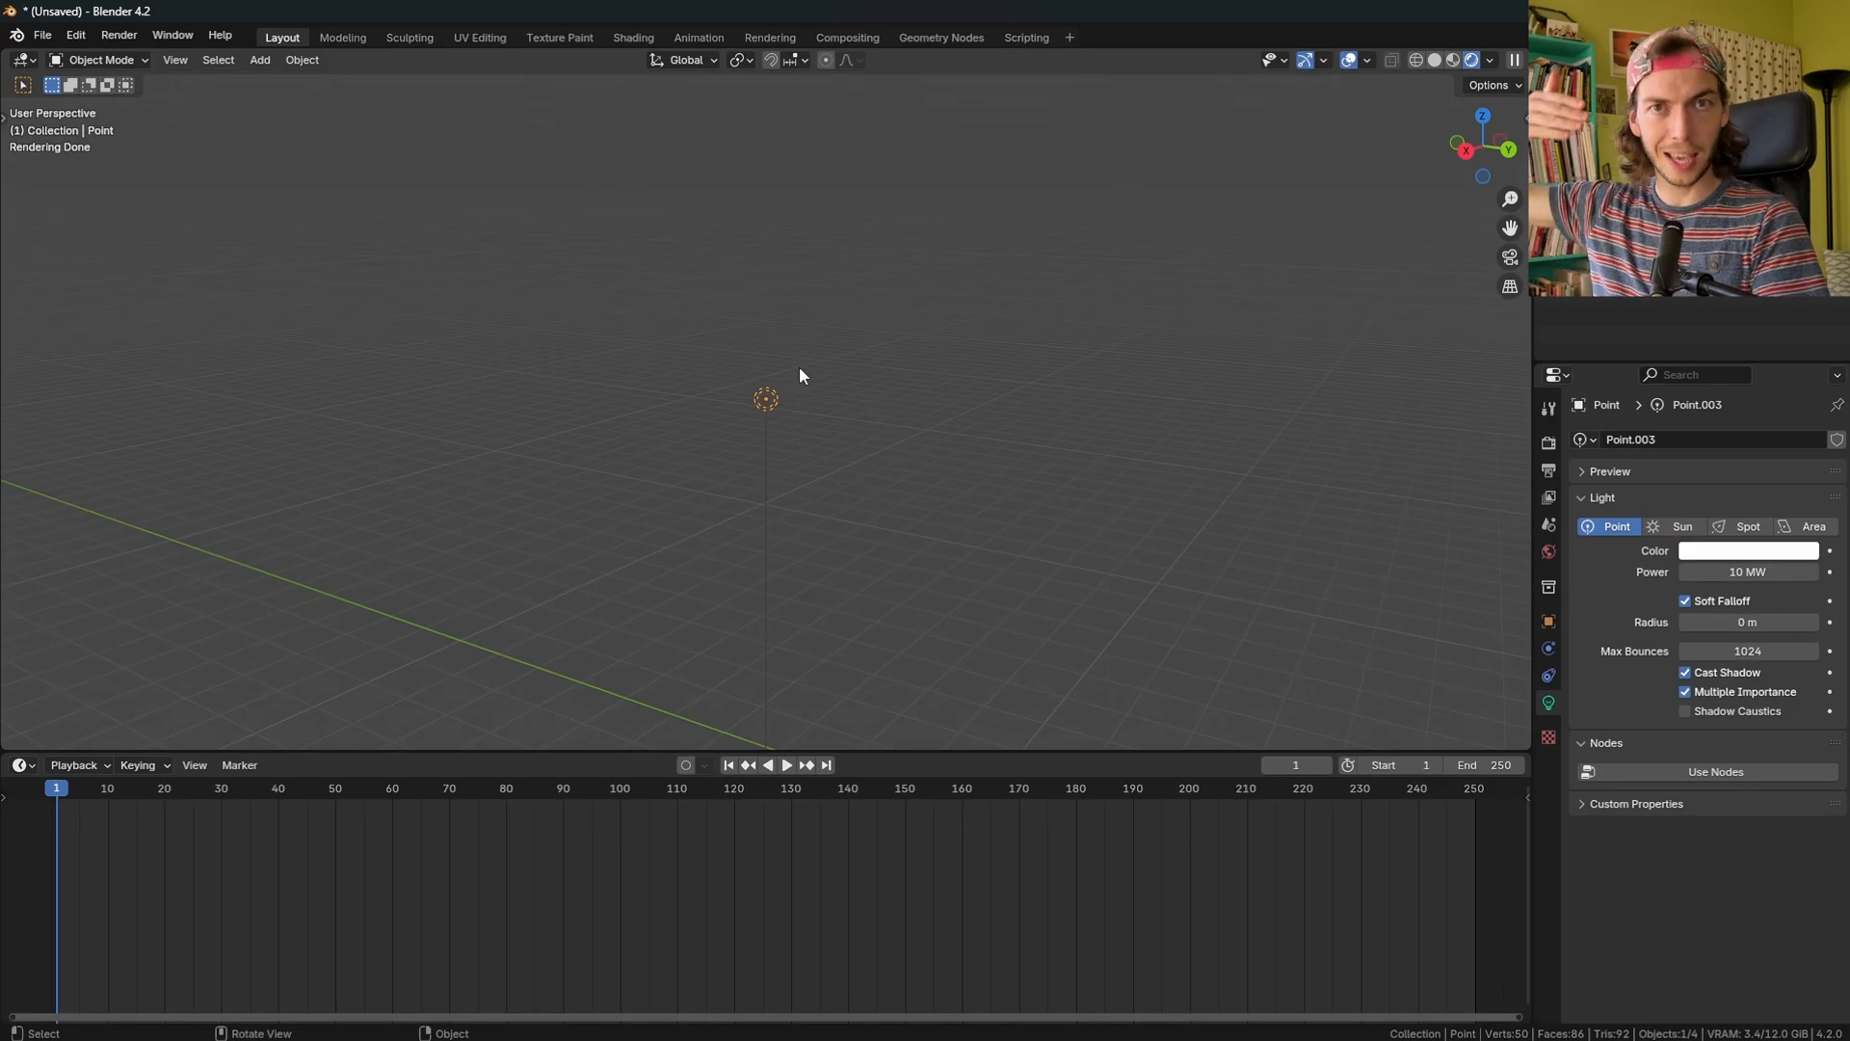
{"action": "mouse_move", "coordinate": [838, 405]}
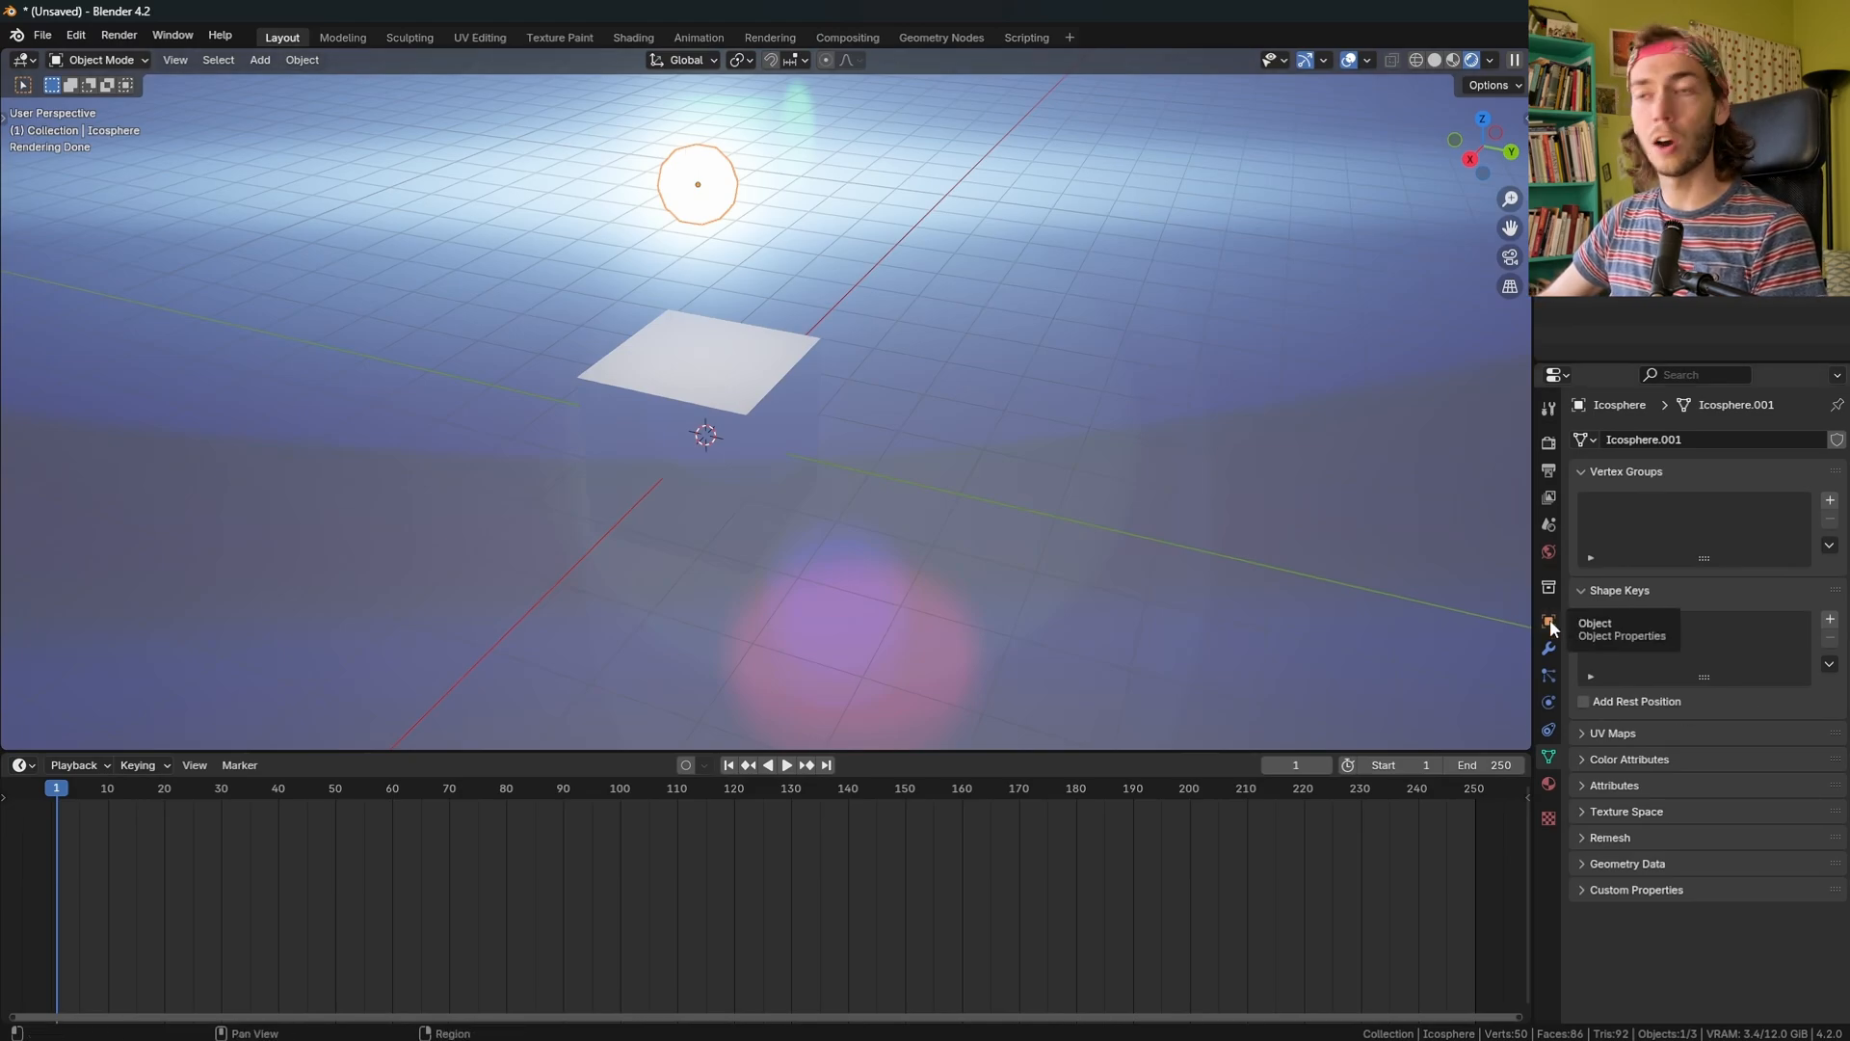
Show the icosphere's Object properties with its Visibility and ray visibility settings expanded.
{"action": "left_click", "coordinate": [1549, 622]}
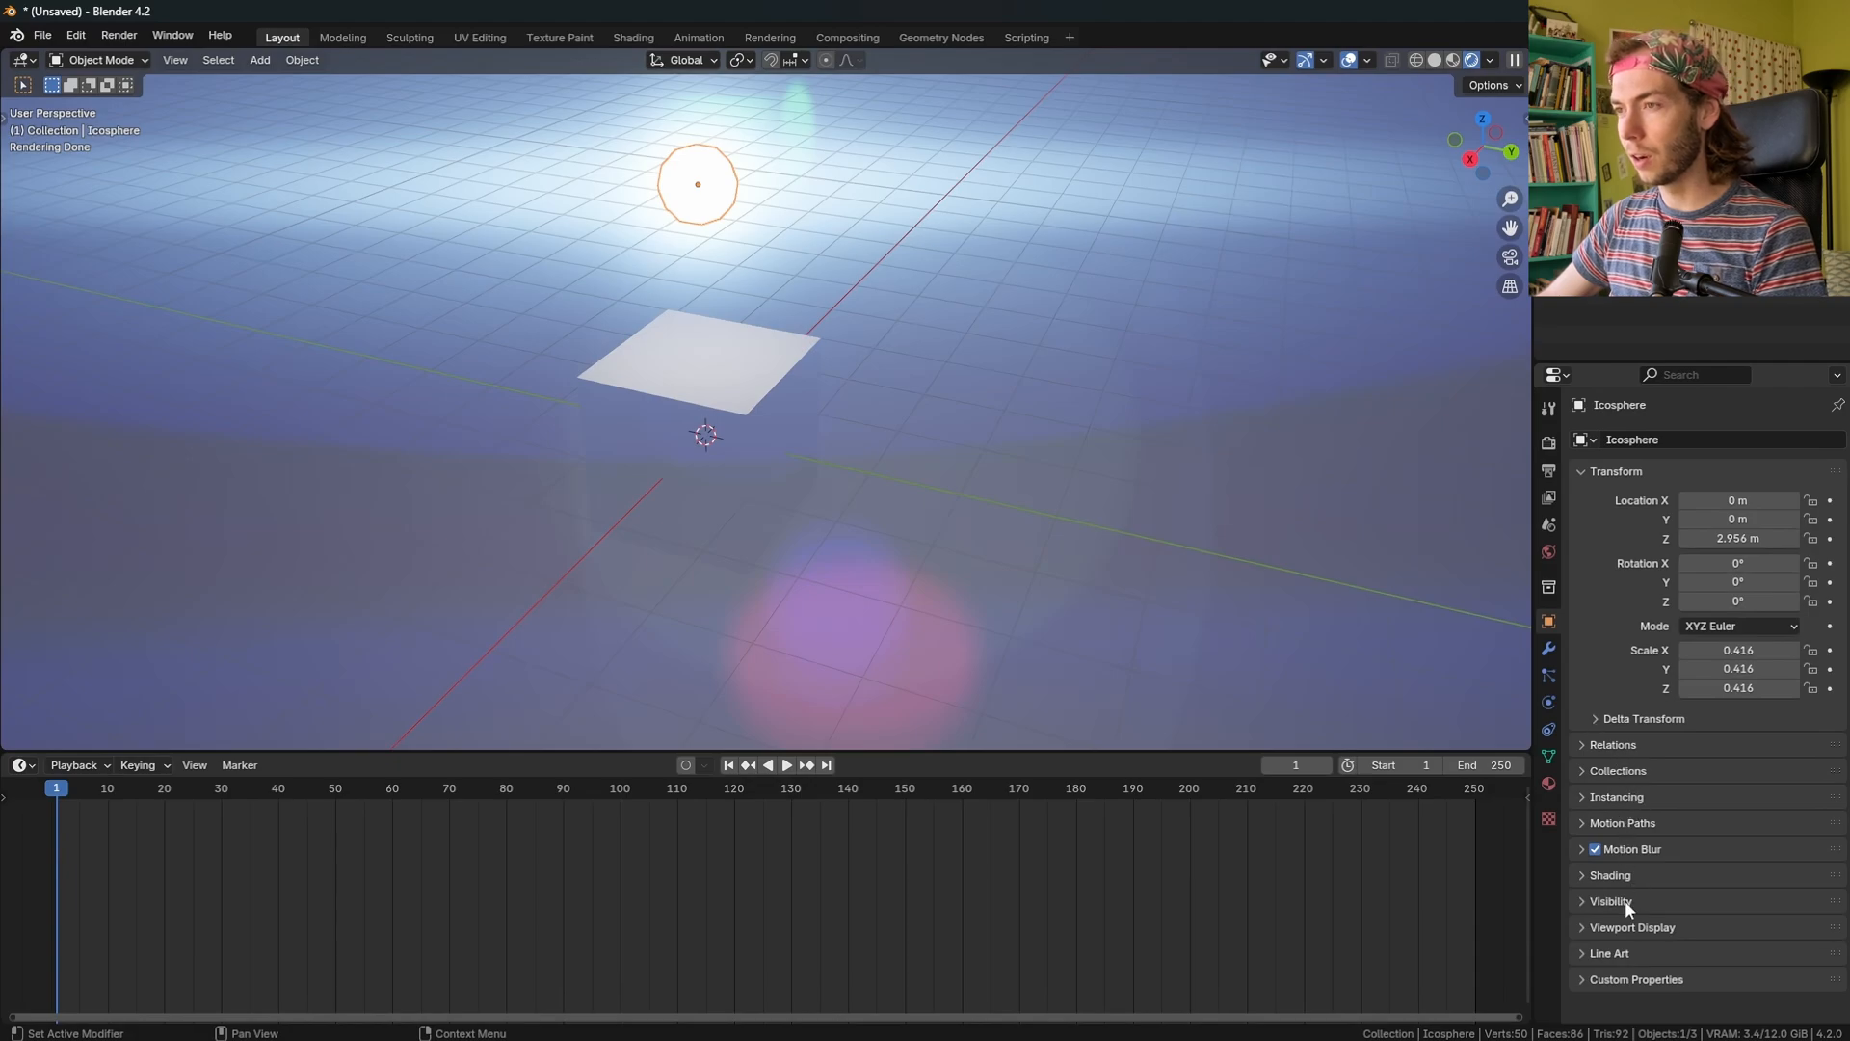
{"action": "left_click", "coordinate": [1610, 900]}
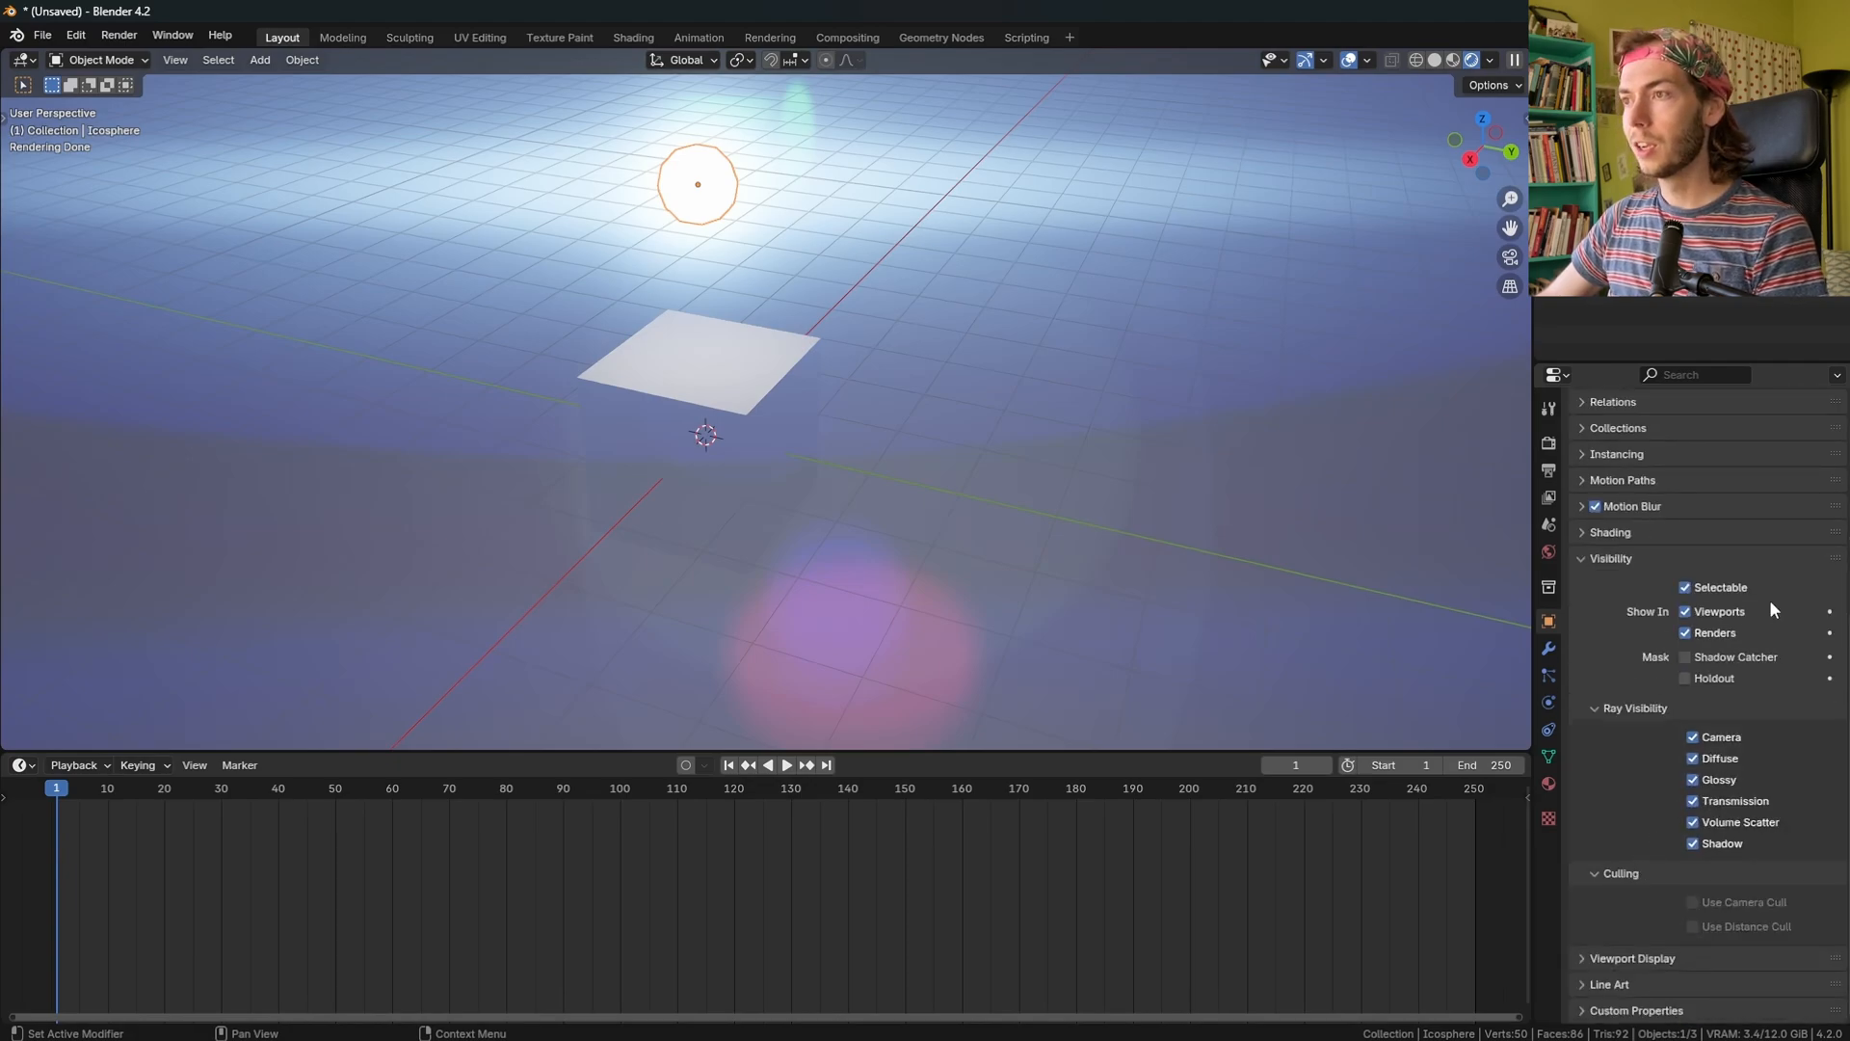
{"action": "left_click", "coordinate": [1692, 757]}
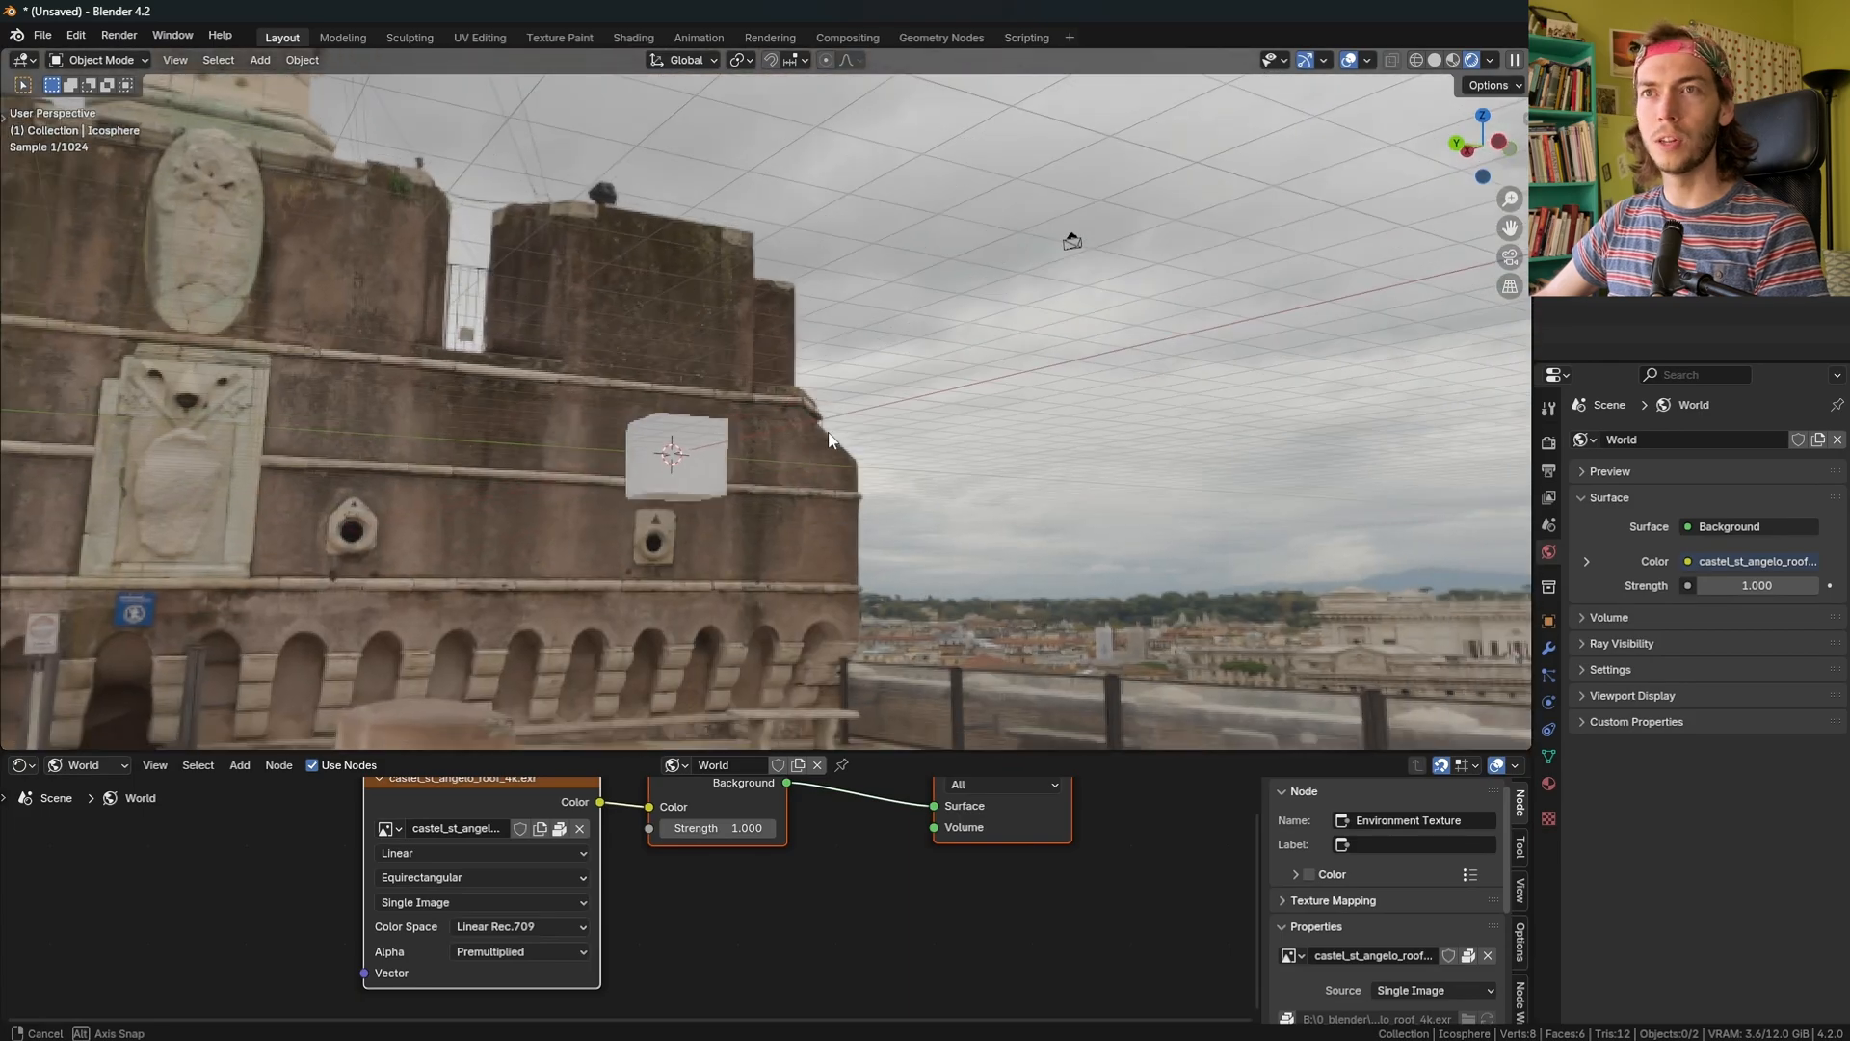
Orbit up to the rooftop sky and set the flare node's Highlight Threshold to 2.5 in Compositing.
{"action": "left_click_drag", "start_coordinate": [826, 441], "coordinate": [238, 440]}
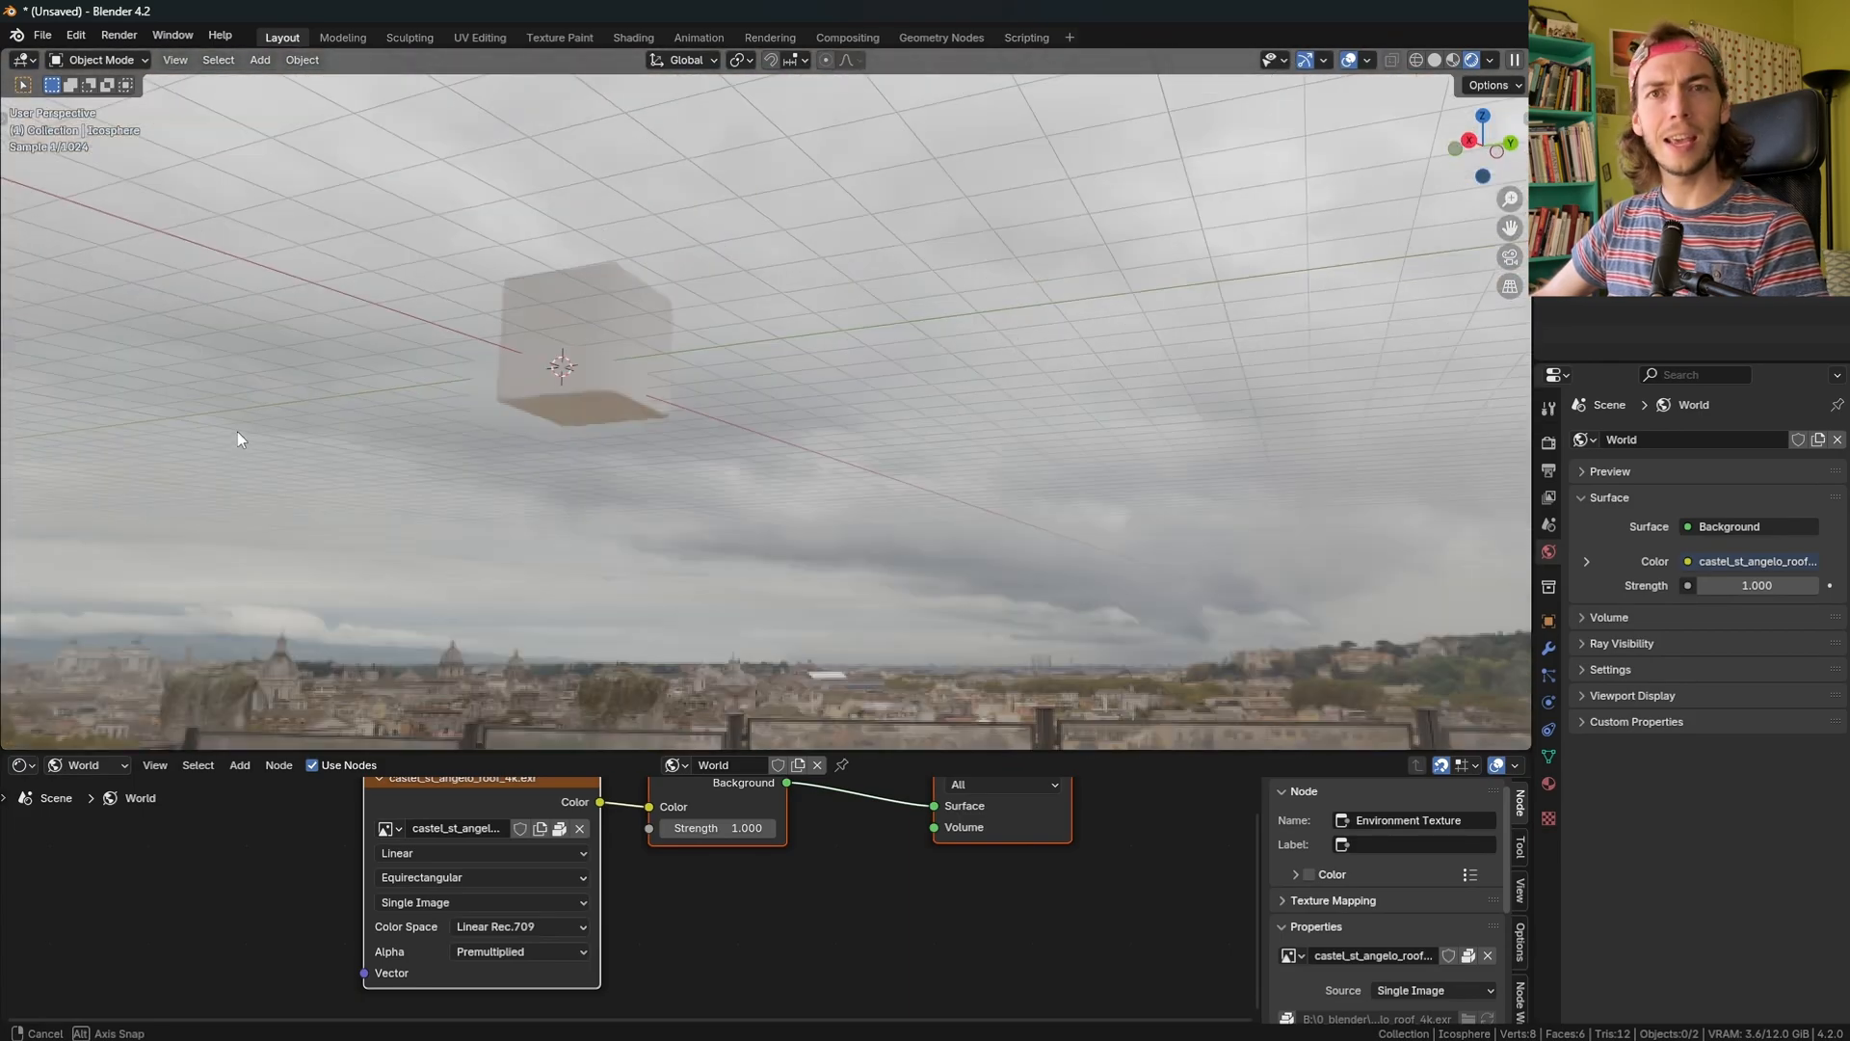
{"action": "left_click", "coordinate": [846, 36]}
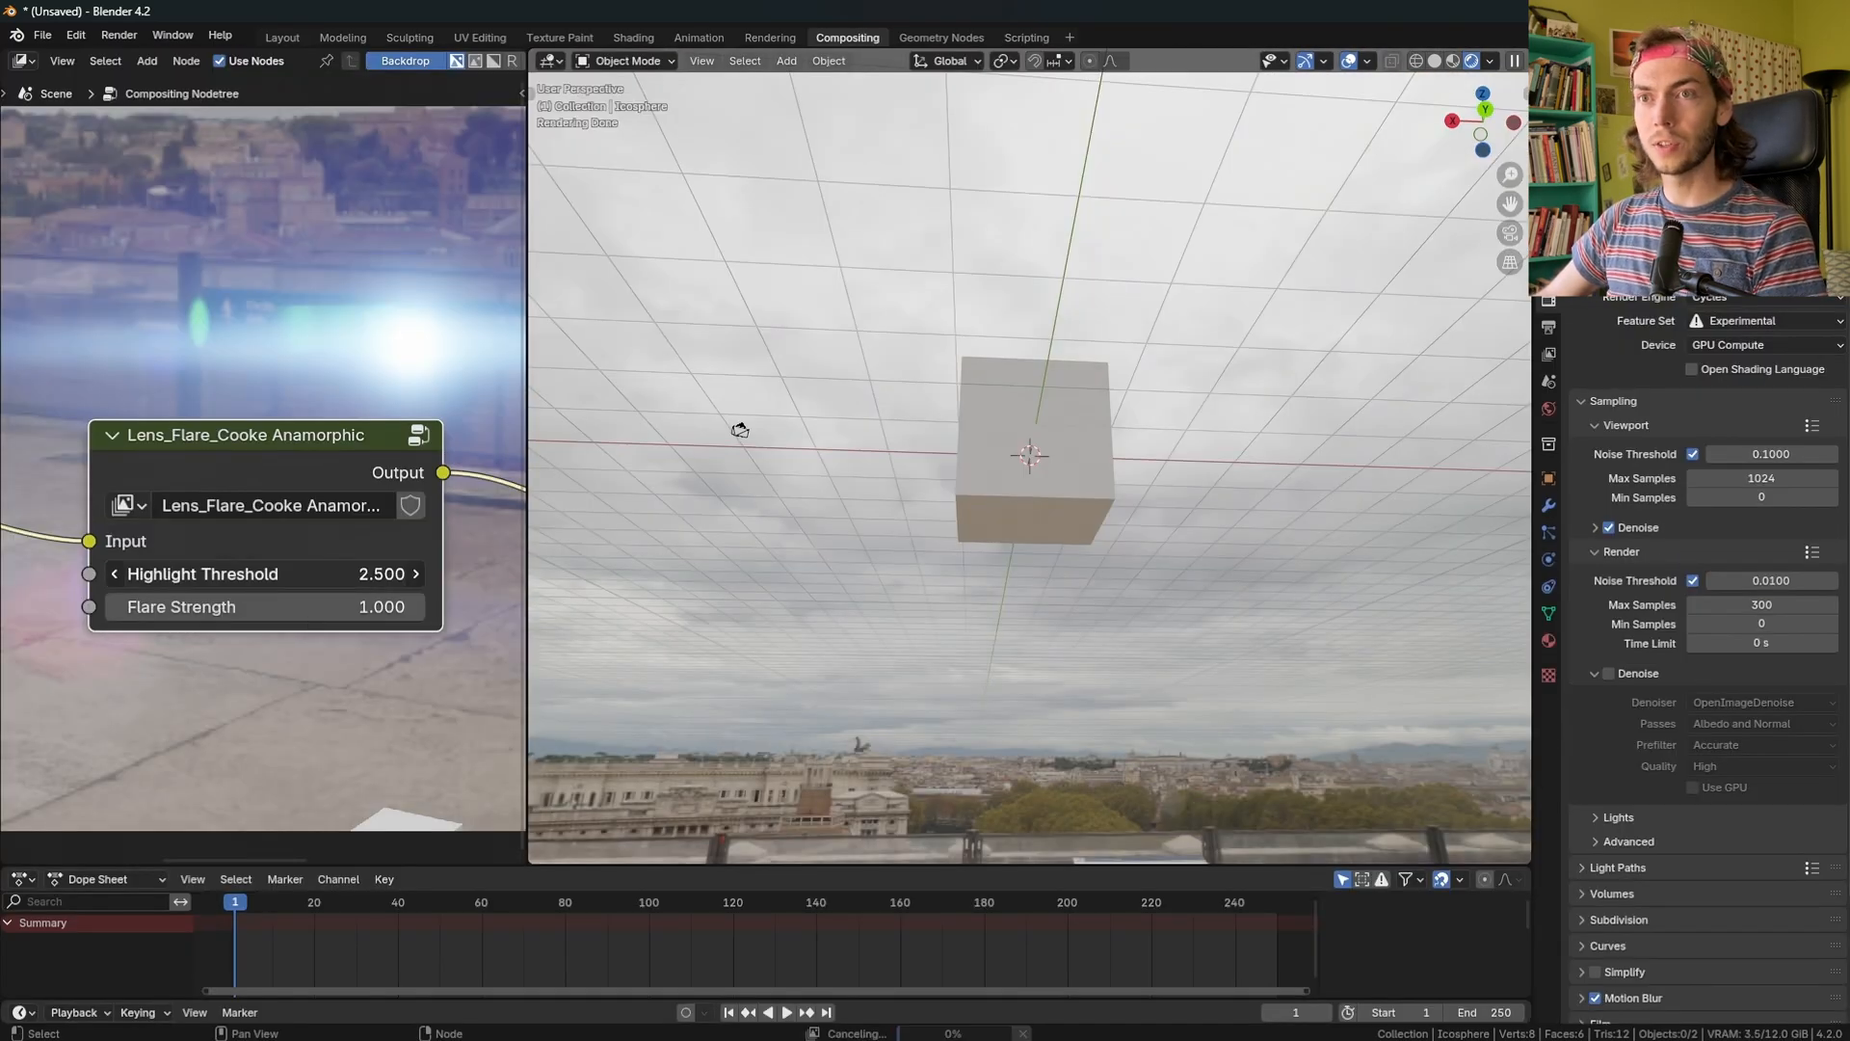
{"action": "left_click_drag", "start_coordinate": [354, 573], "coordinate": [272, 573]}
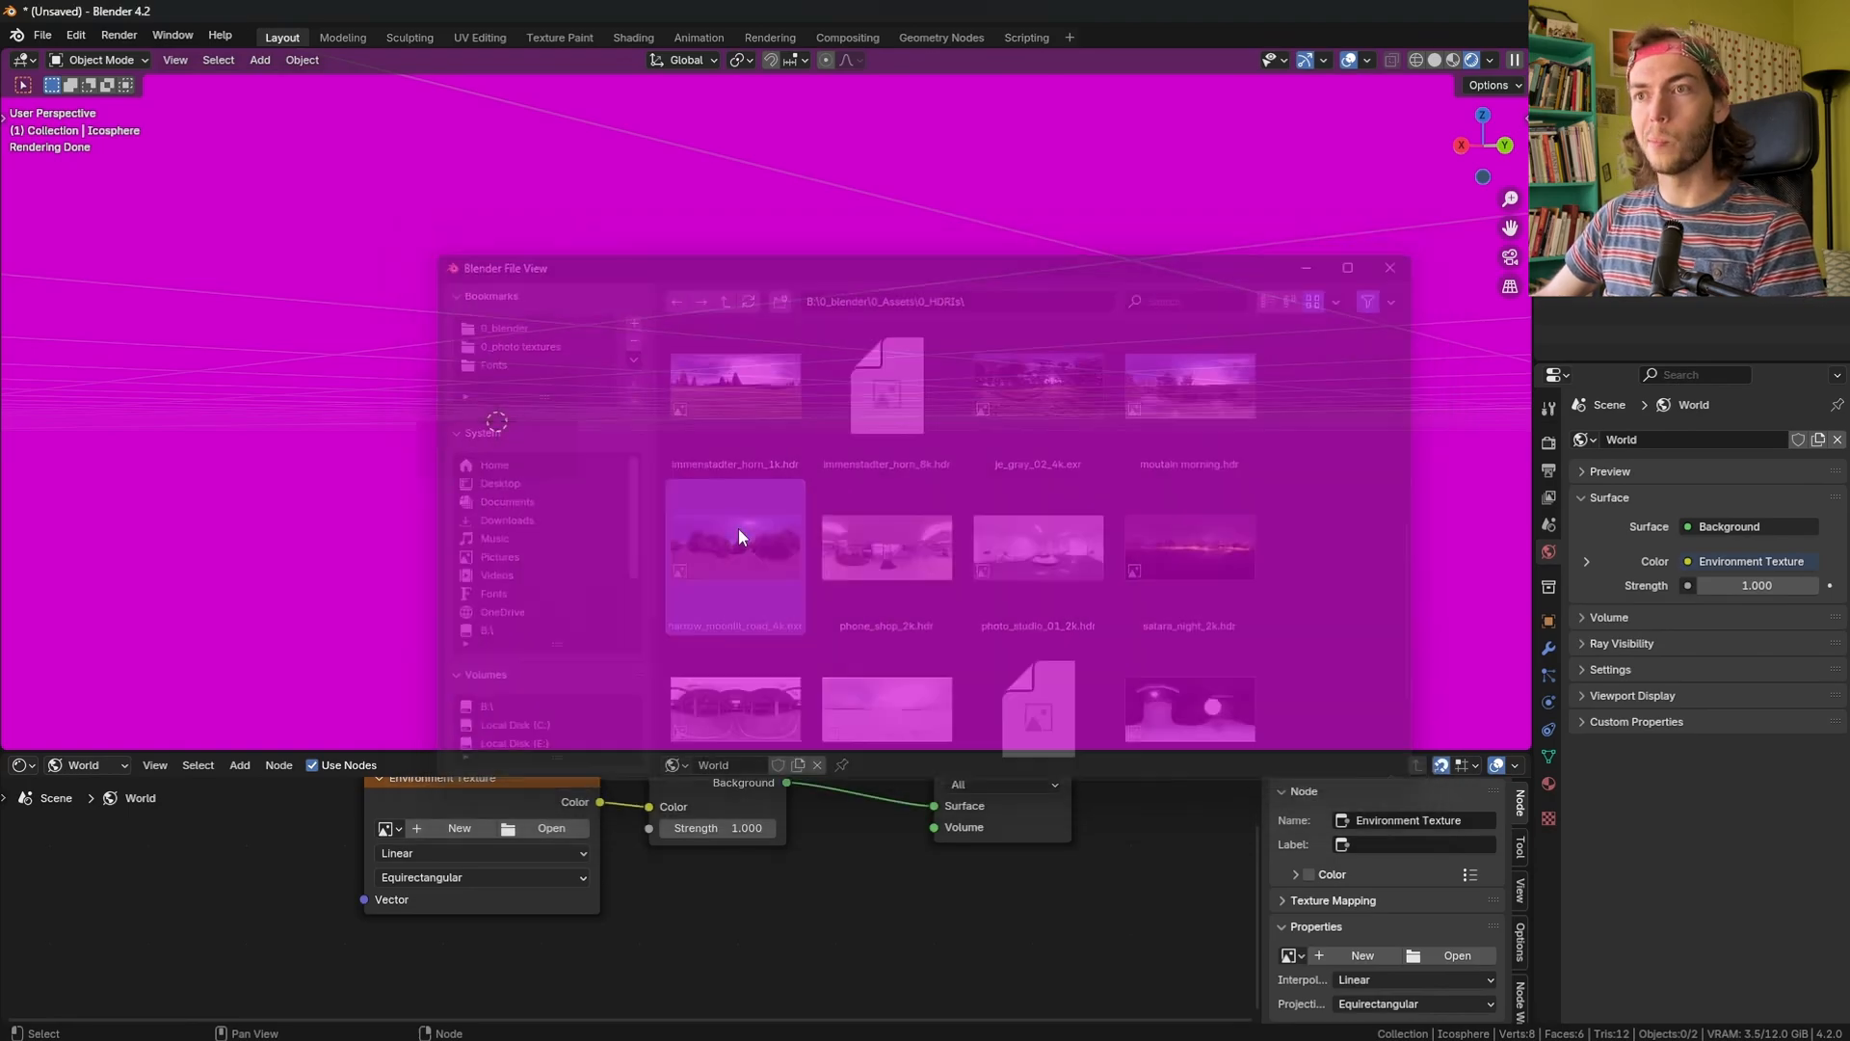
Load the narrow_moonlit_road HDRI as the world and orbit so the bright light sits higher.
{"action": "double_click", "coordinate": [733, 541]}
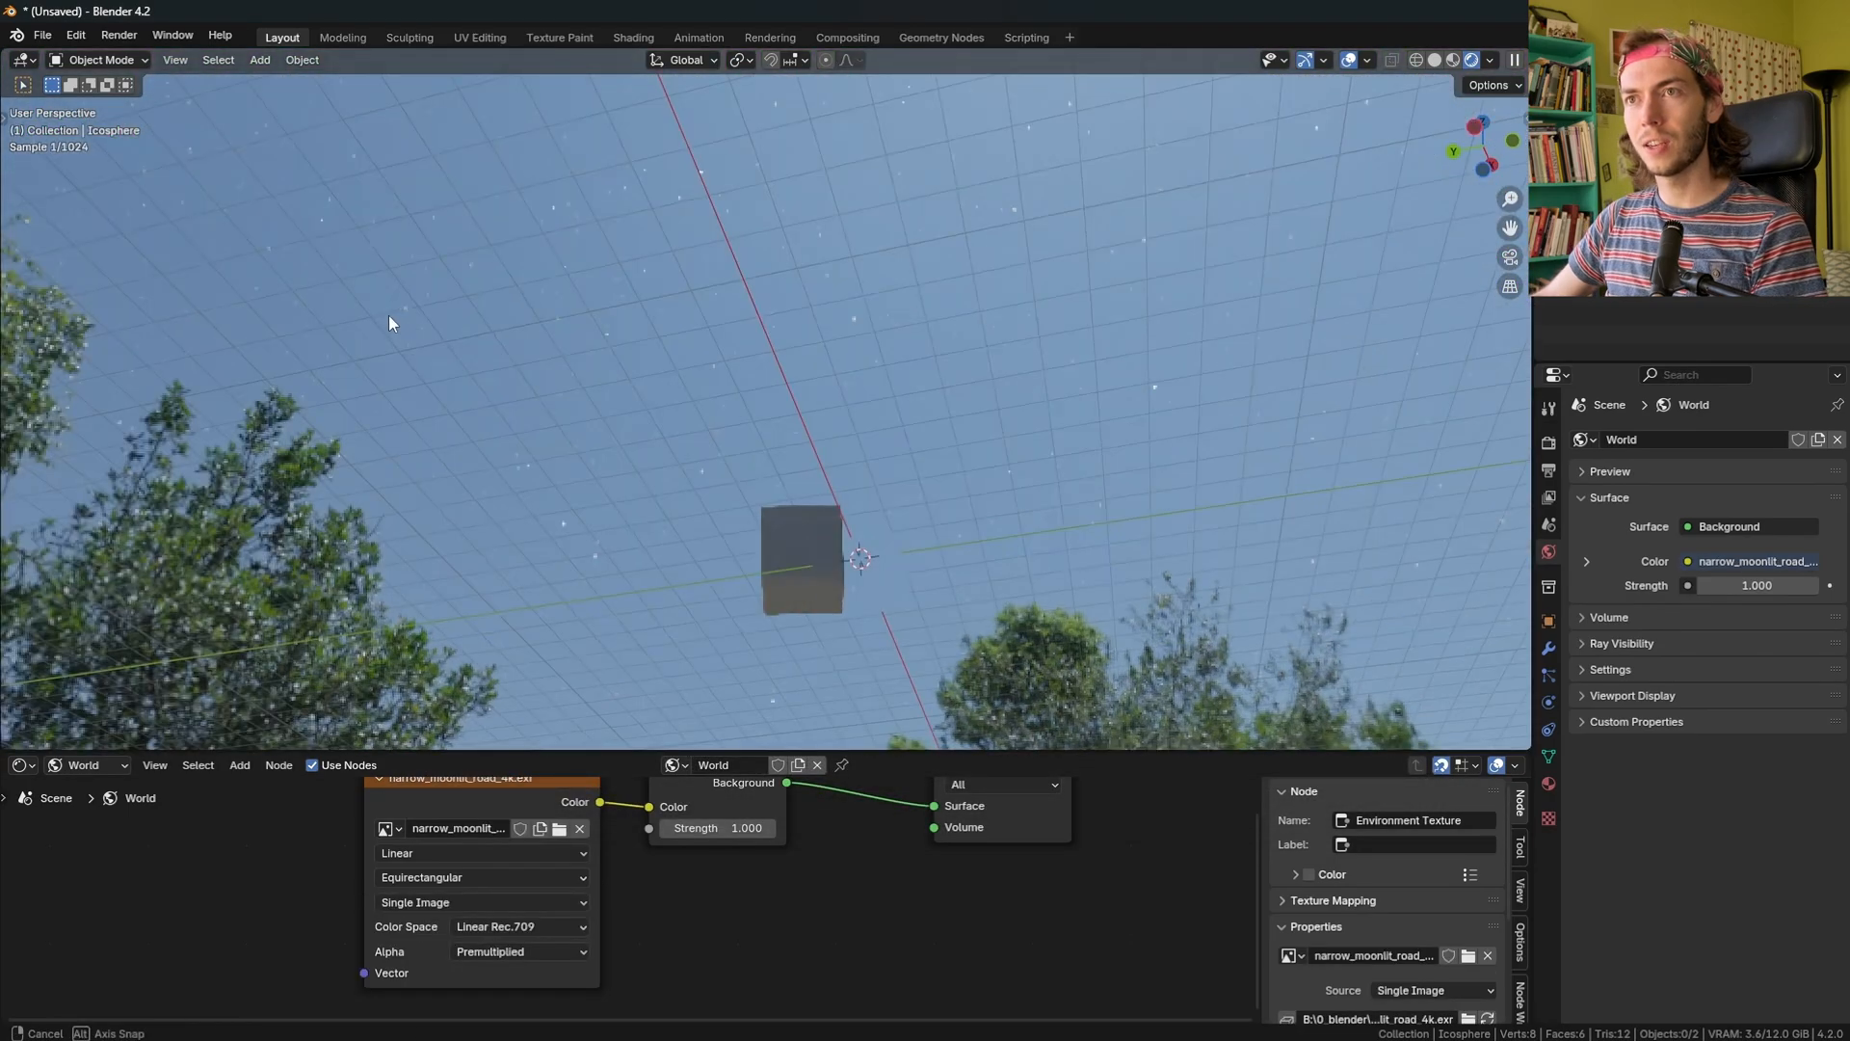
{"action": "left_click", "coordinate": [846, 36]}
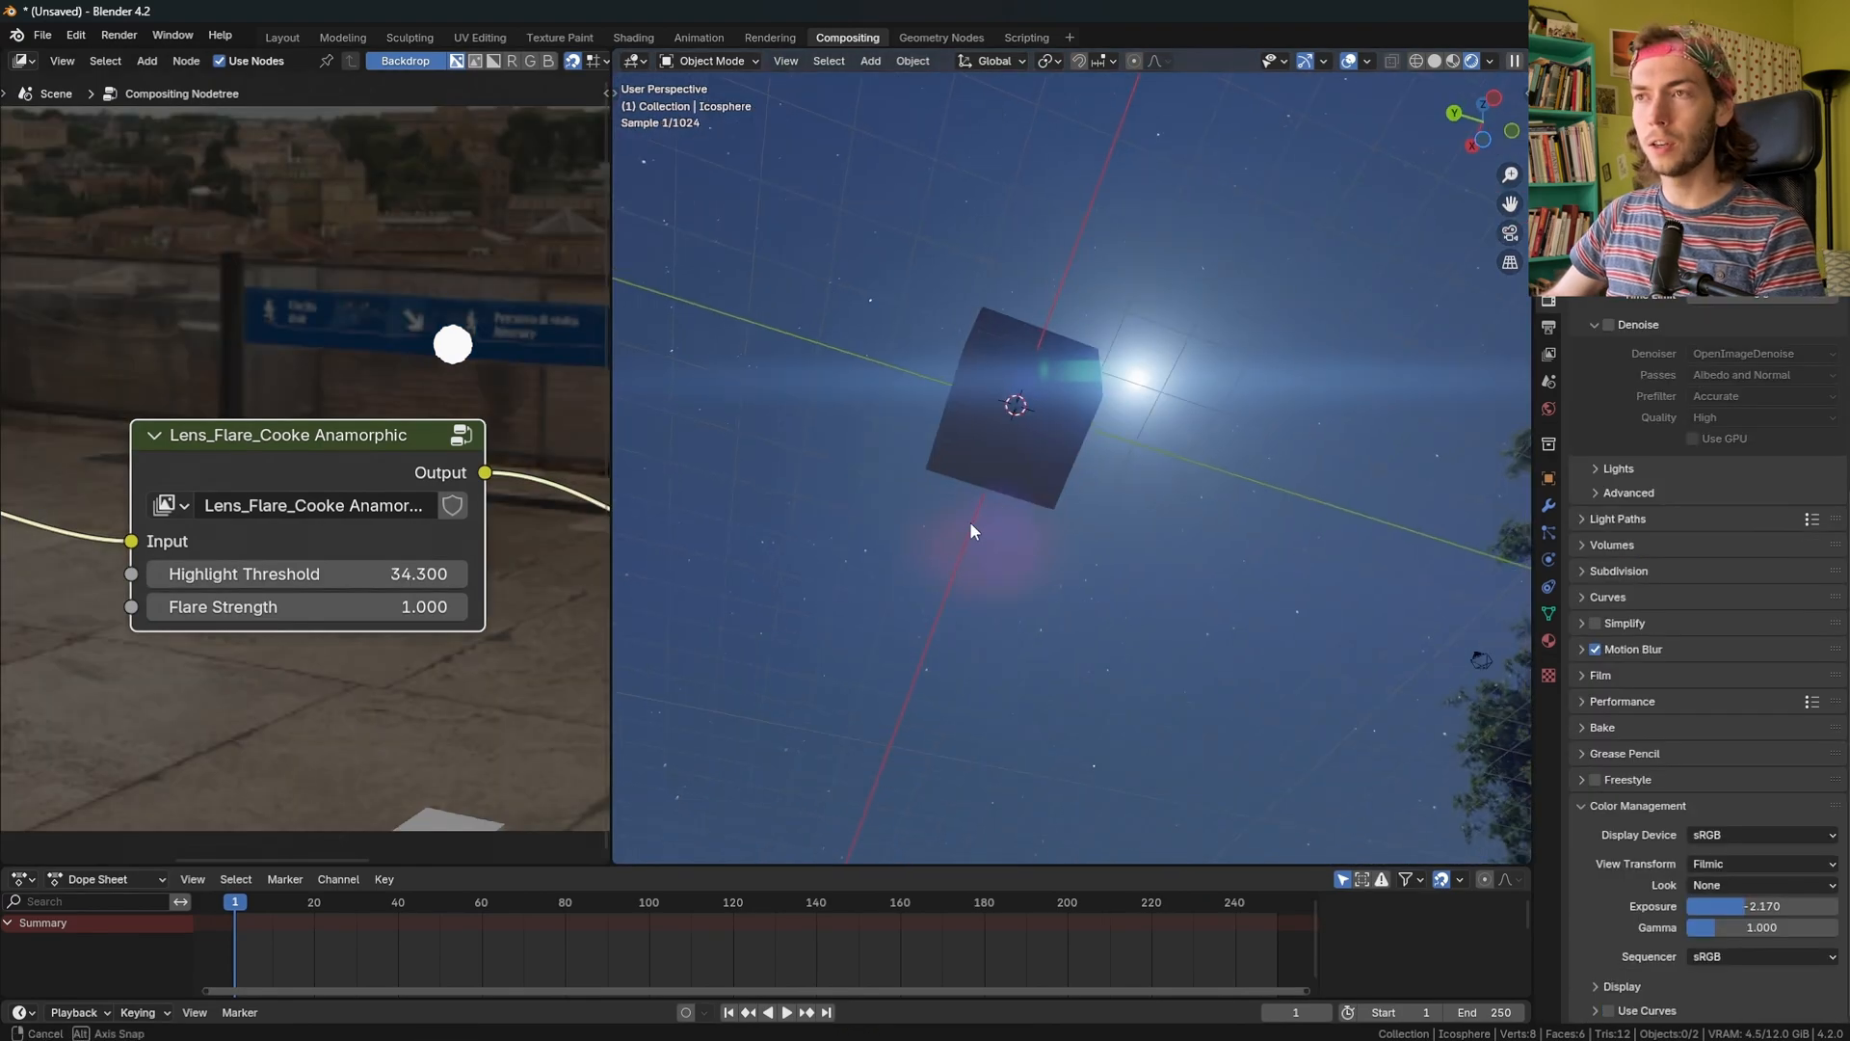
{"action": "left_click_drag", "start_coordinate": [973, 531], "coordinate": [1030, 484]}
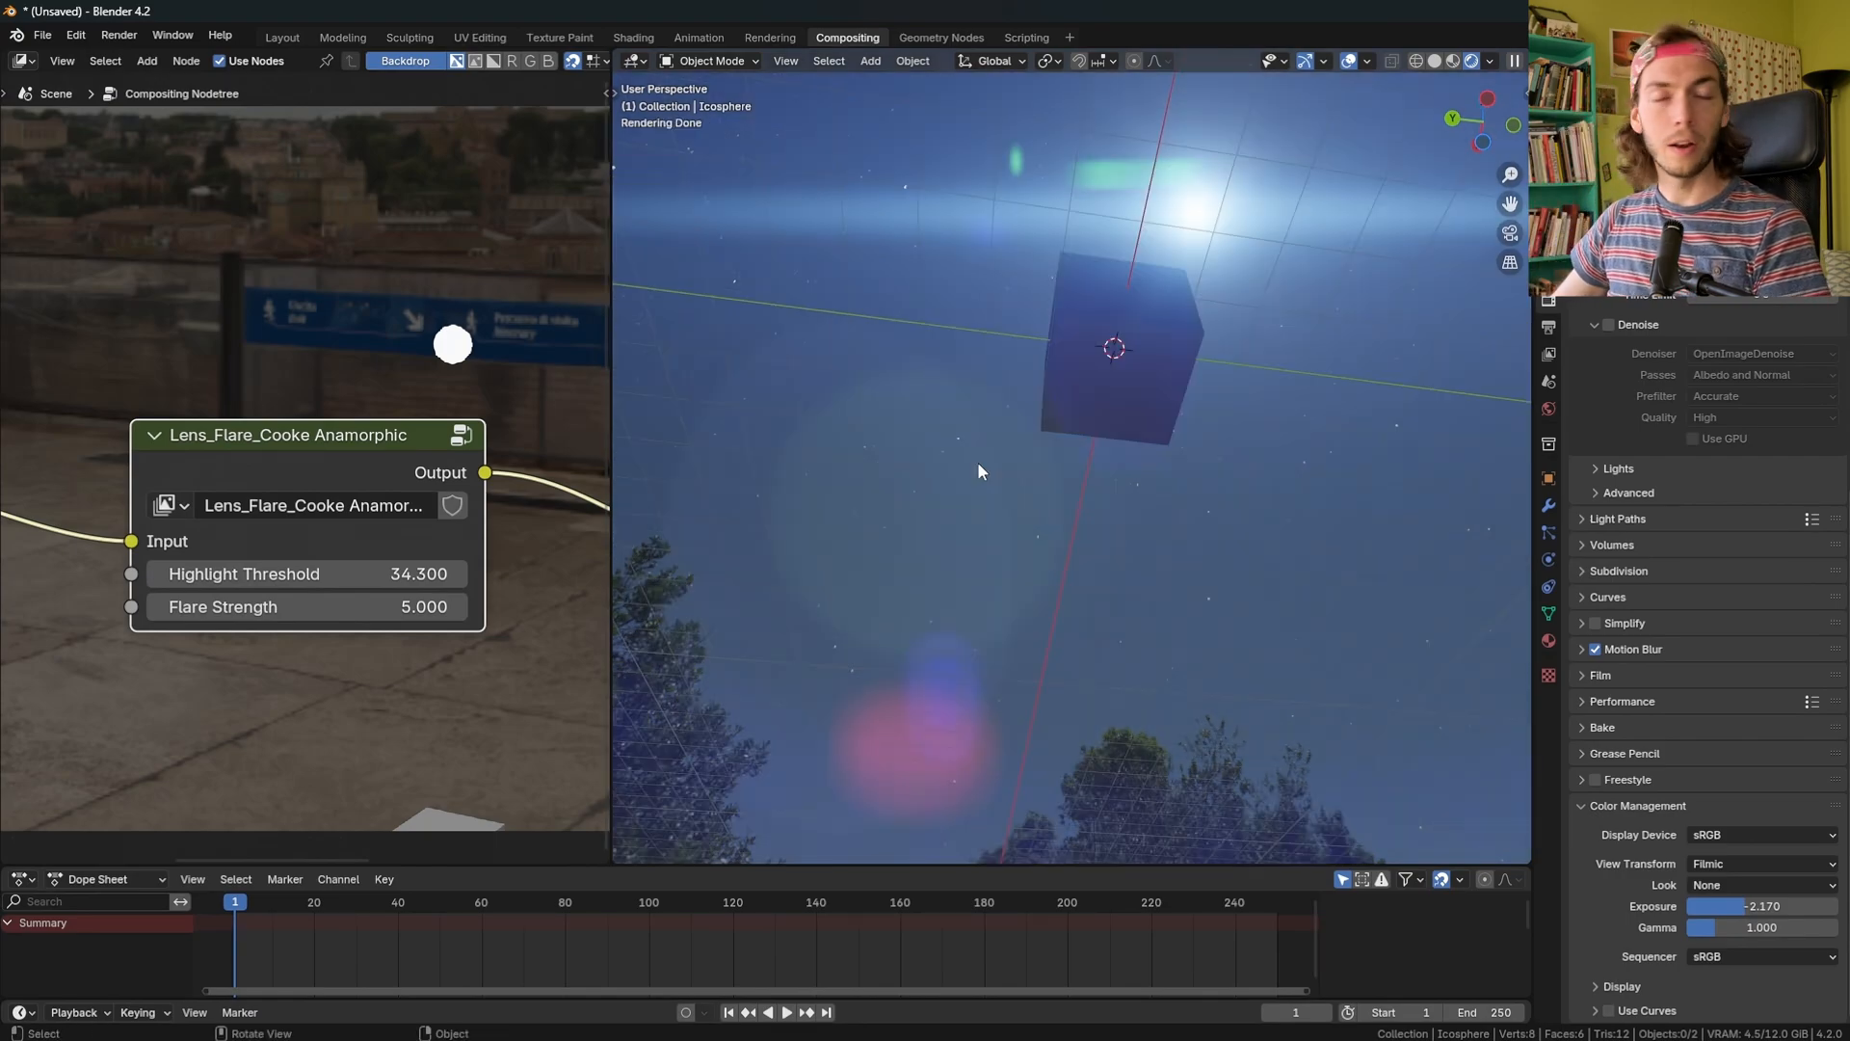
{"action": "mouse_move", "coordinate": [919, 384]}
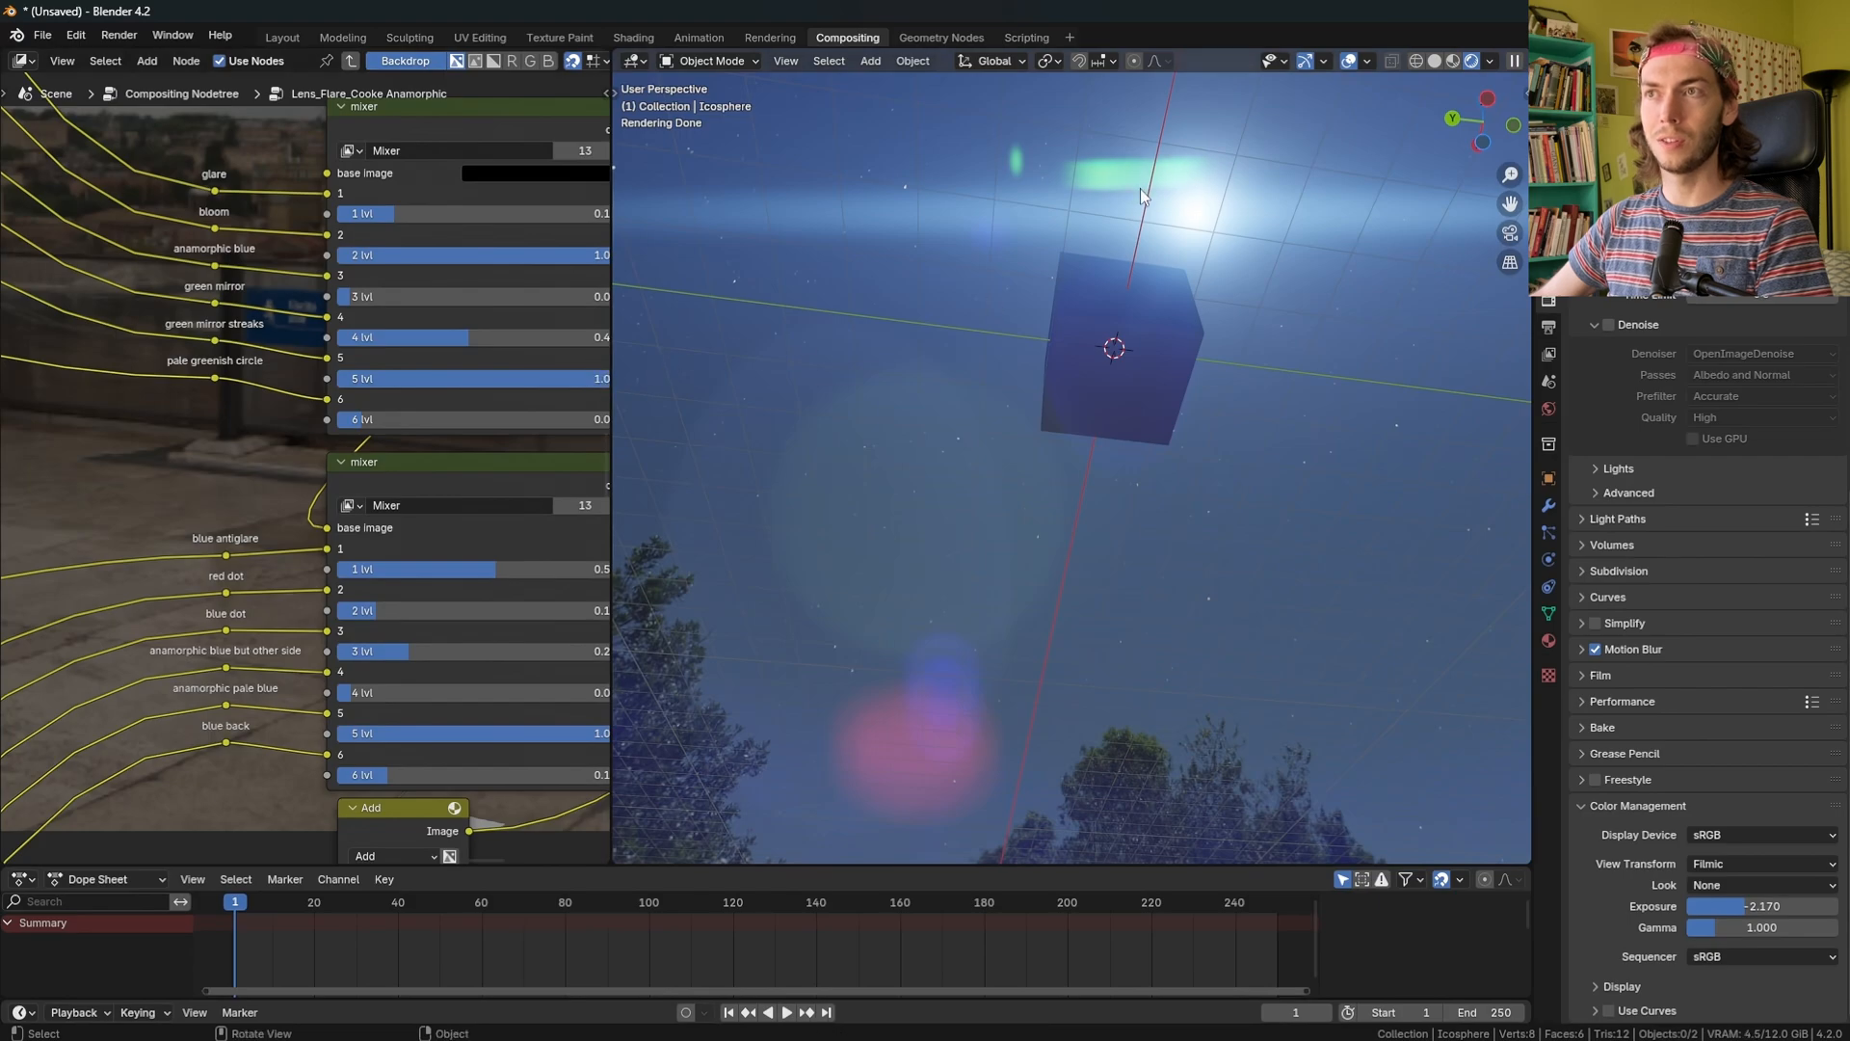
{"action": "mouse_move", "coordinate": [1104, 188]}
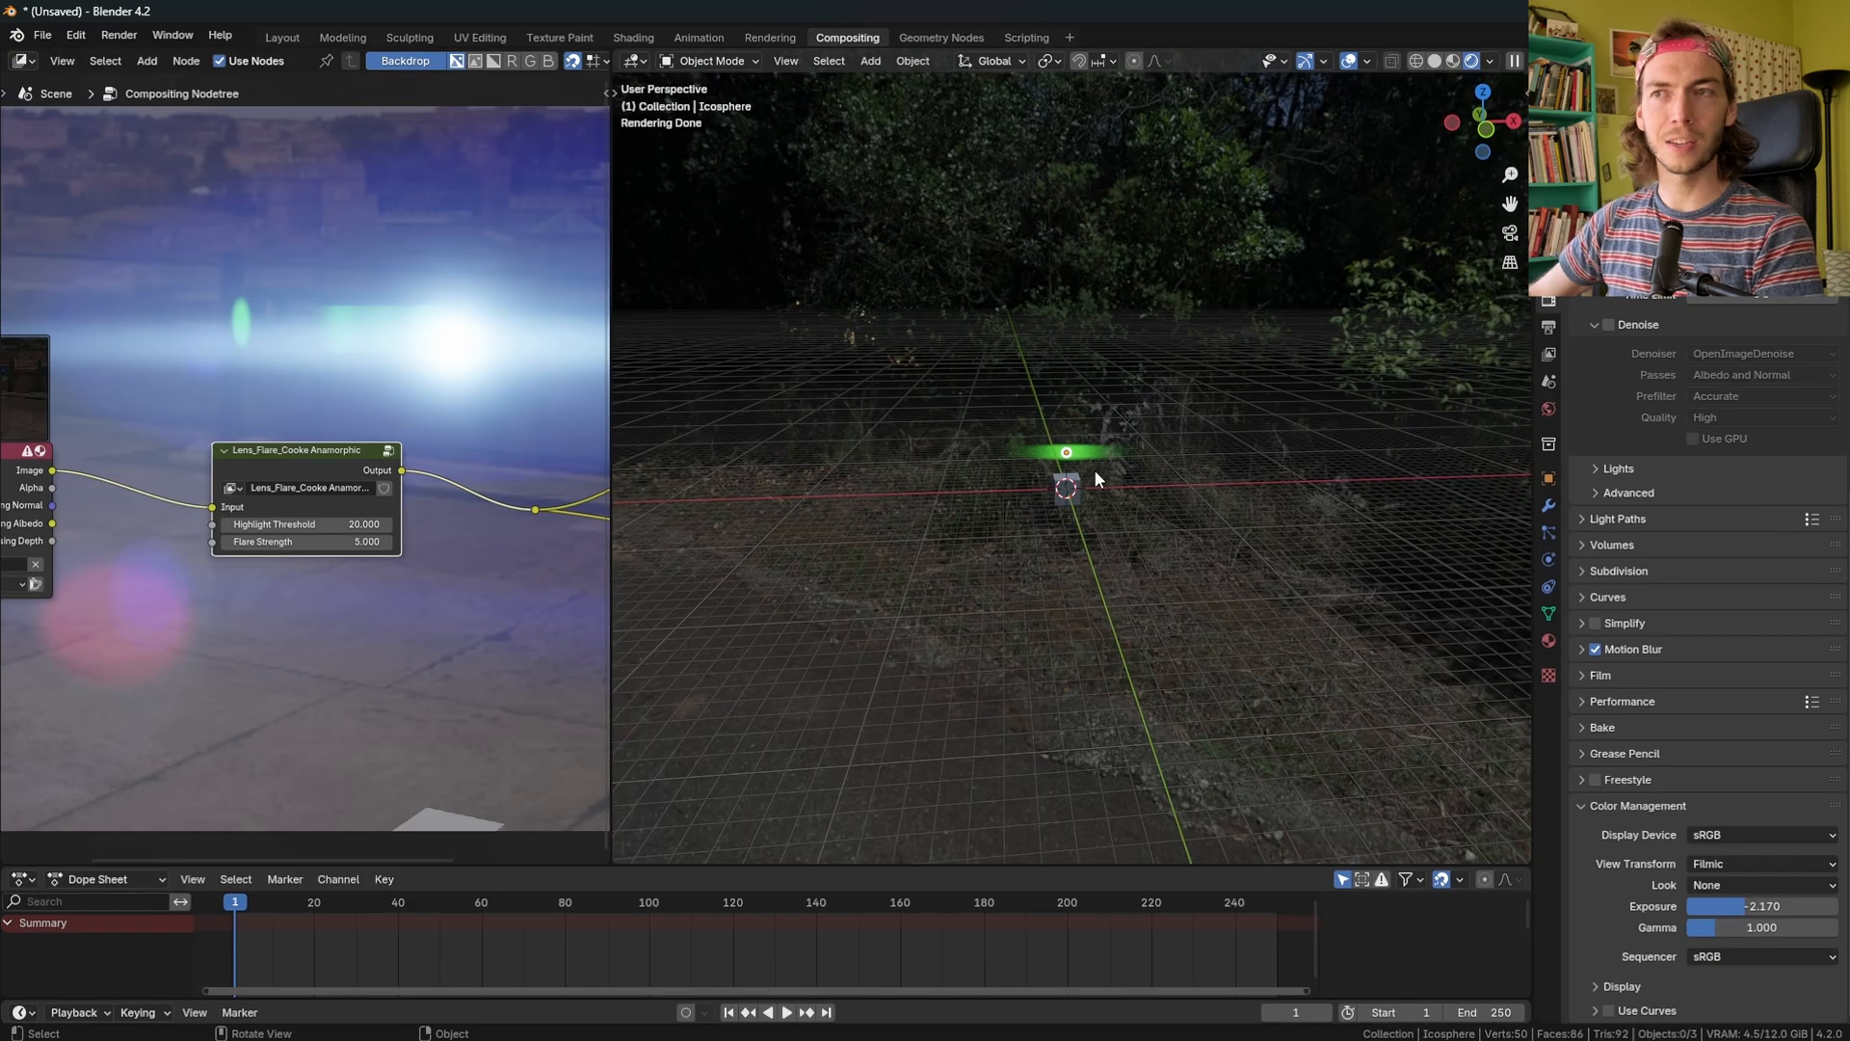
{"action": "mouse_move", "coordinate": [1087, 445]}
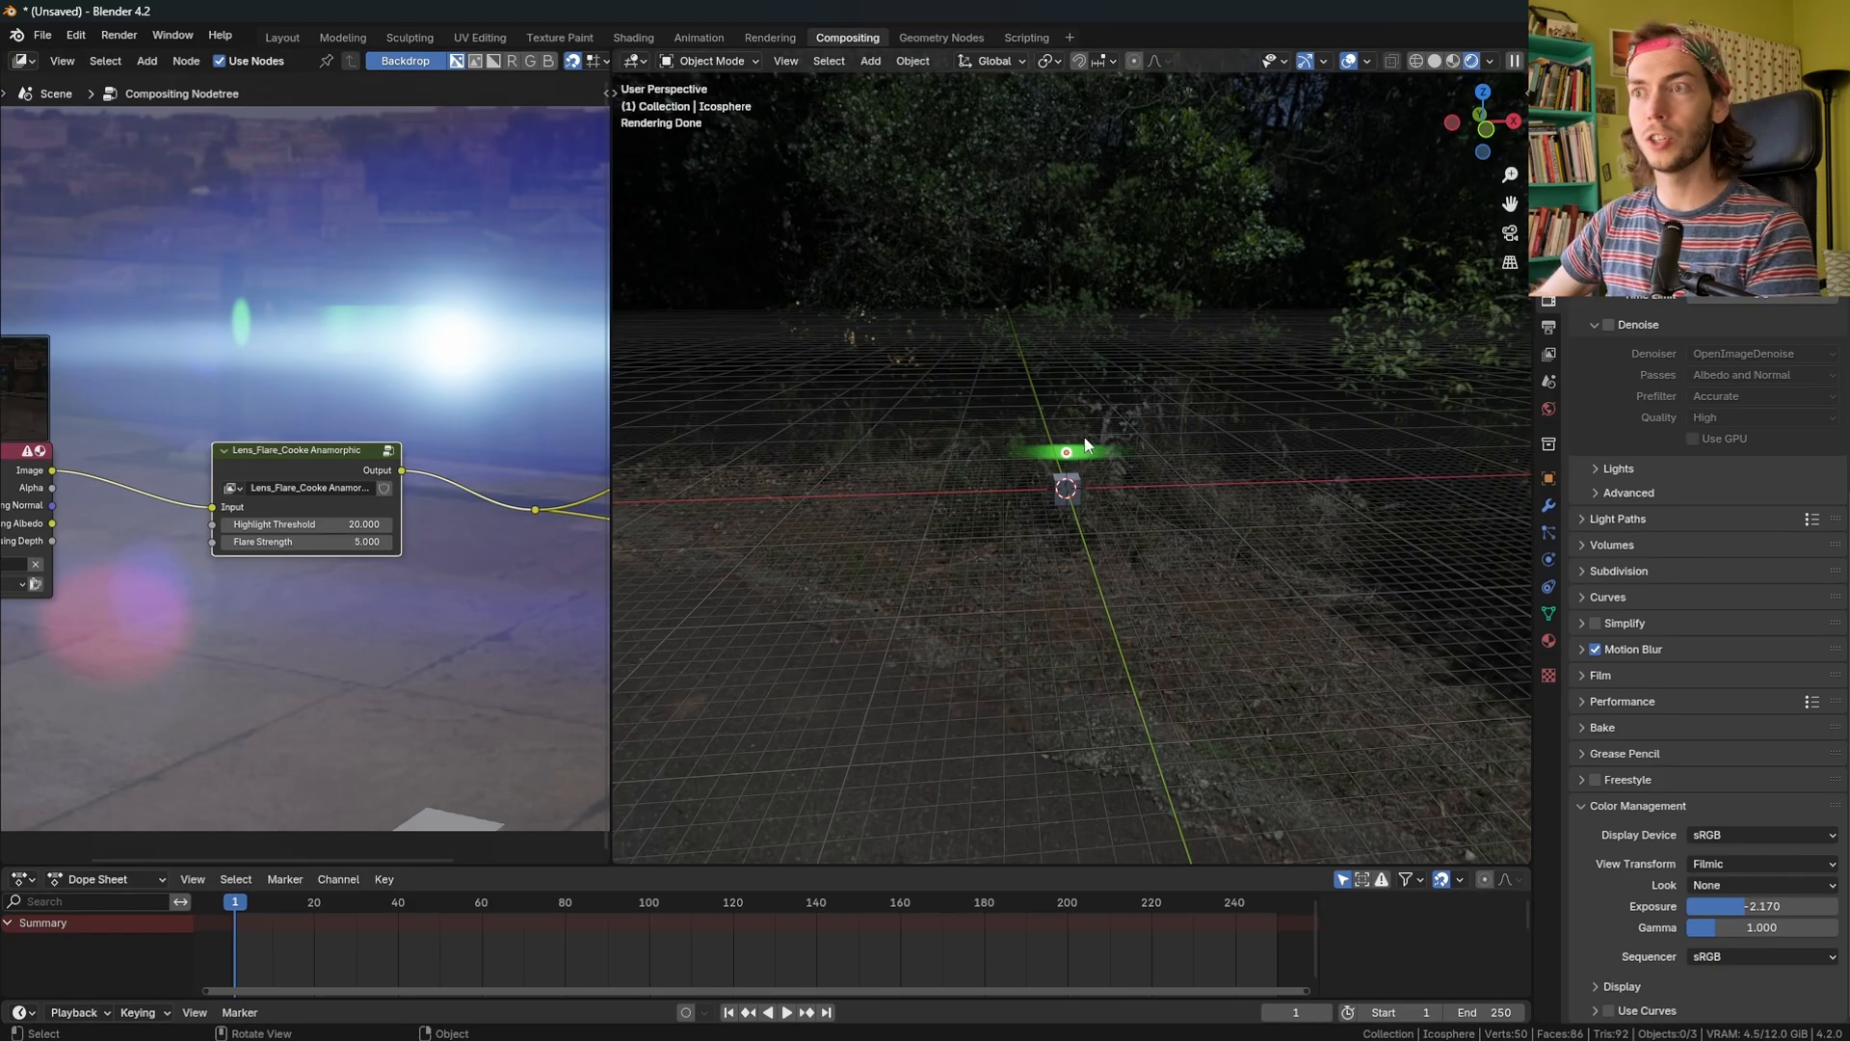